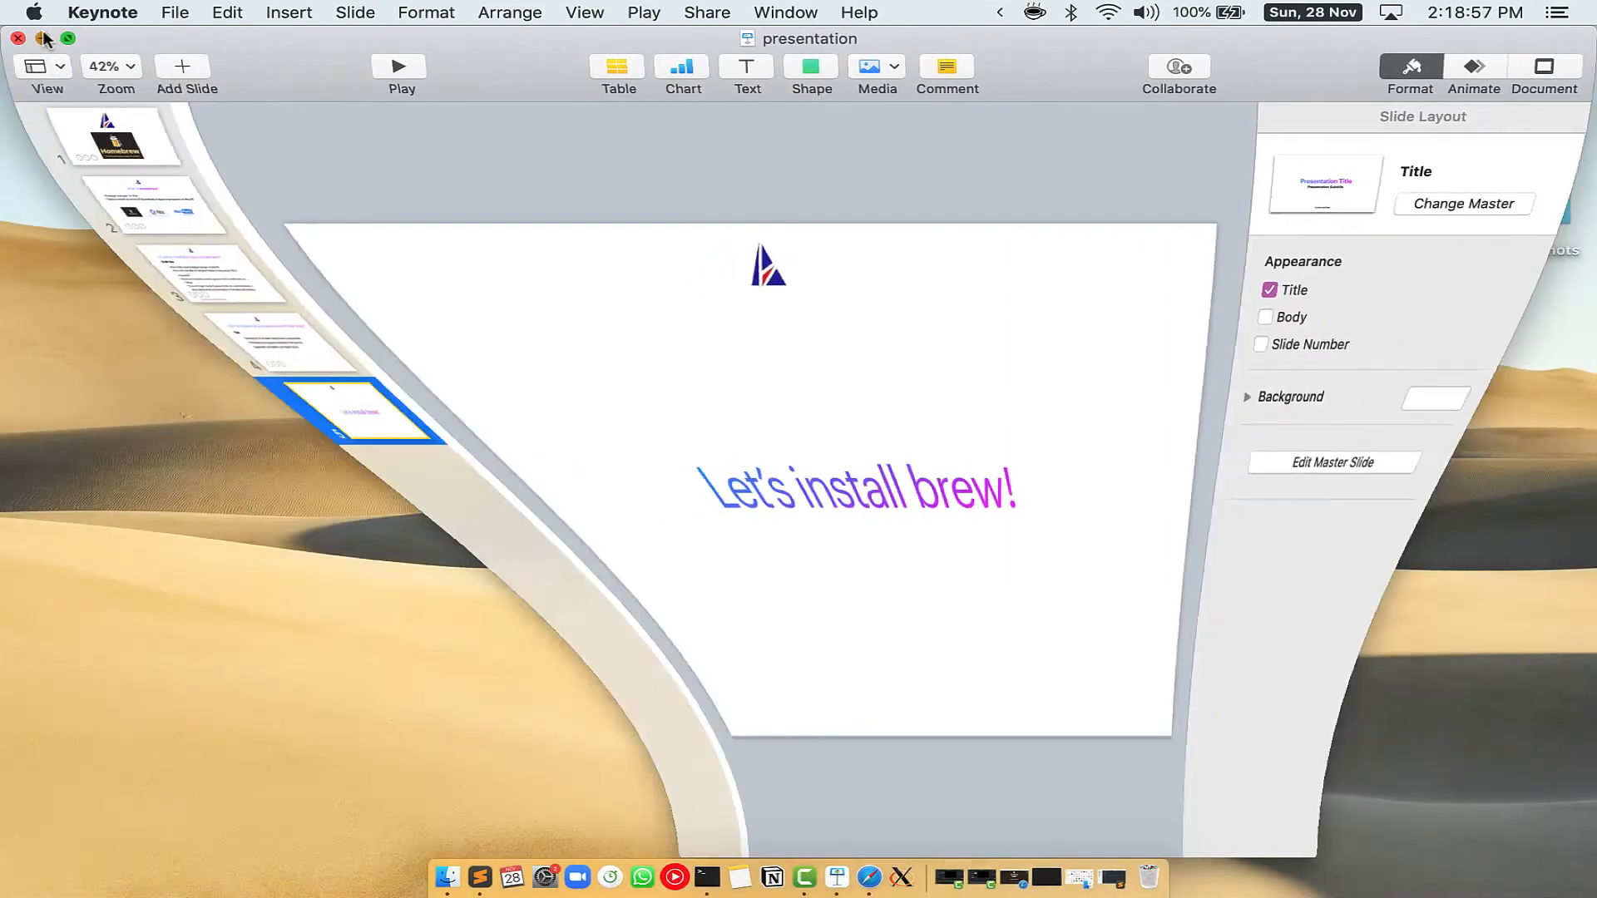
Minimize the Keynote window showing the 'Let's install brew!' slide.
left_click(45, 38)
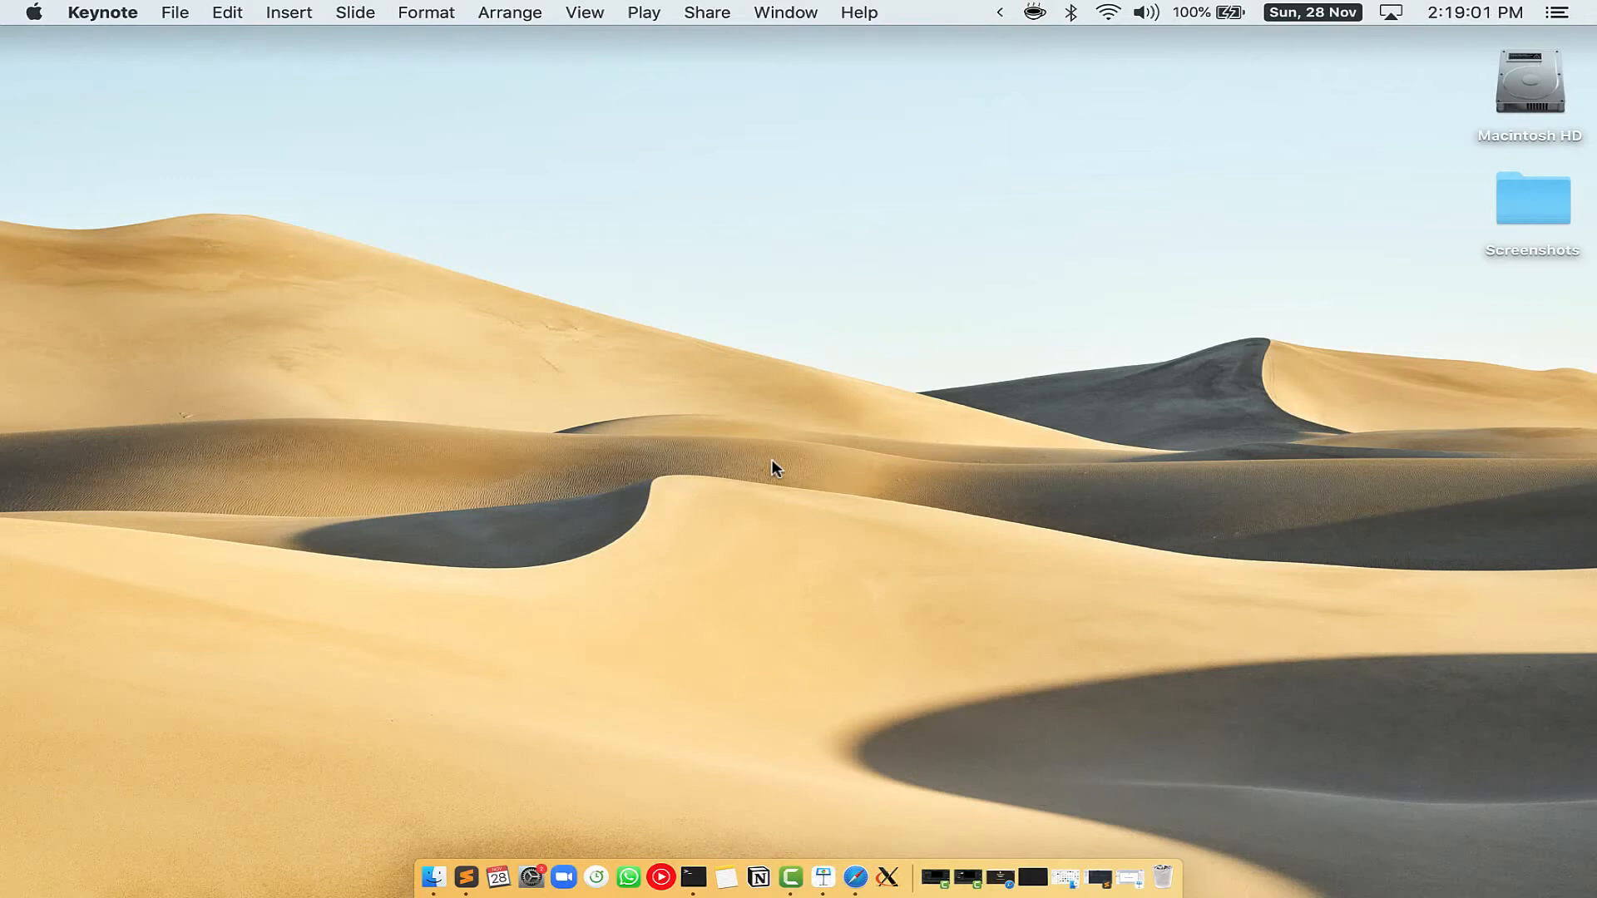
Search 'Terminal' in Spotlight and launch the top hit.
key("cmd+space")
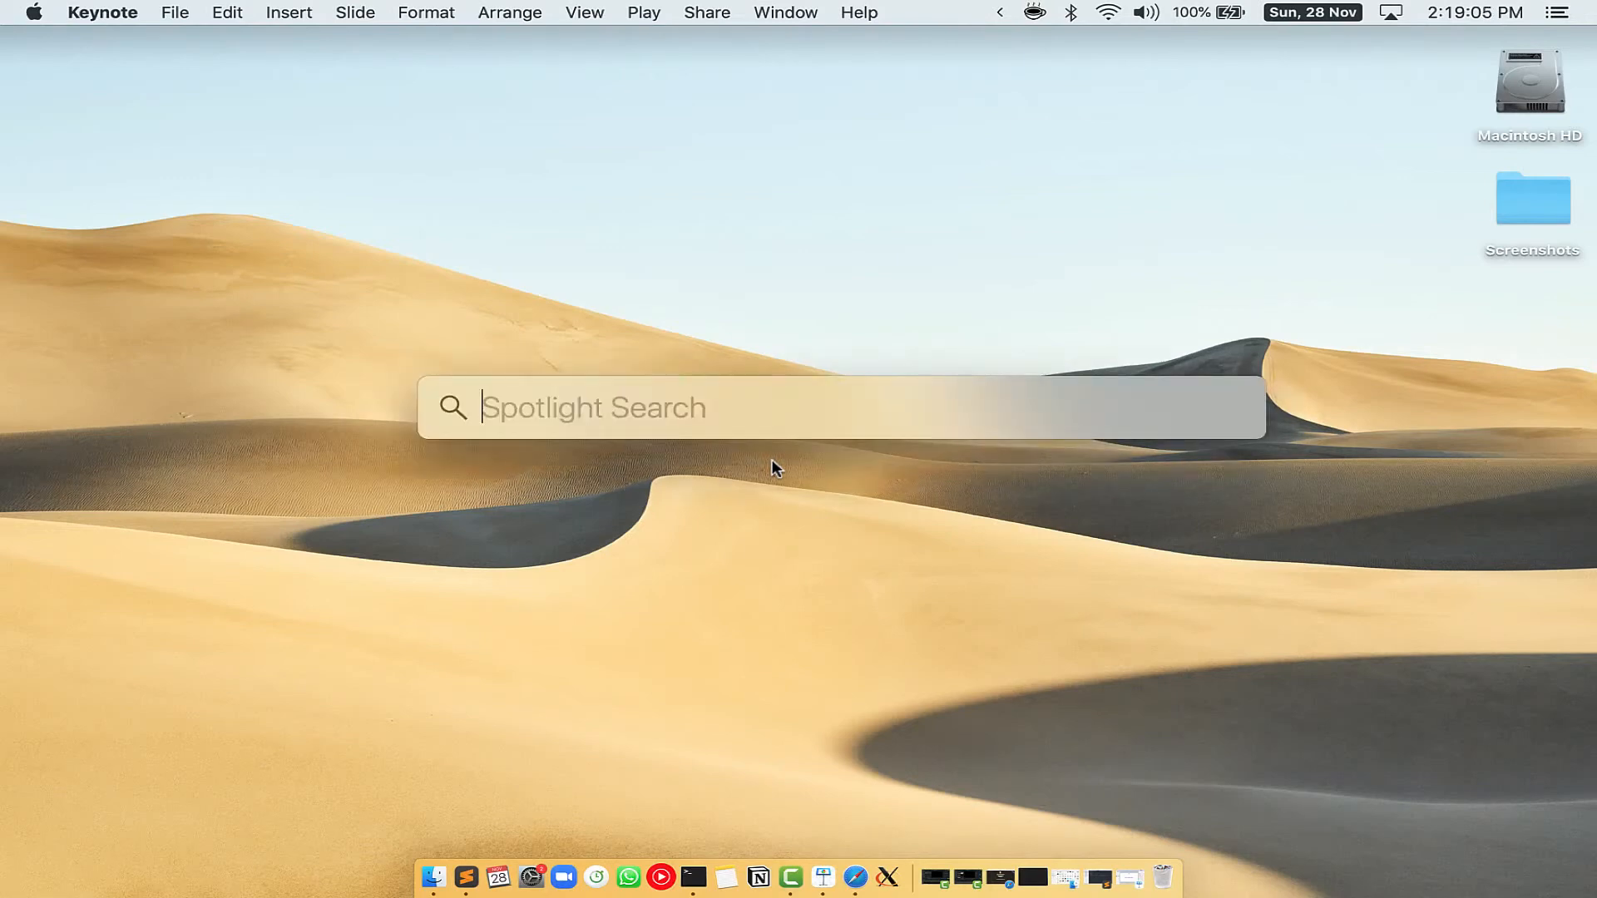
mouse_move(632, 383)
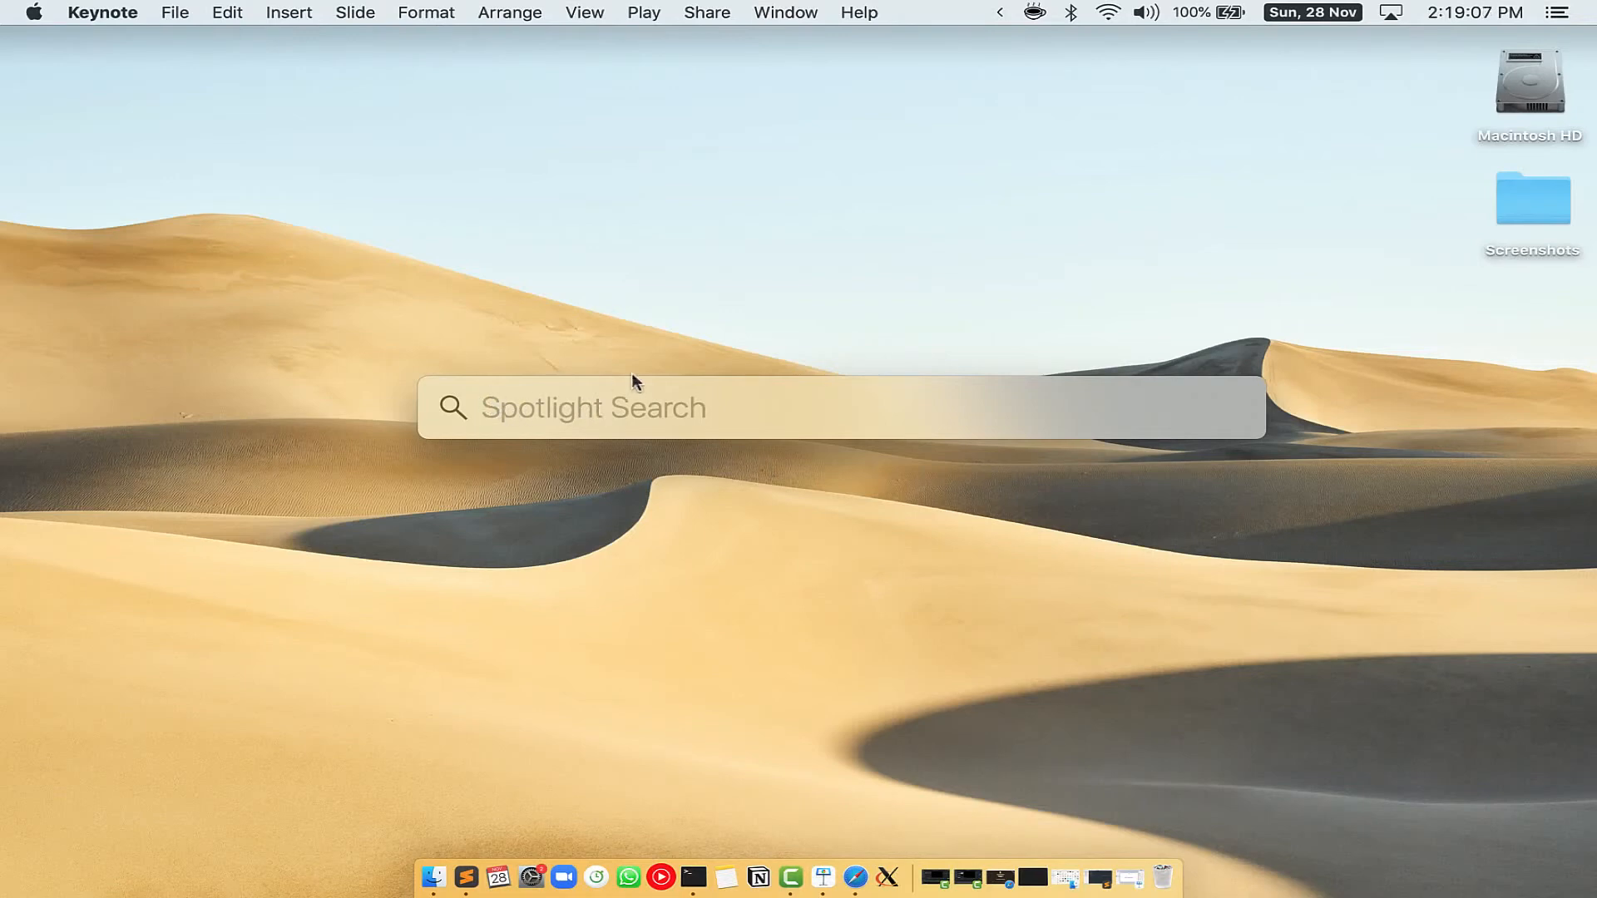
mouse_move(762, 411)
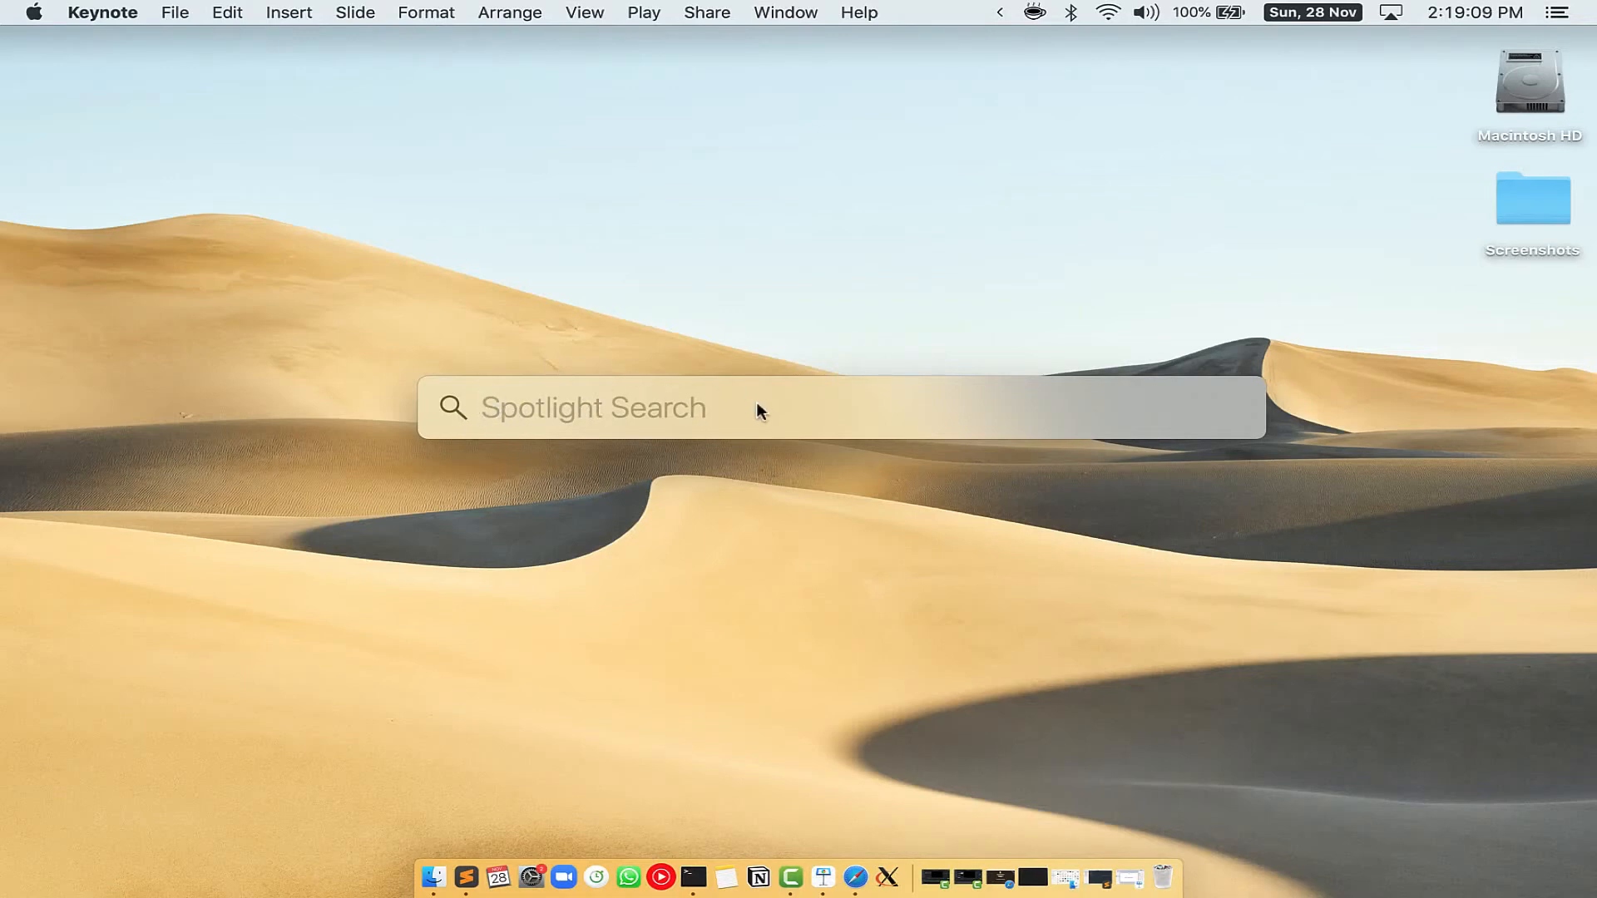
type("Terminal.app")
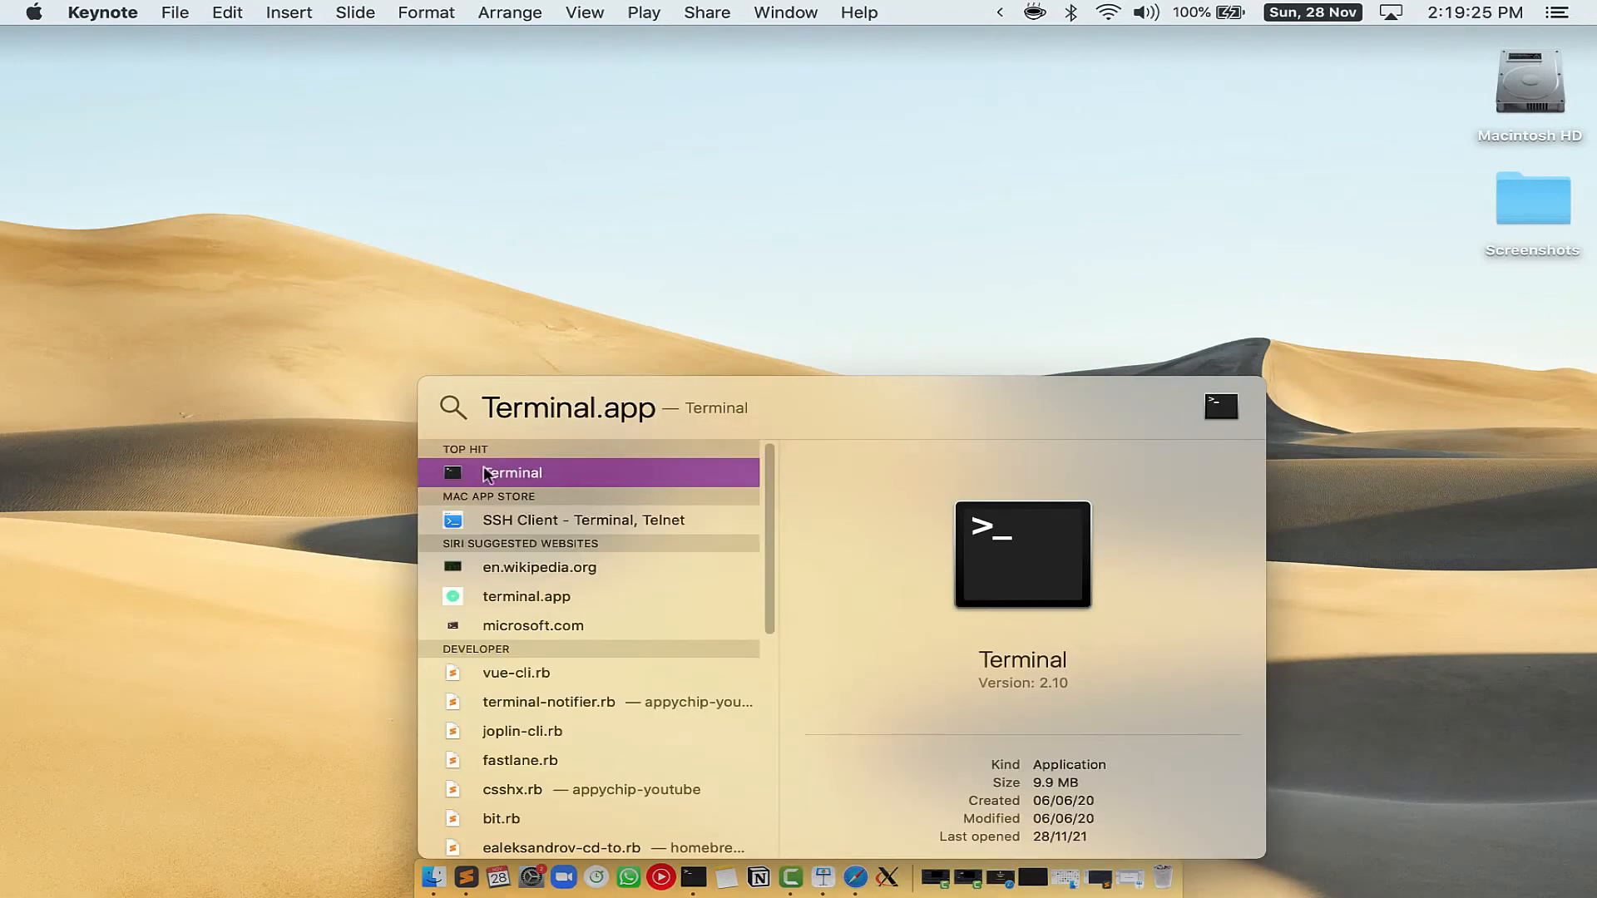
left_click(513, 473)
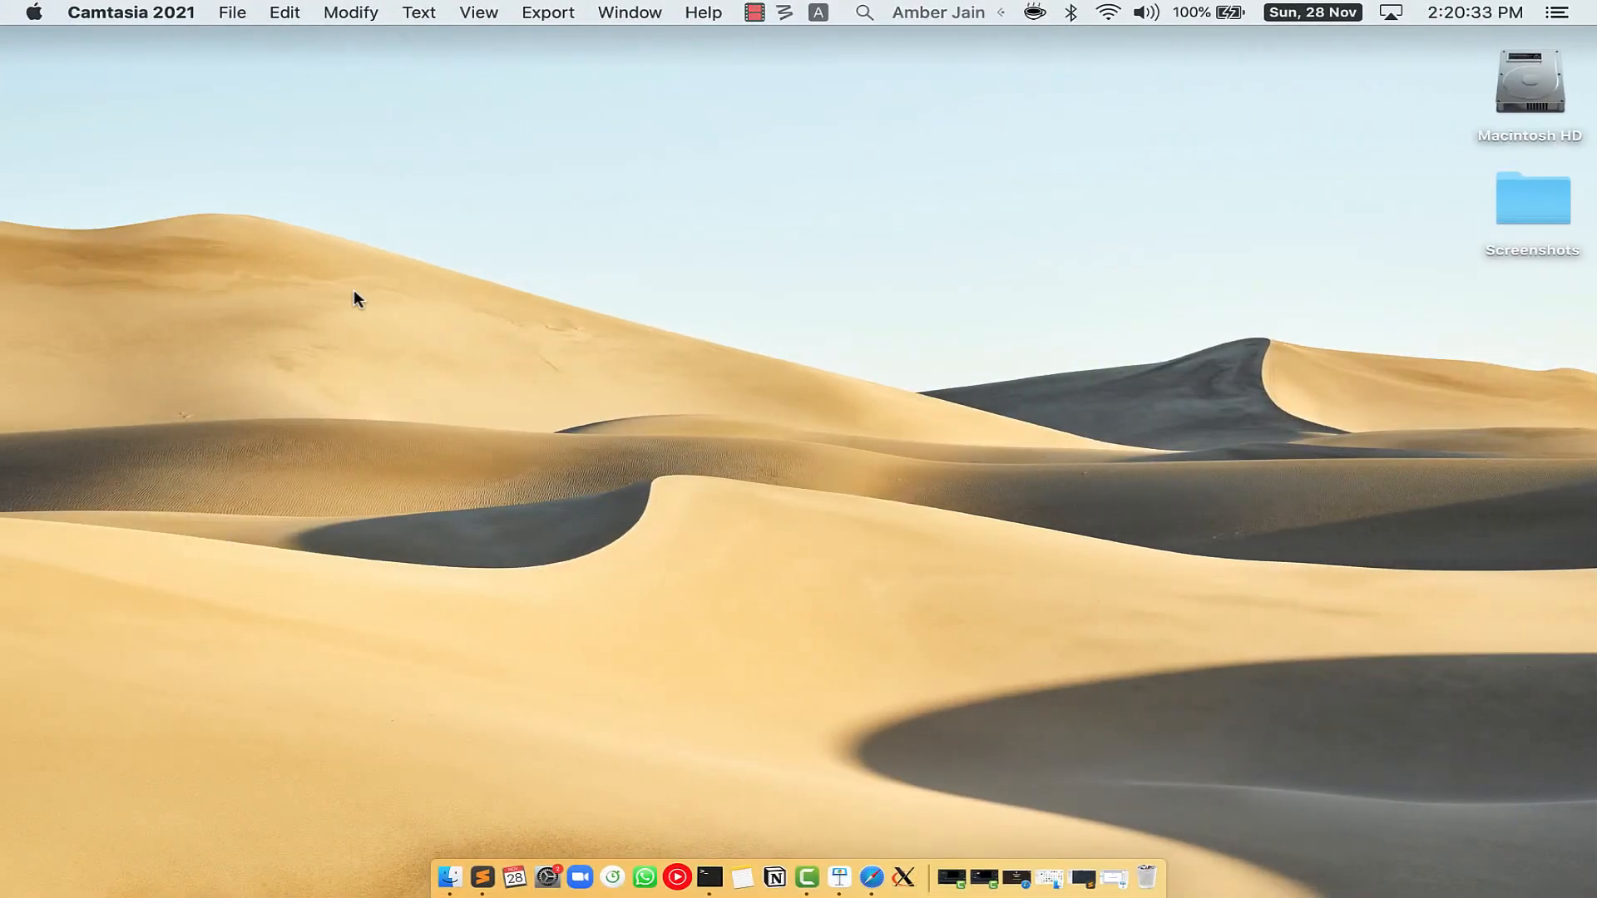
Bring up brew.sh in Safari and copy the Homebrew install command.
left_click(887, 877)
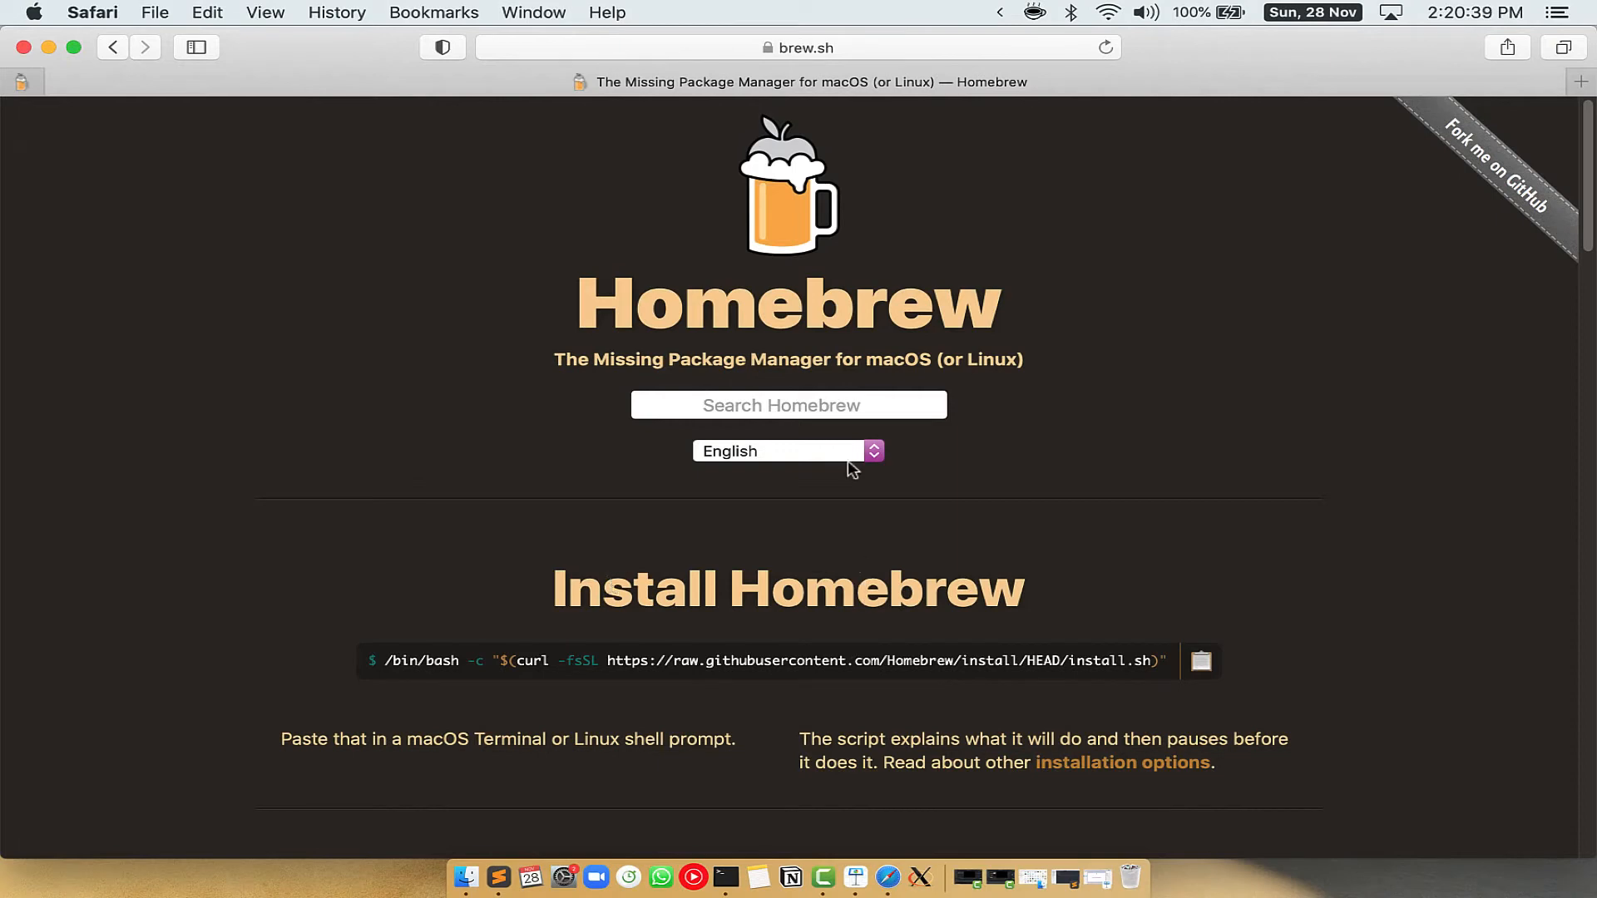
mouse_move(787, 58)
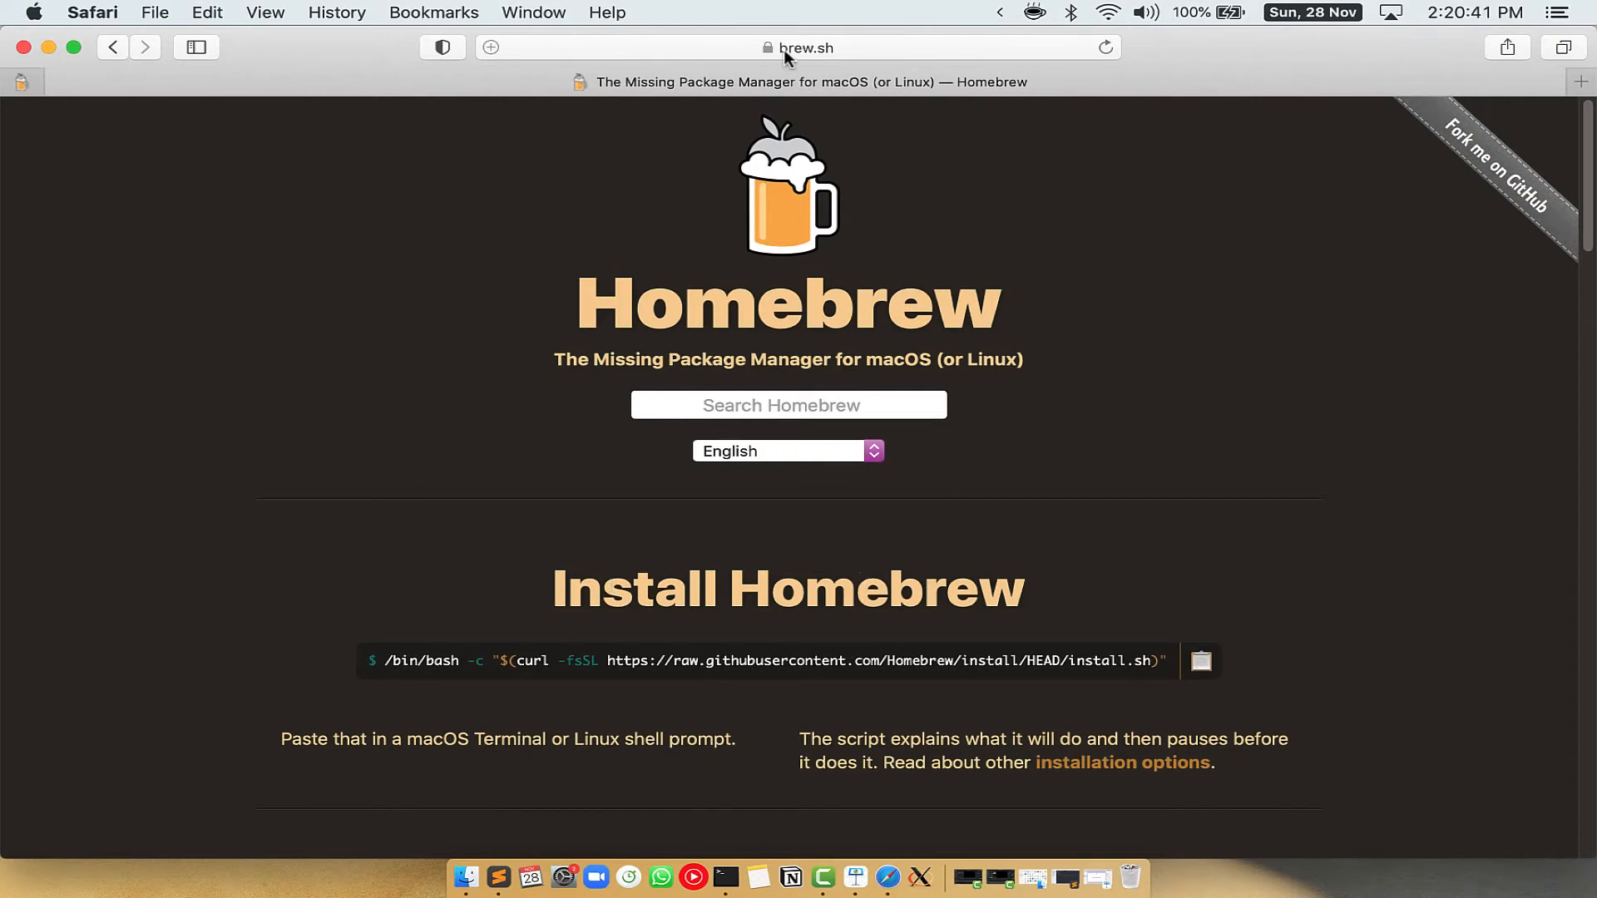
left_click(800, 47)
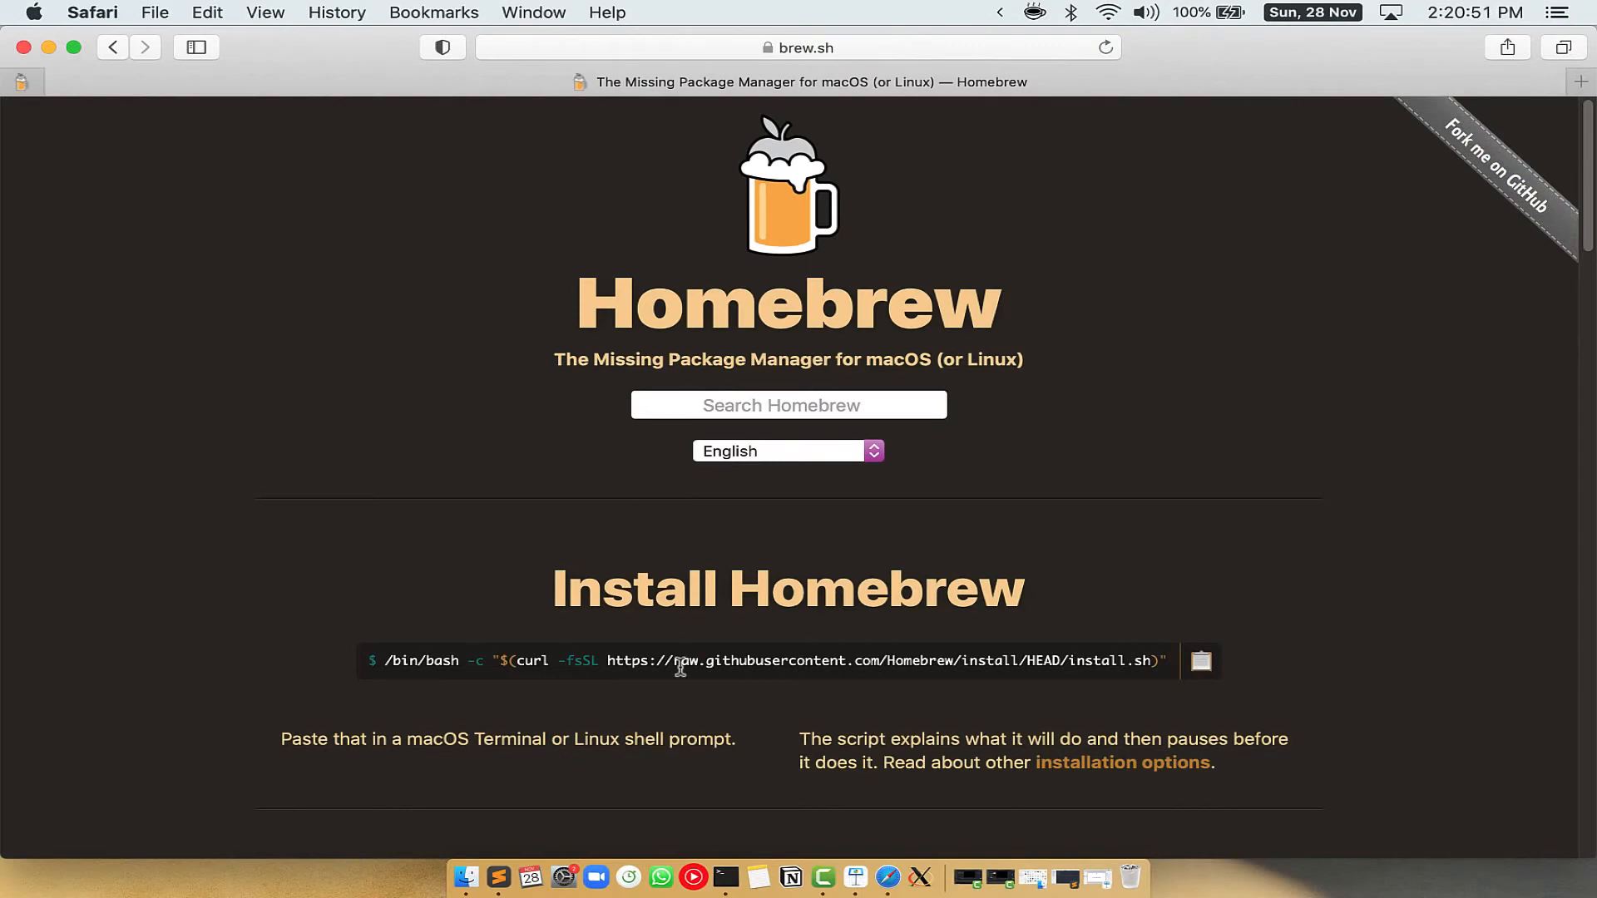
double_click(639, 589)
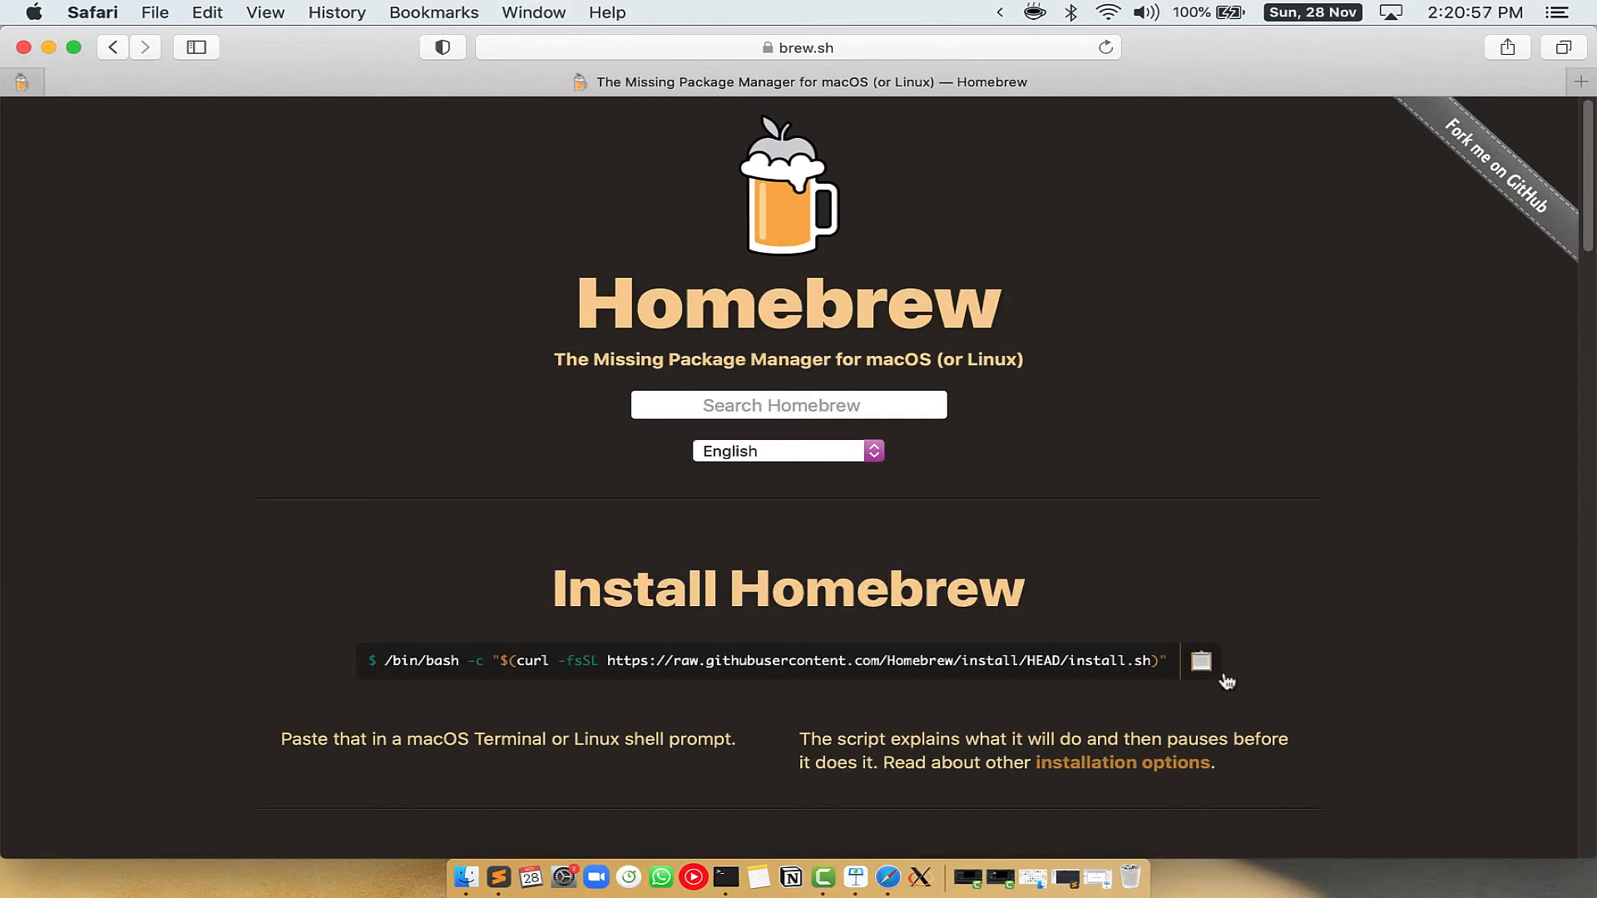
left_click(1201, 660)
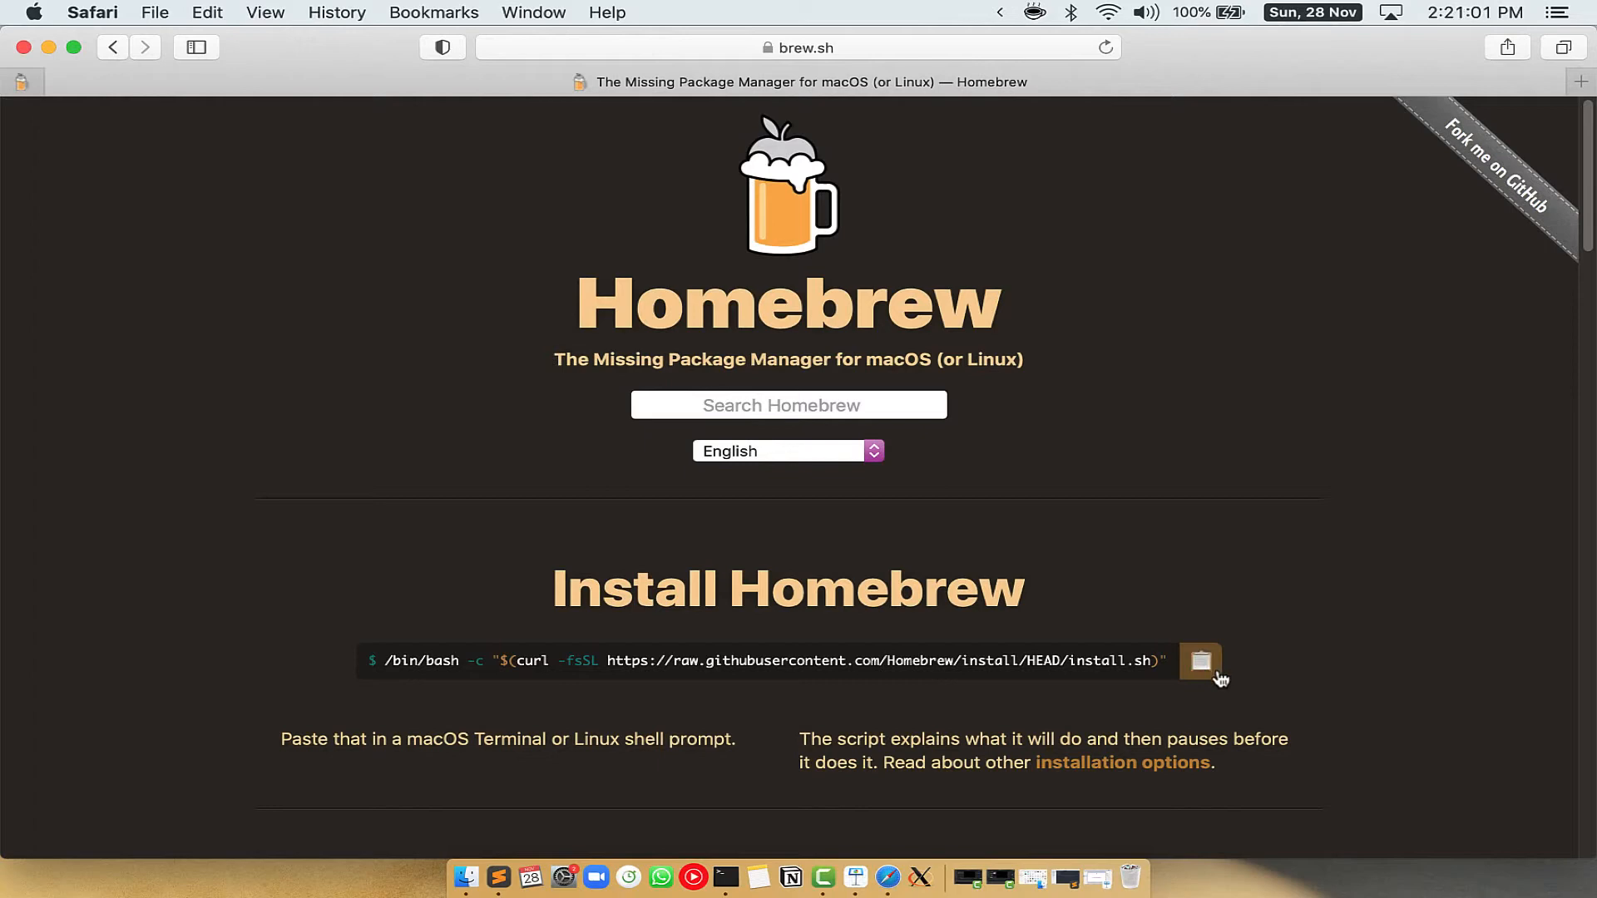
left_click(724, 877)
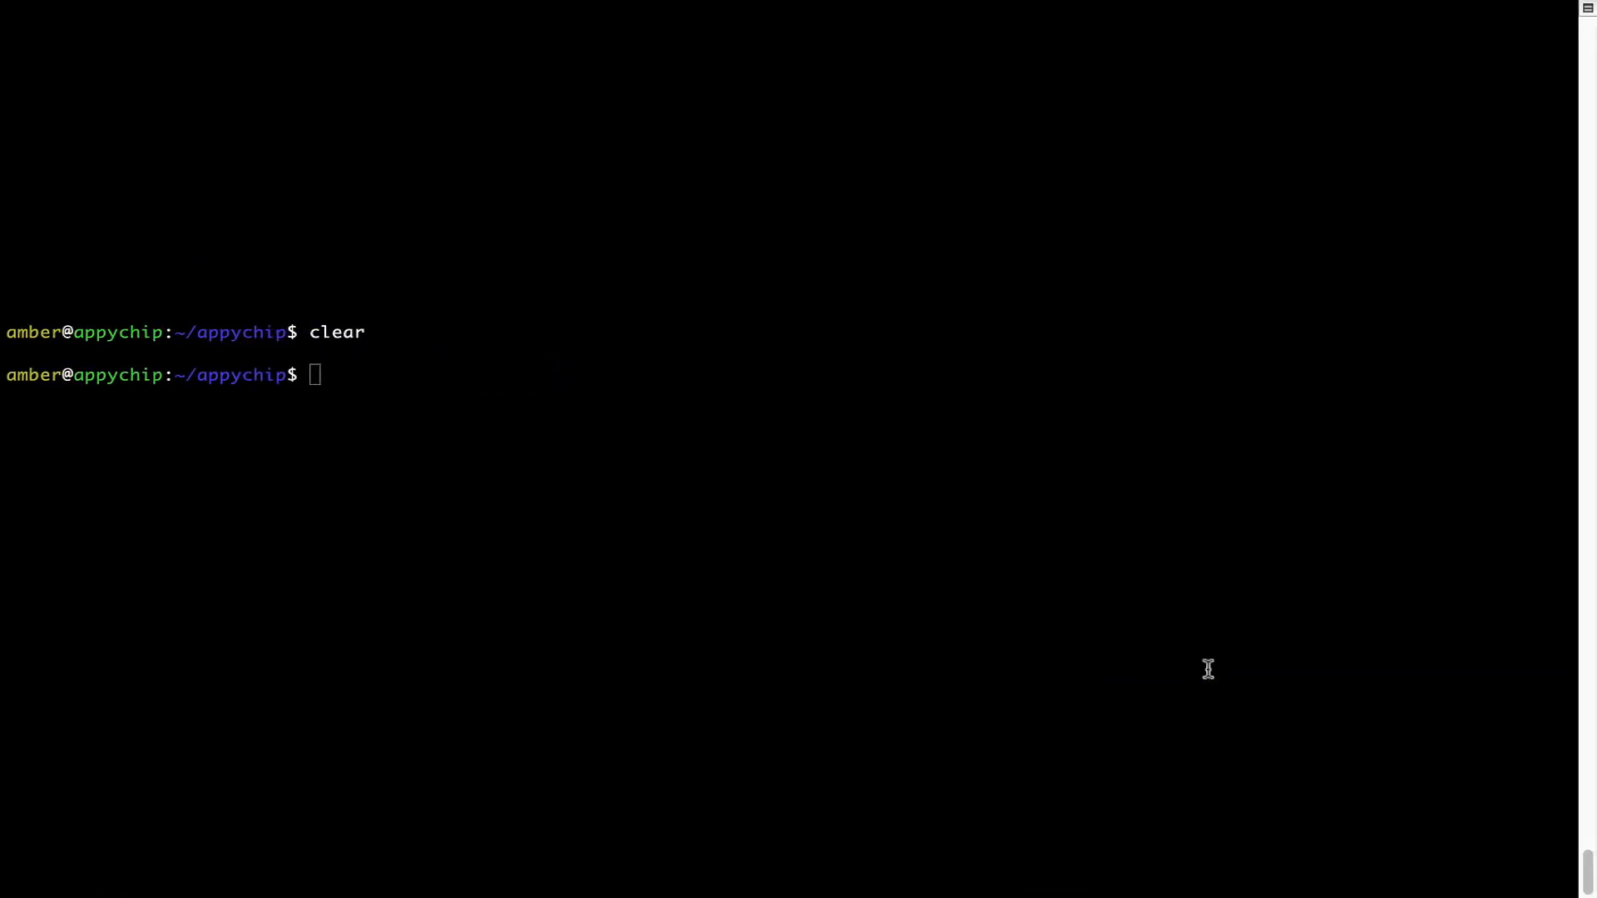
Paste the copied Homebrew install command at the Terminal prompt and run it.
right_click(497, 352)
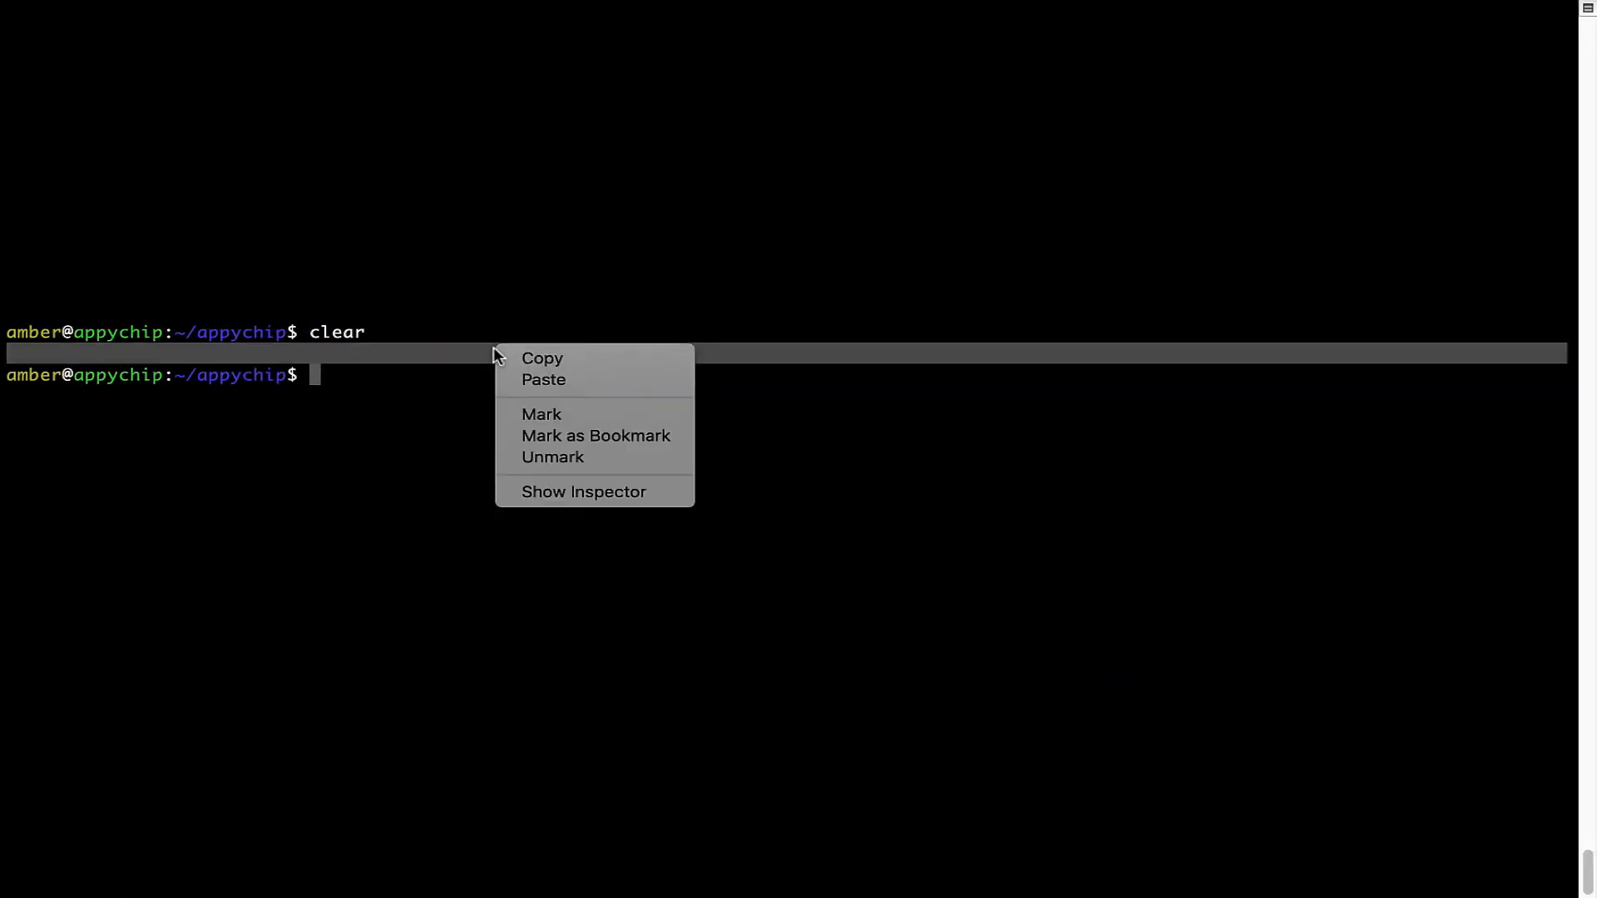
left_click(544, 380)
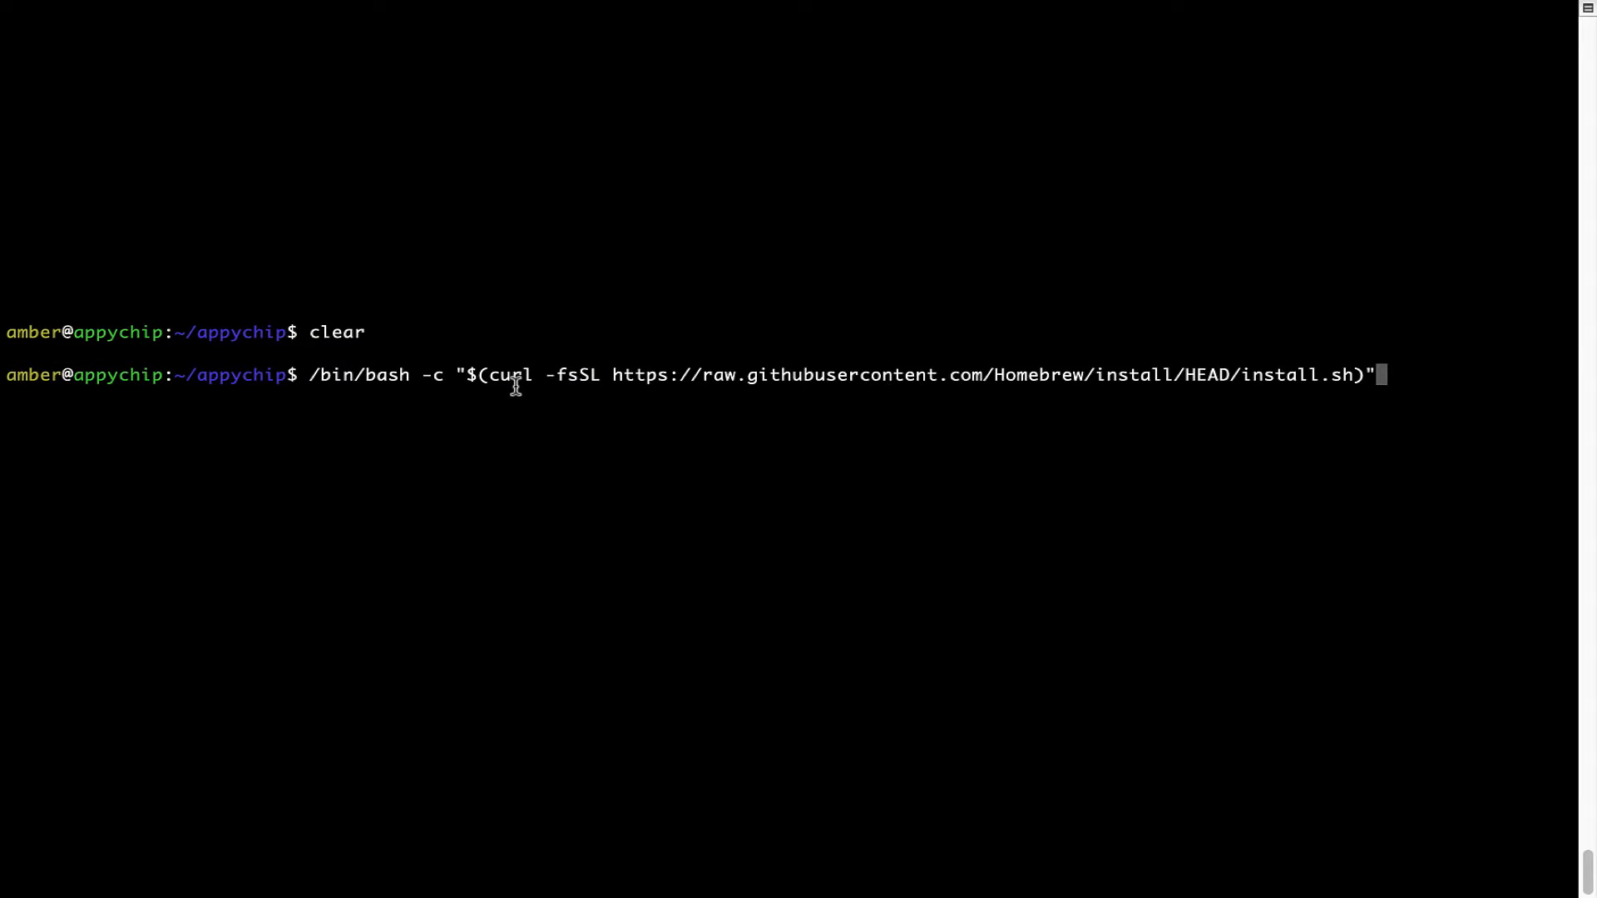
key("Return")
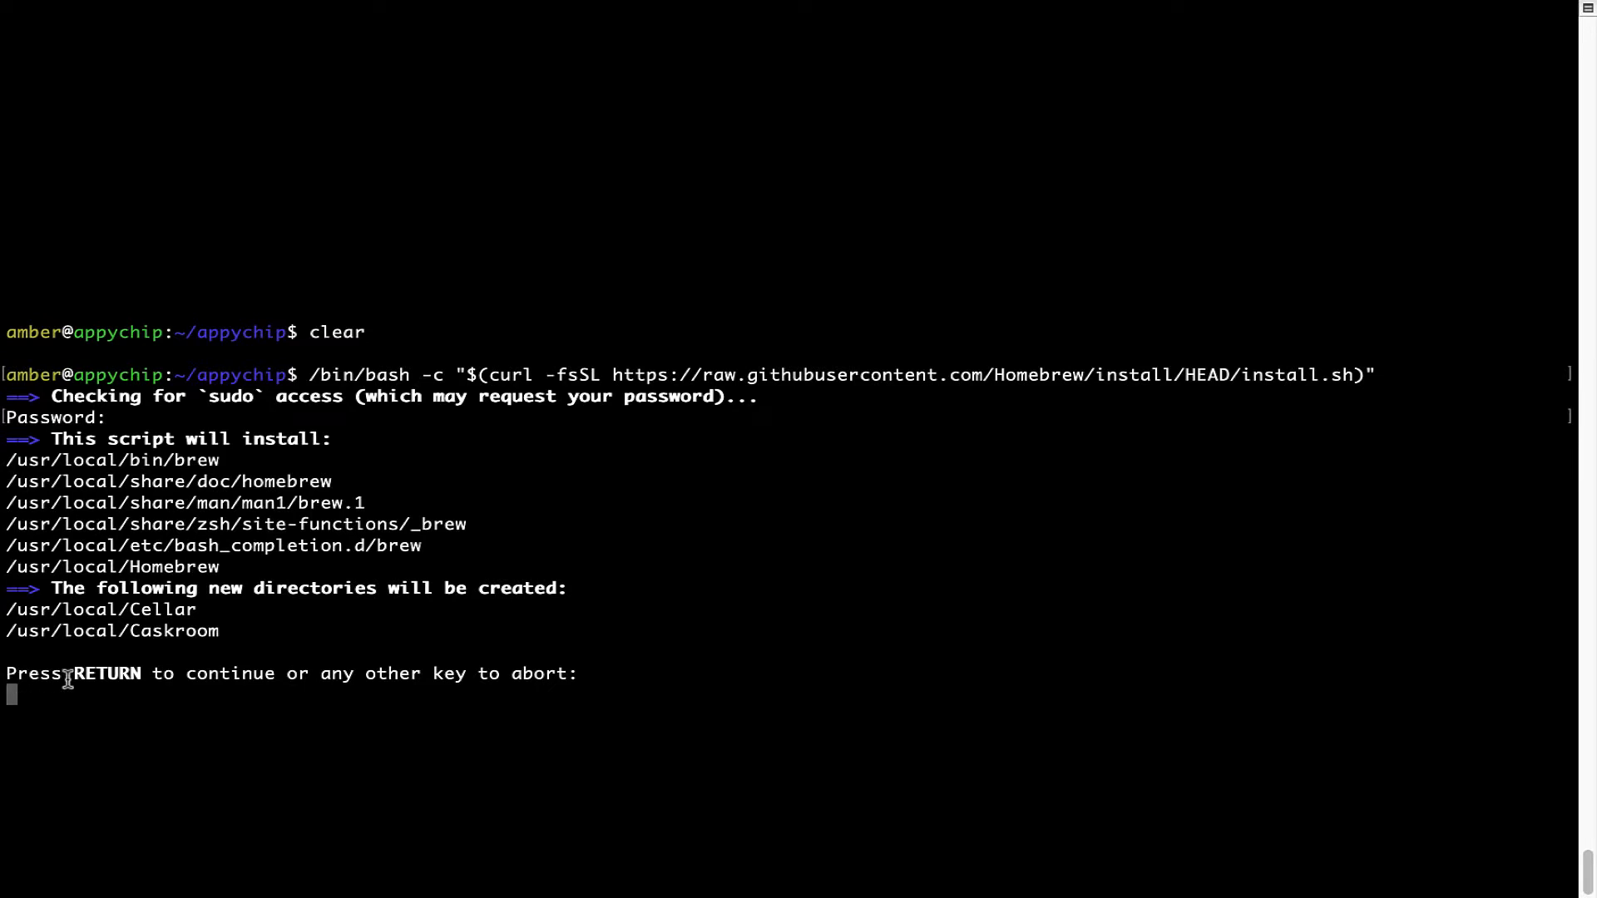
mouse_move(314, 682)
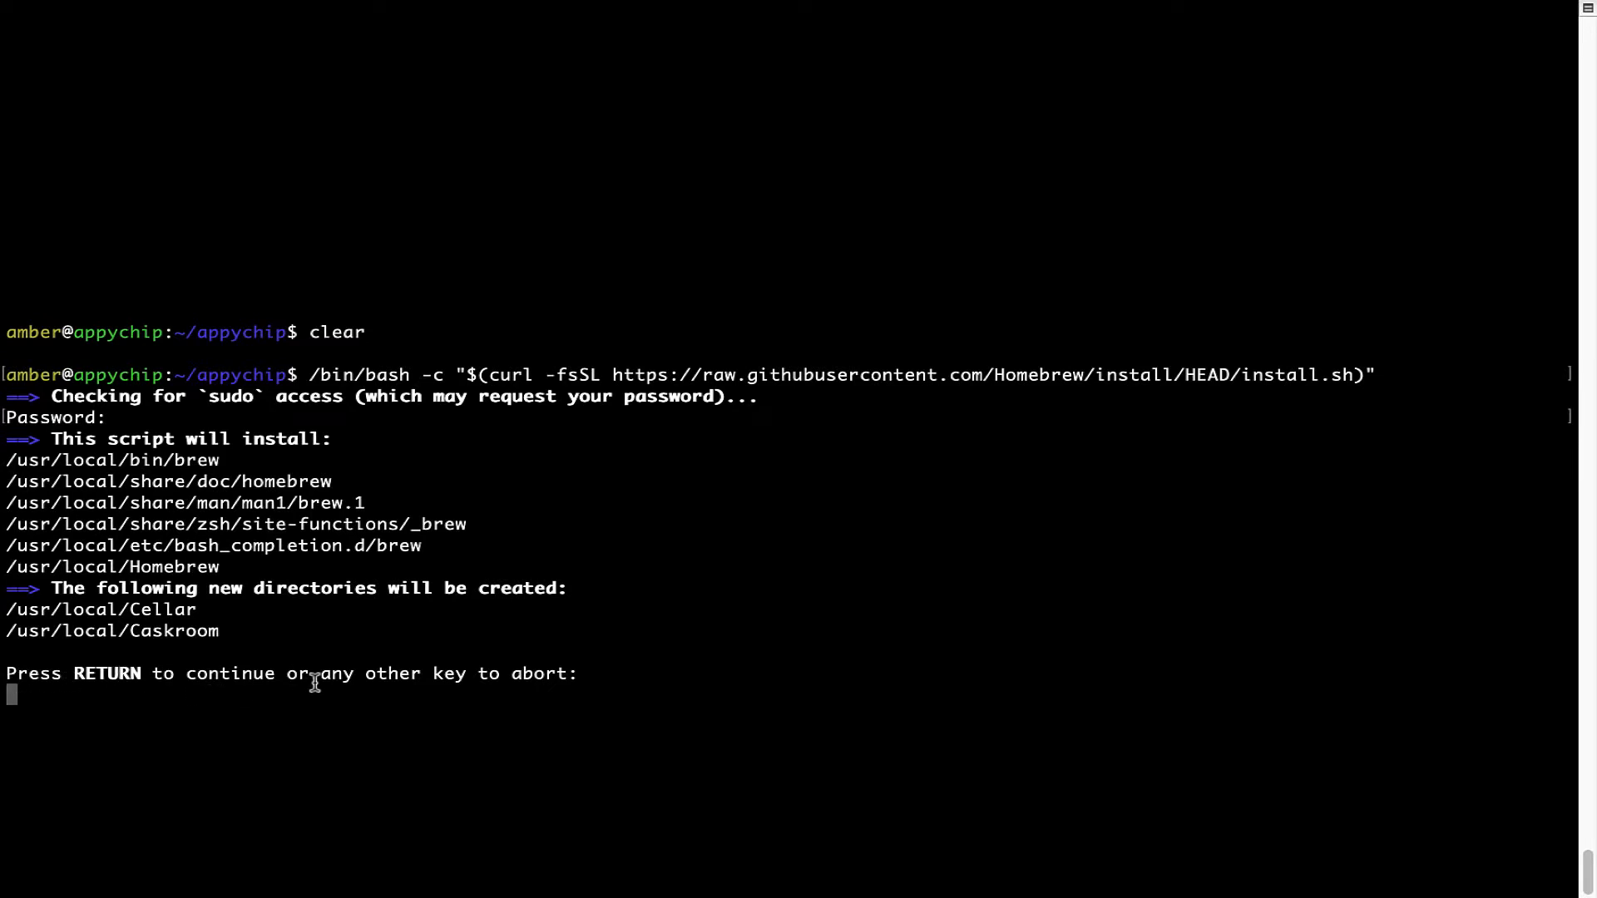
Confirm the installer and highlight the 'Installation successful!' message when it finishes.
key("Return")
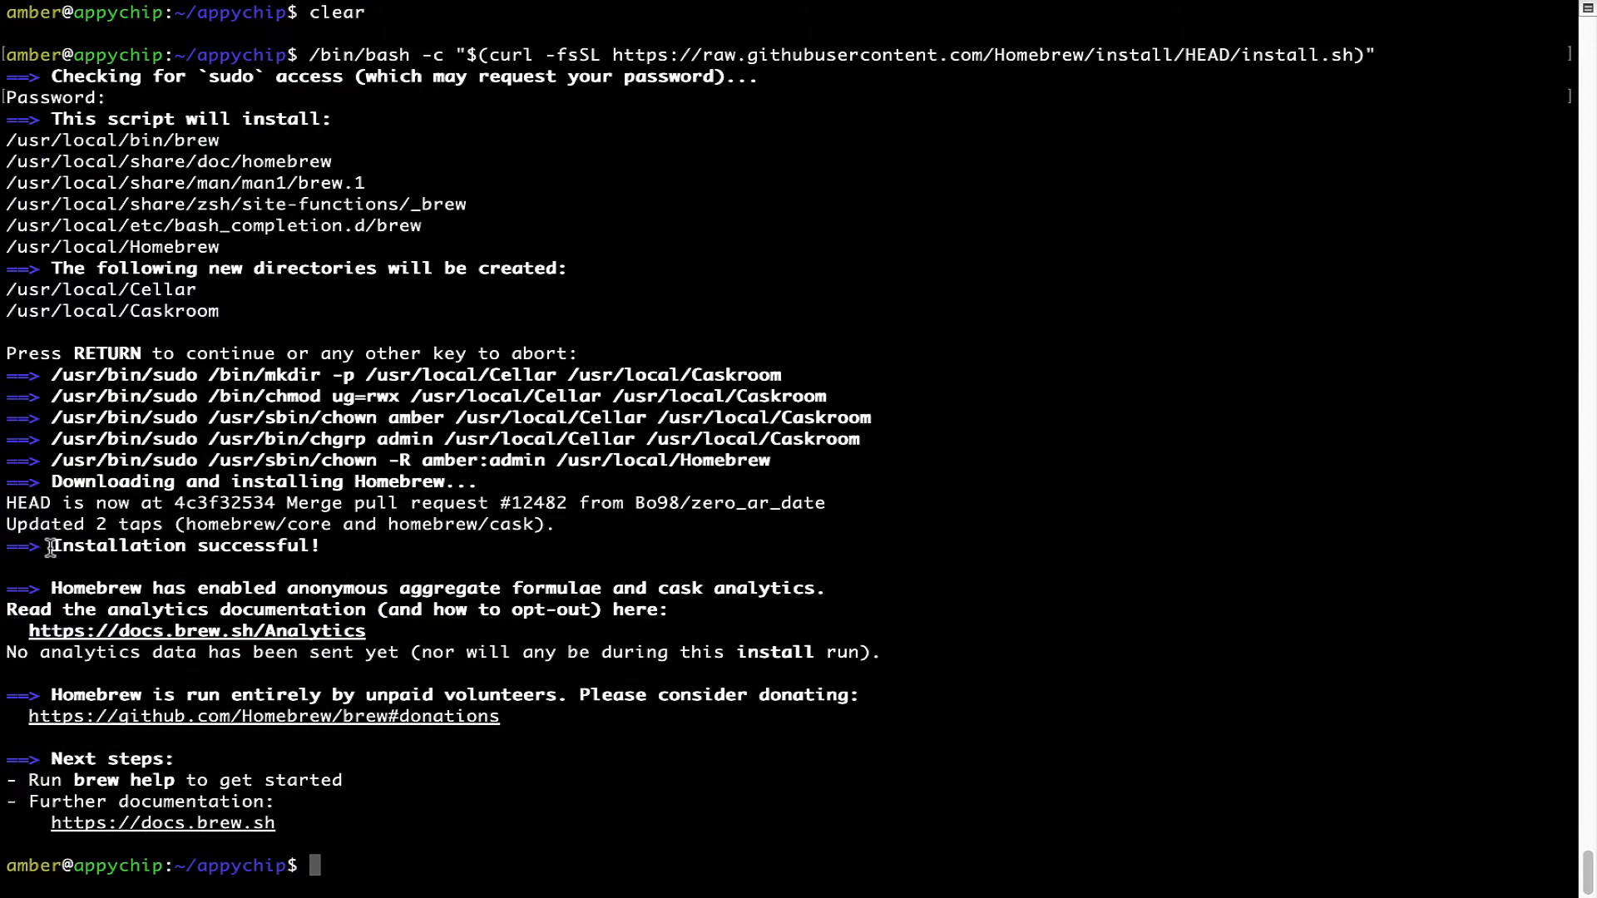
double_click(185, 546)
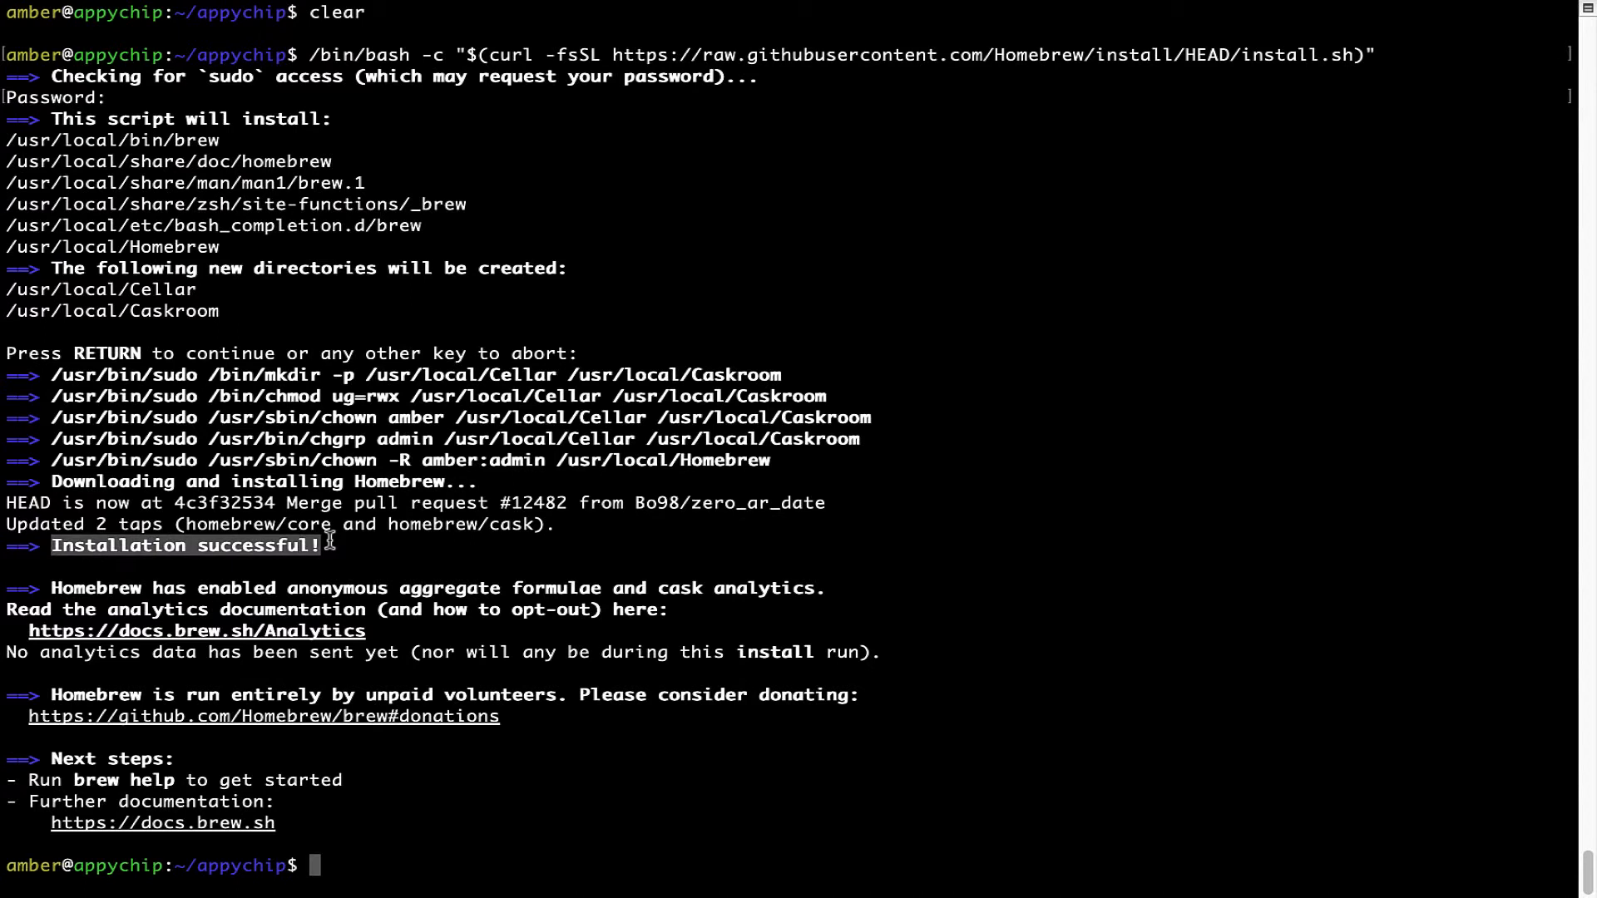
mouse_move(56, 553)
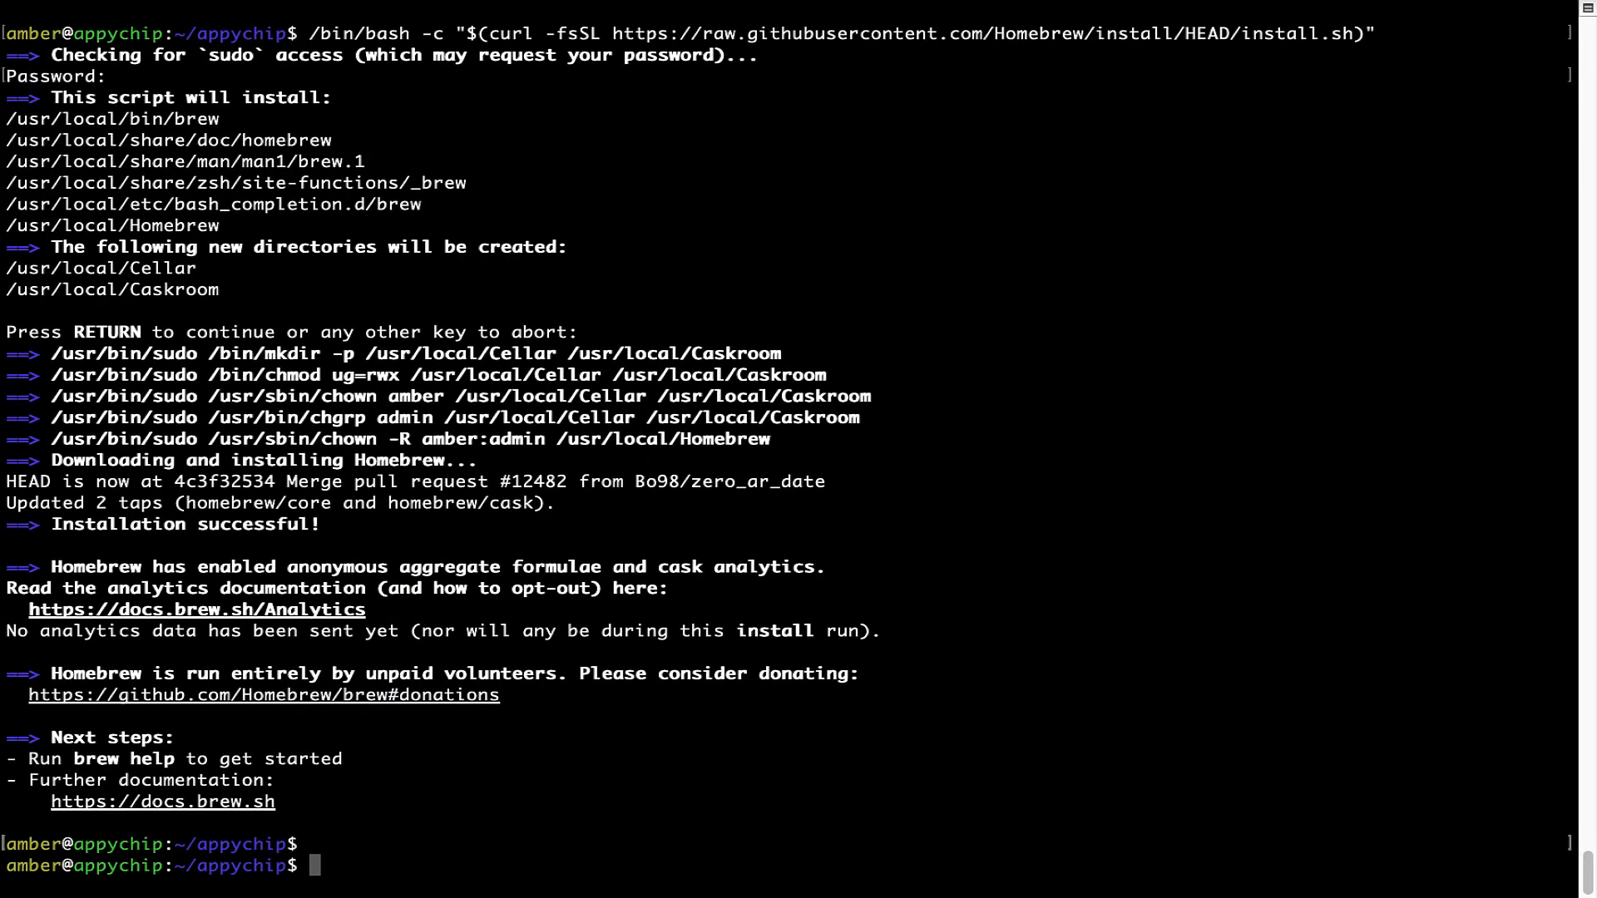
Run 'brew analytics off' to disable Homebrew's anonymous analytics.
type("brew anal")
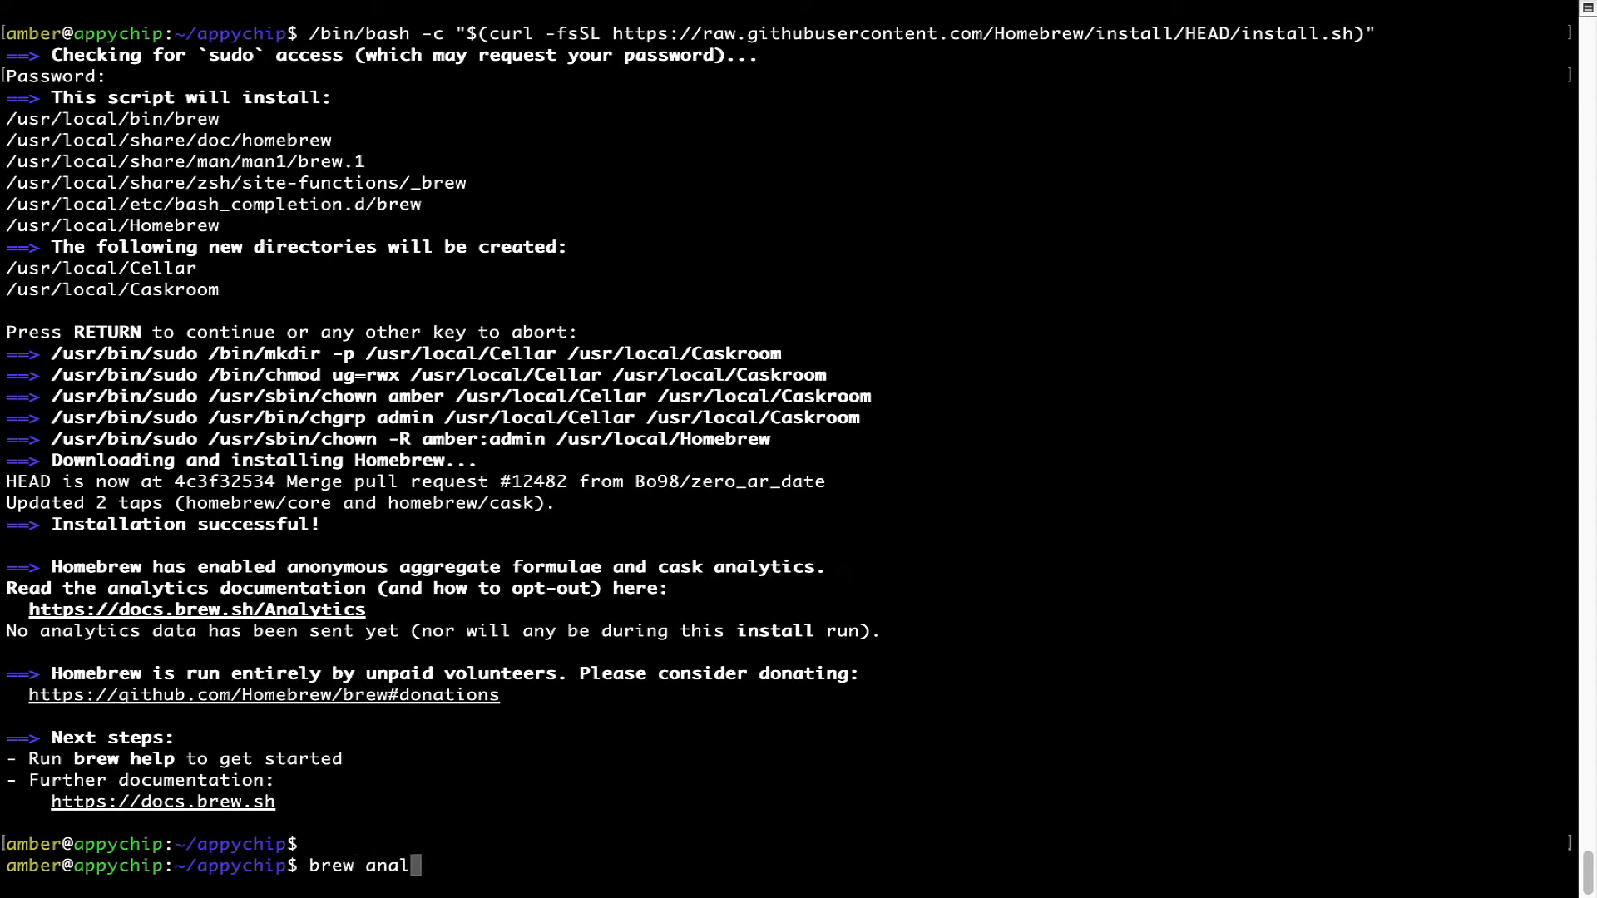
type("ytics off")
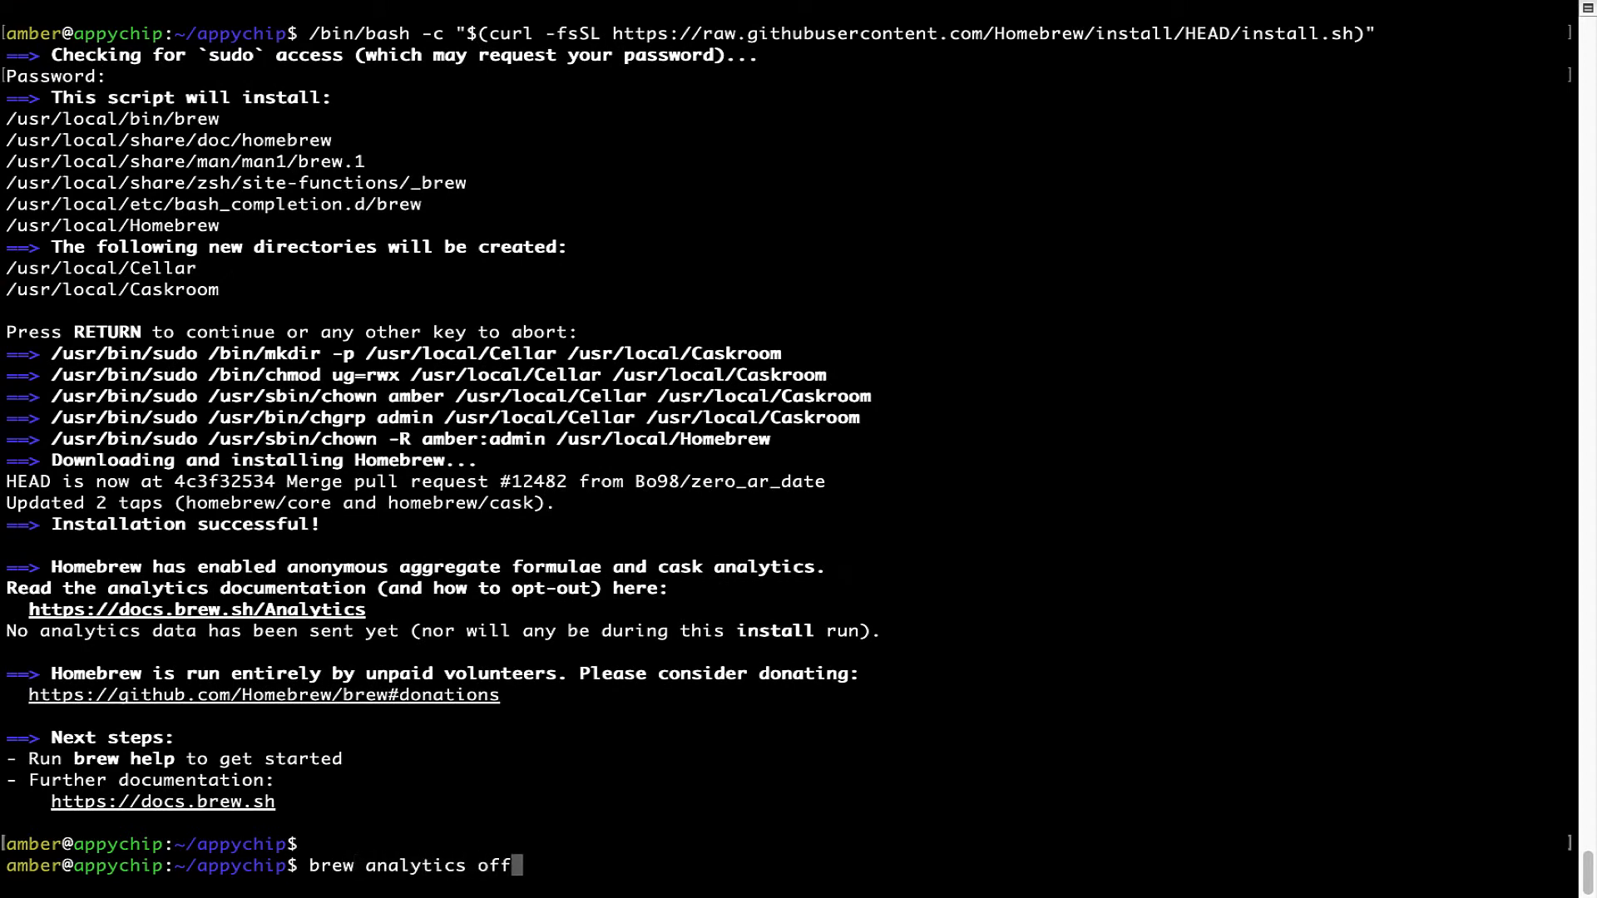
key("Return")
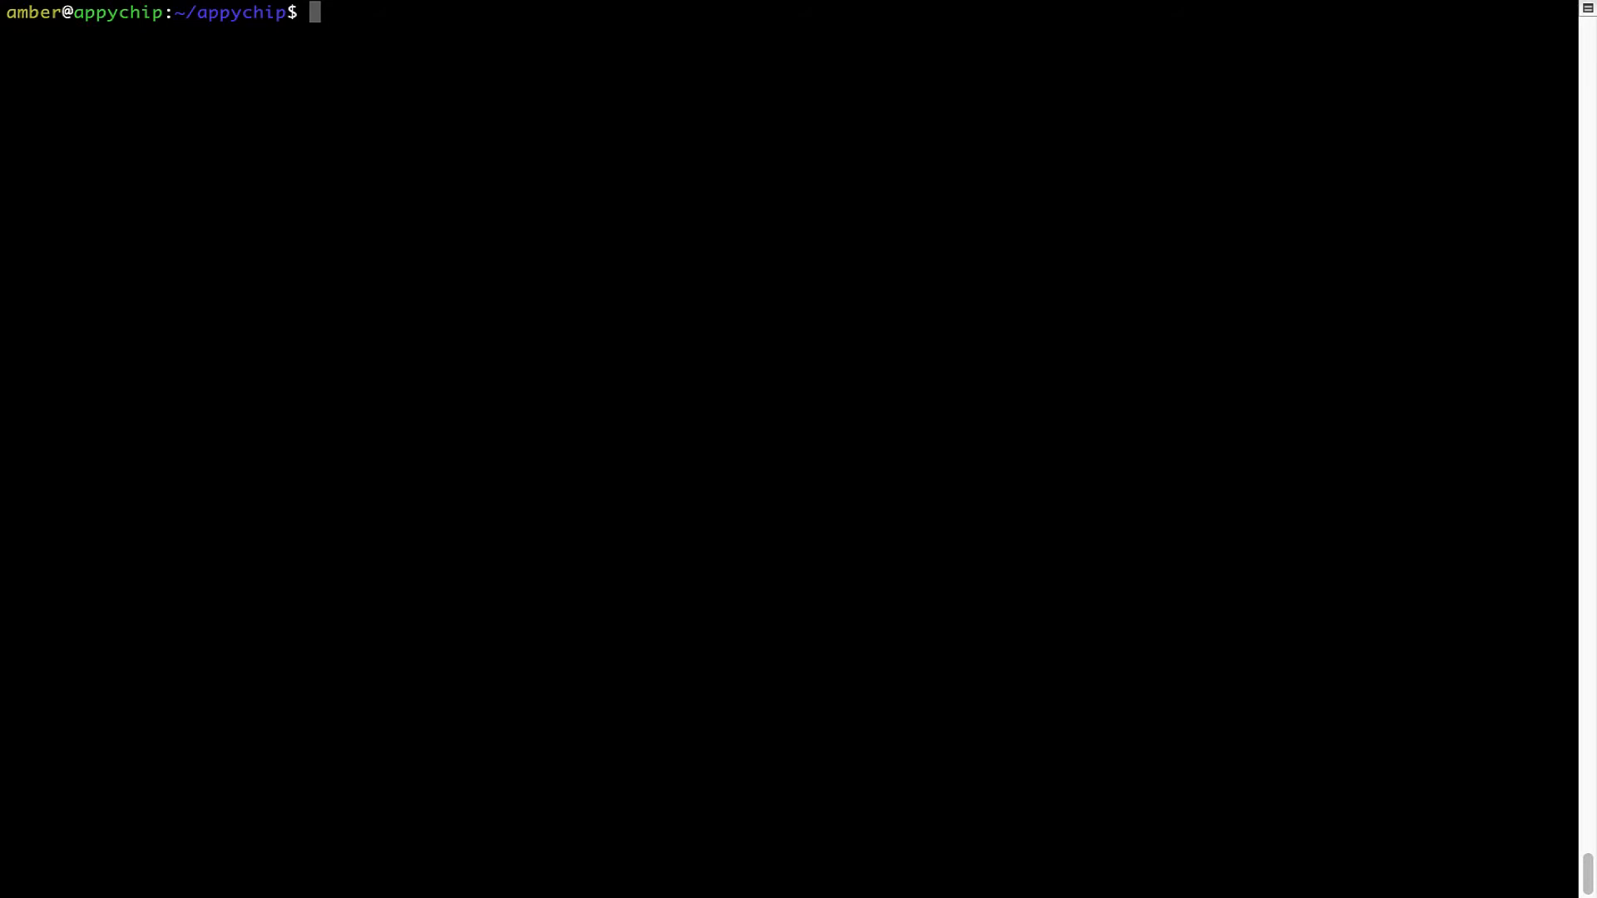
Run 'brew update' (already up to date), then enter 'brew install flume' at the prompt.
type("brew")
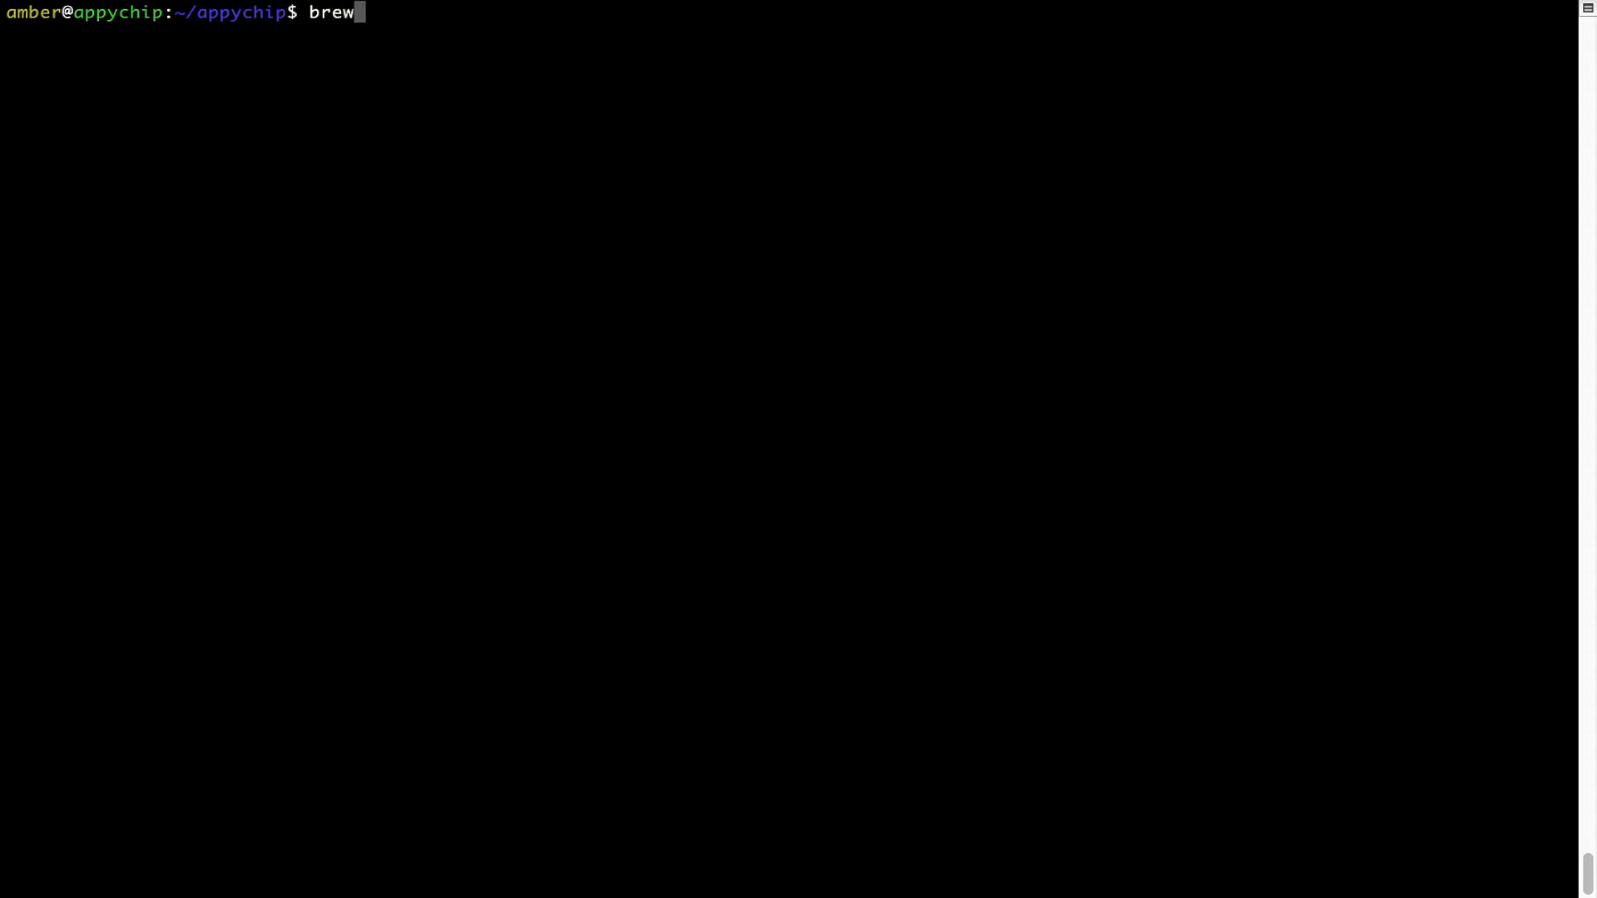
type("update")
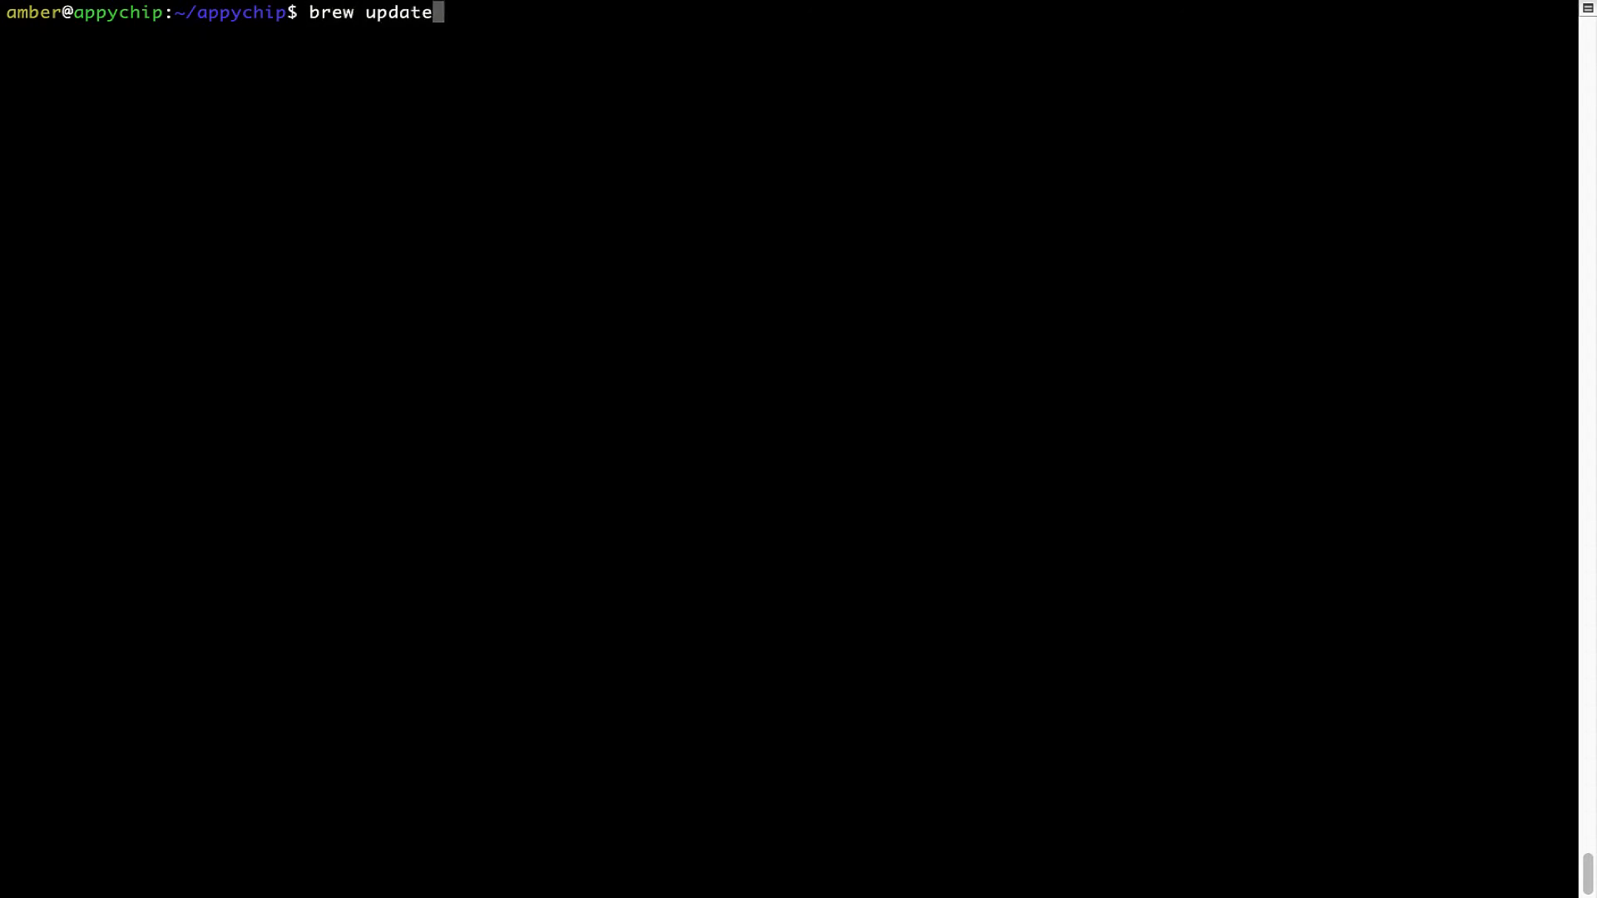
key("Return")
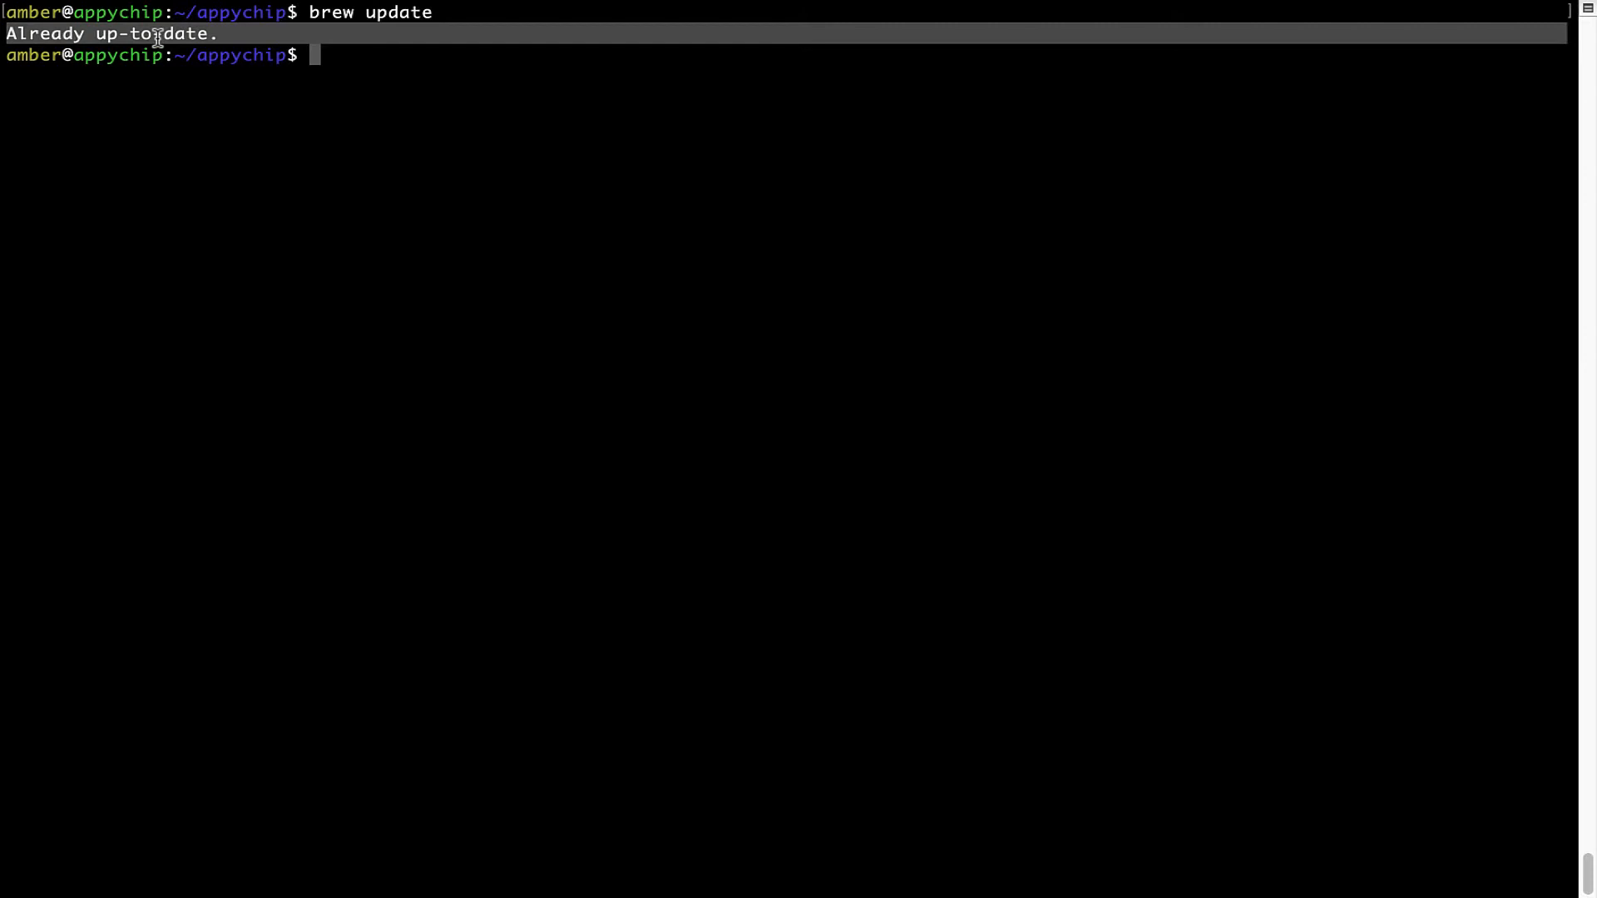
mouse_move(366, 211)
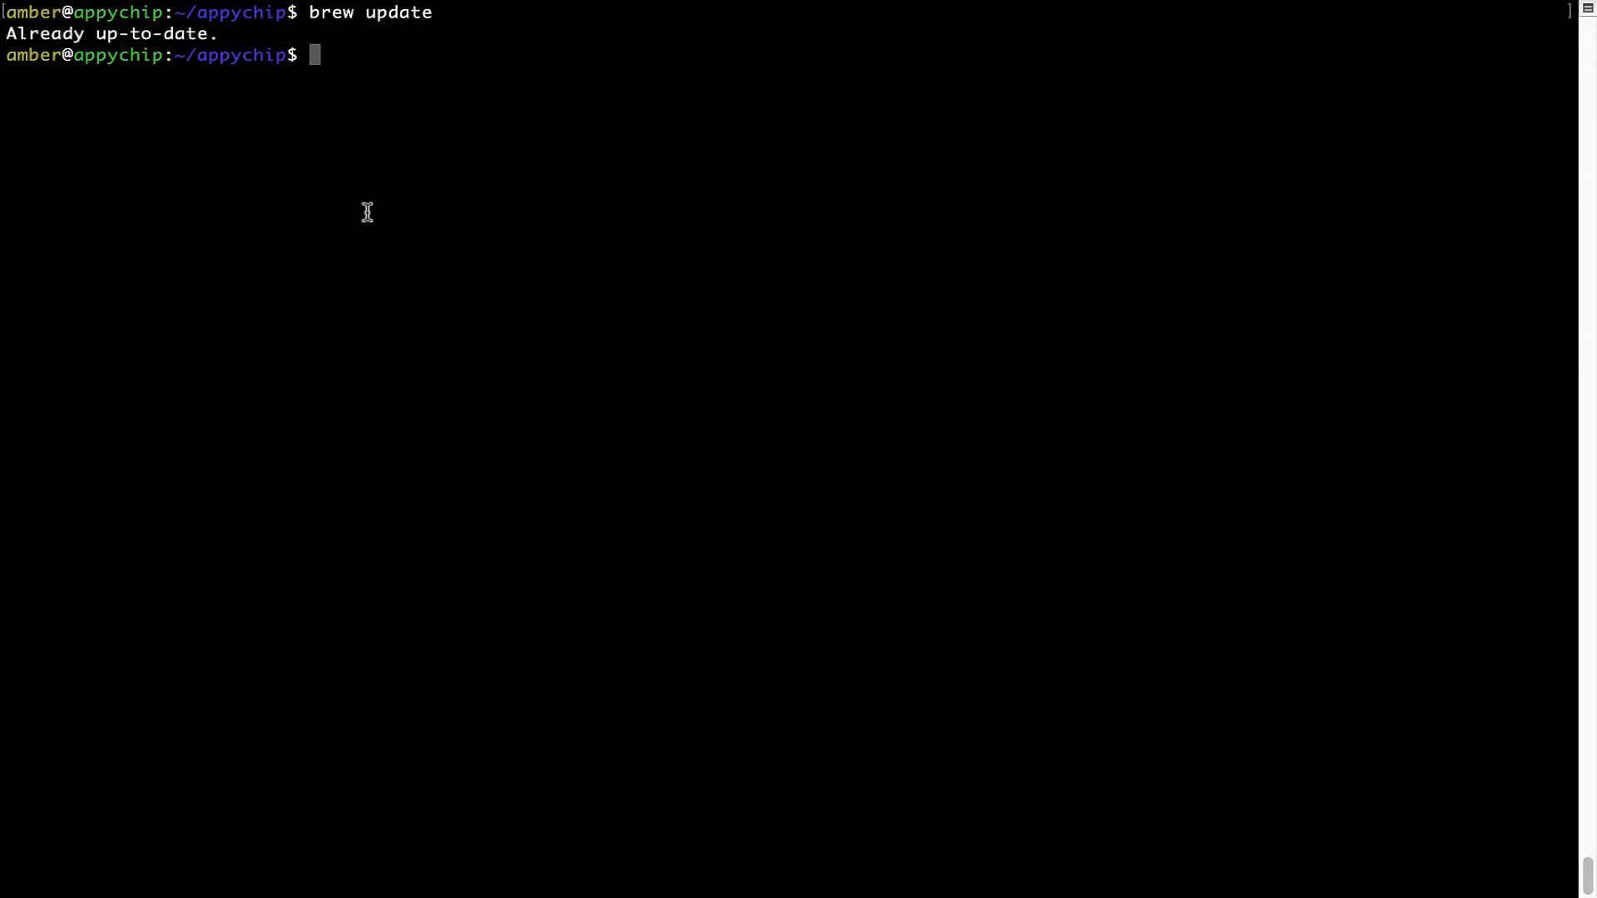
mouse_move(431, 165)
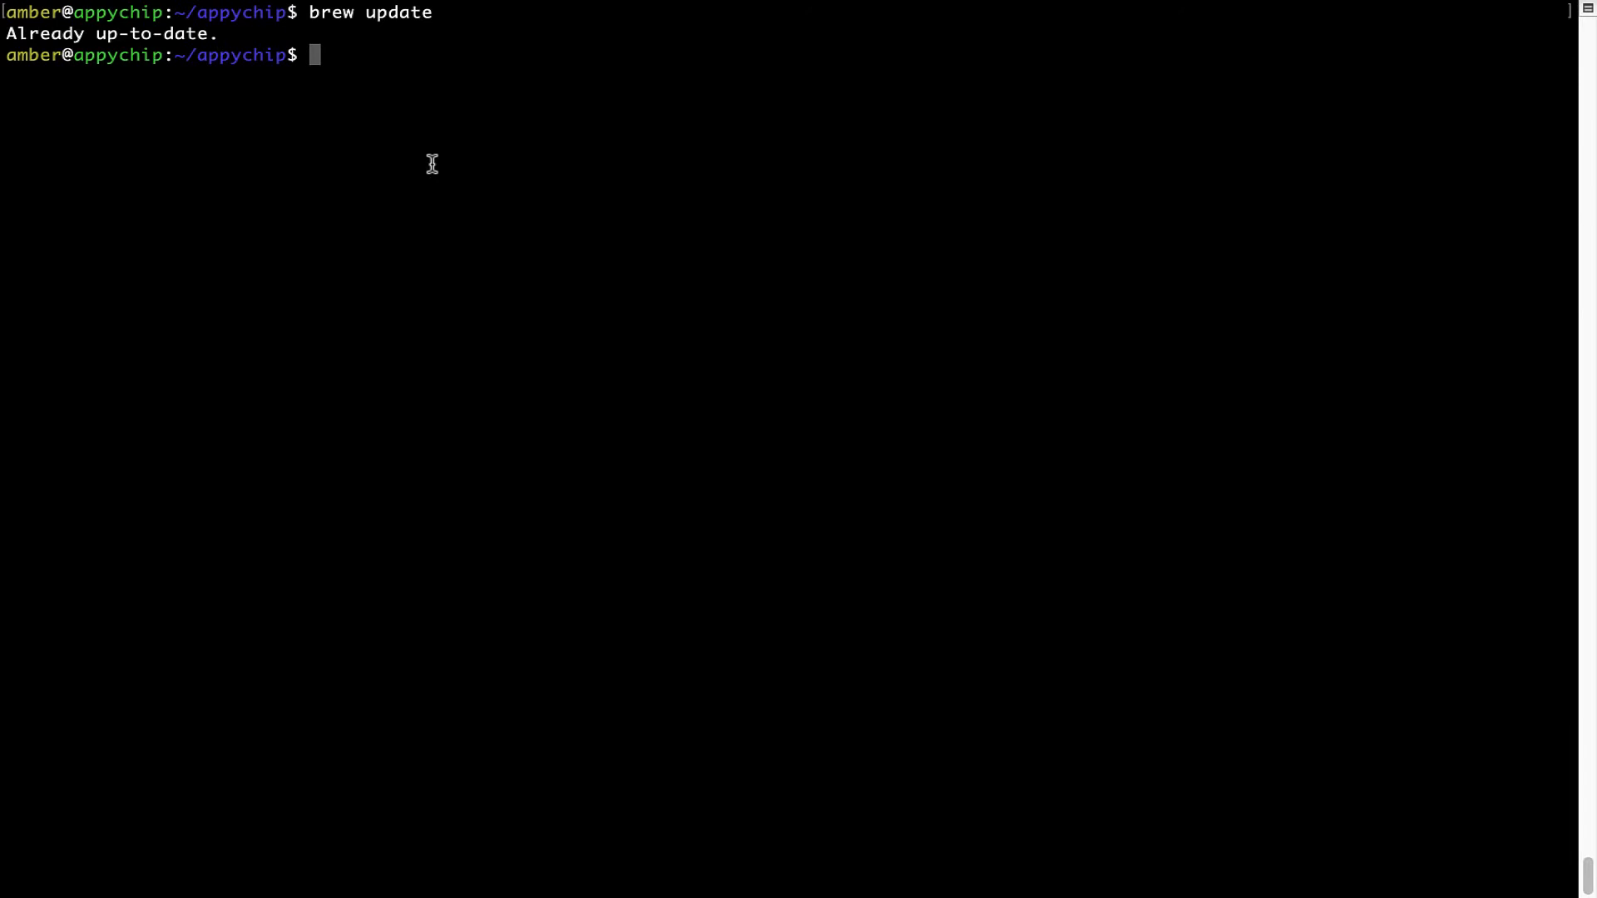
type("brew install flume")
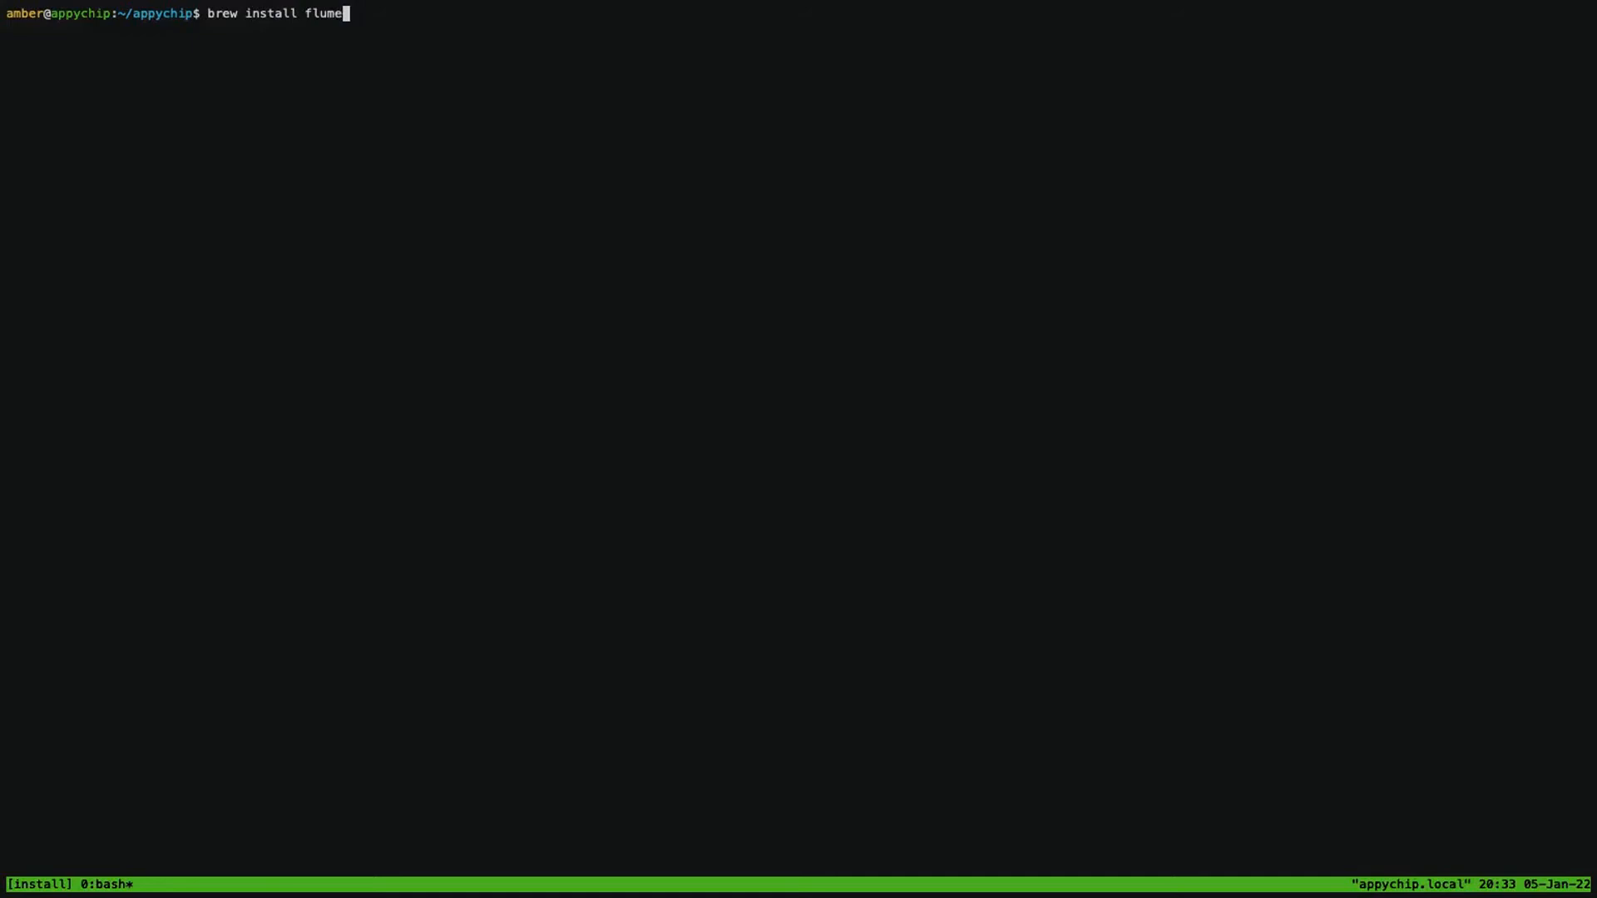
Run the 'brew install flume' command and let it finish.
key("Return")
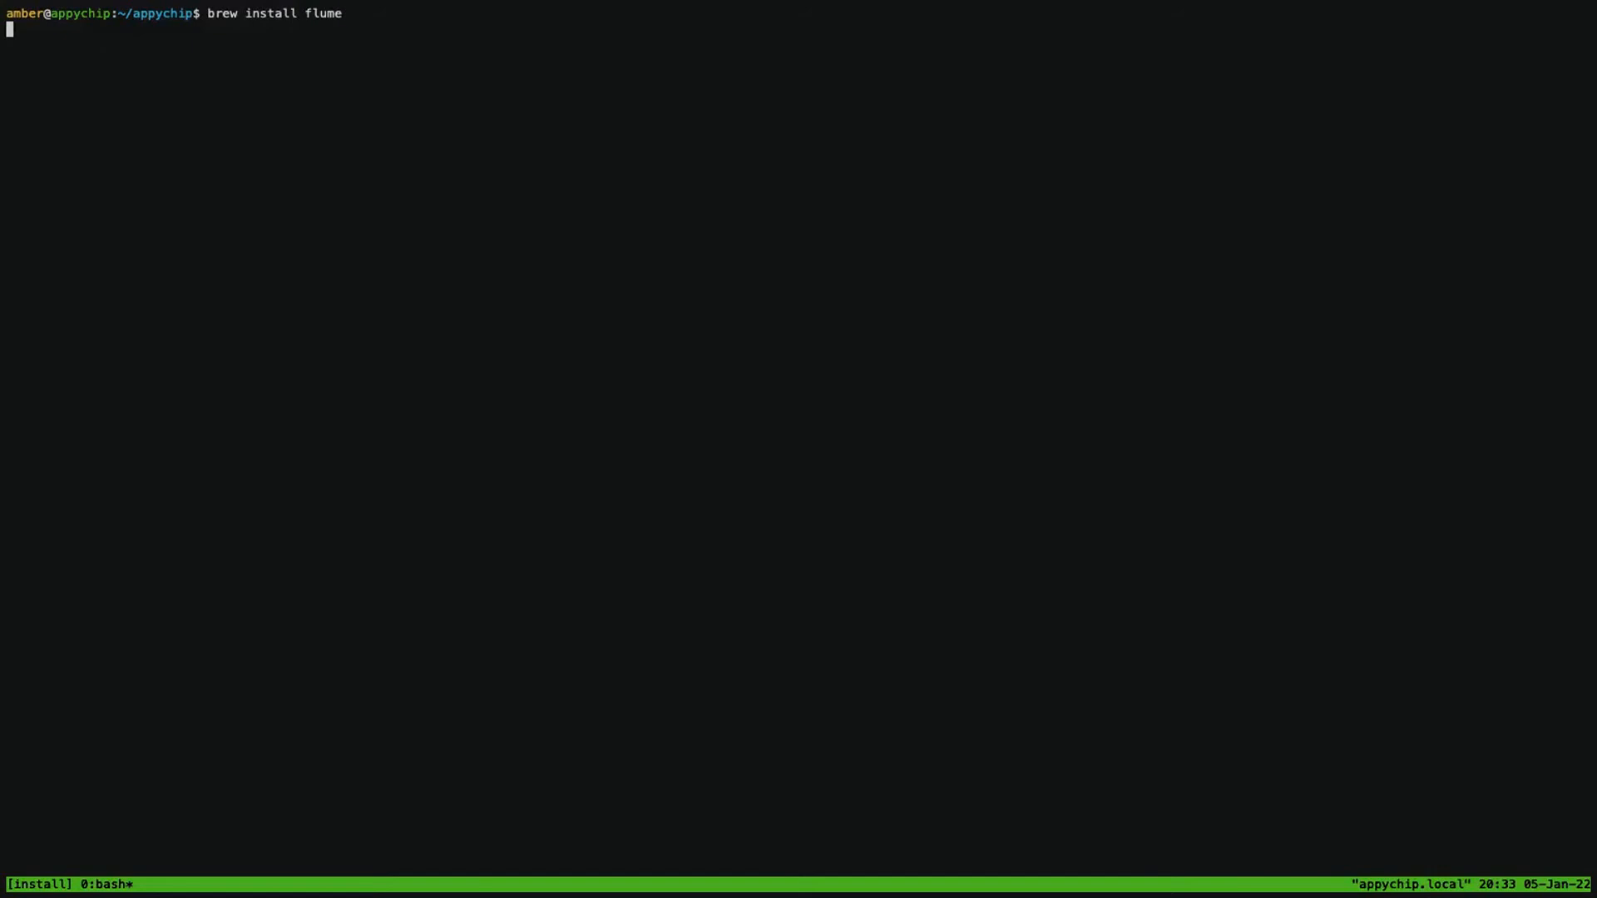
key("Return")
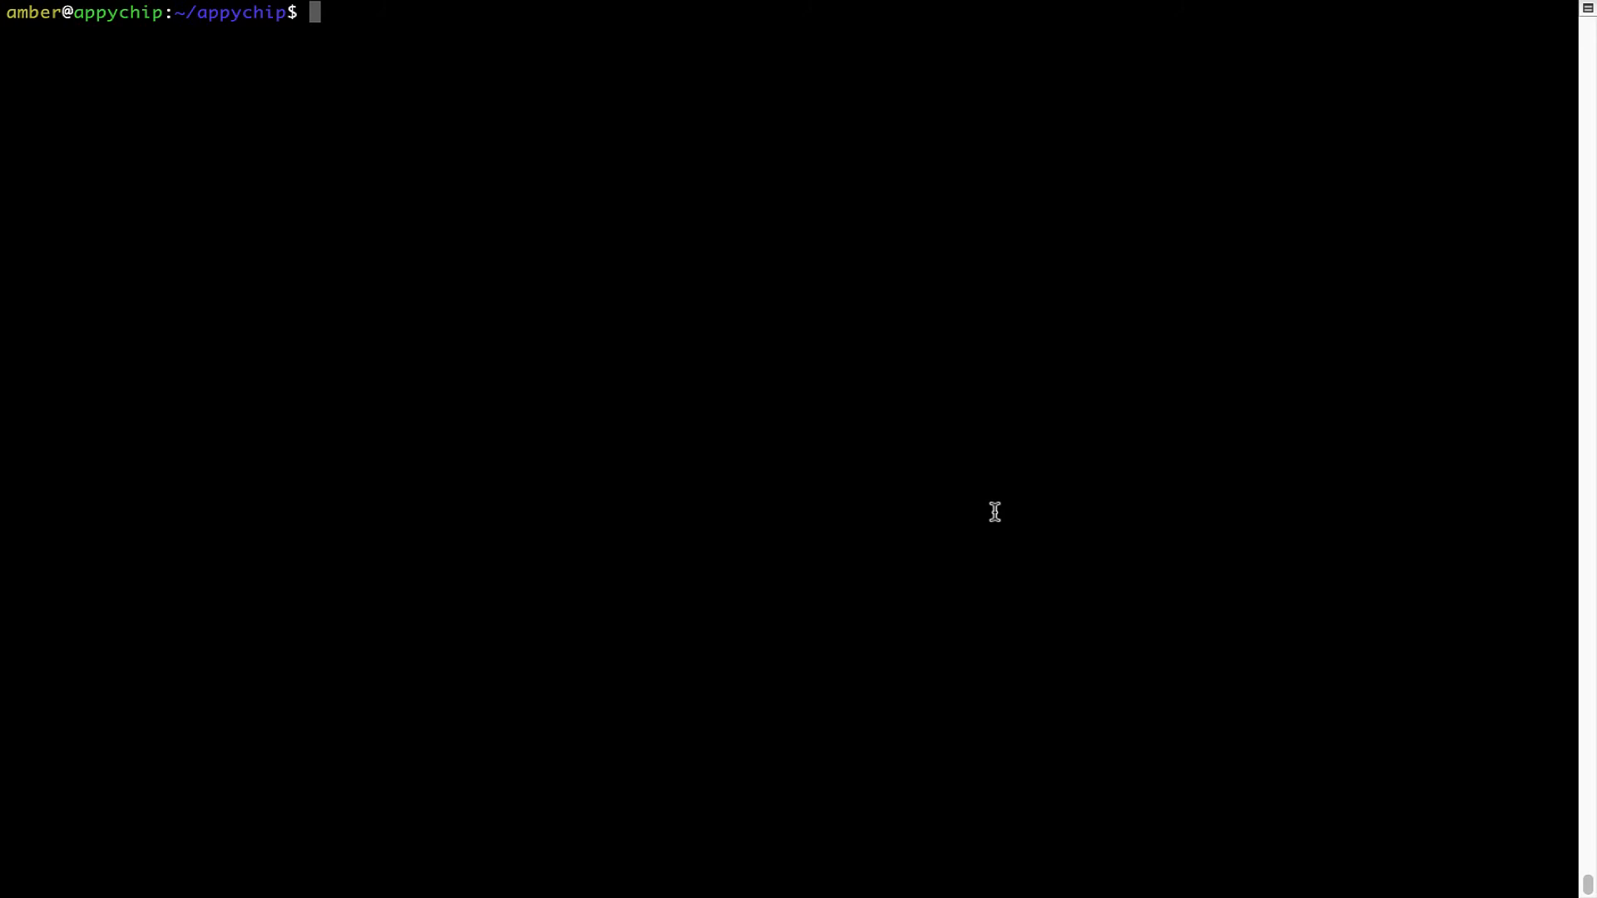
Run 'brew reinstall hello' to pour hello 2.10, then clear the screen.
type("brew reins")
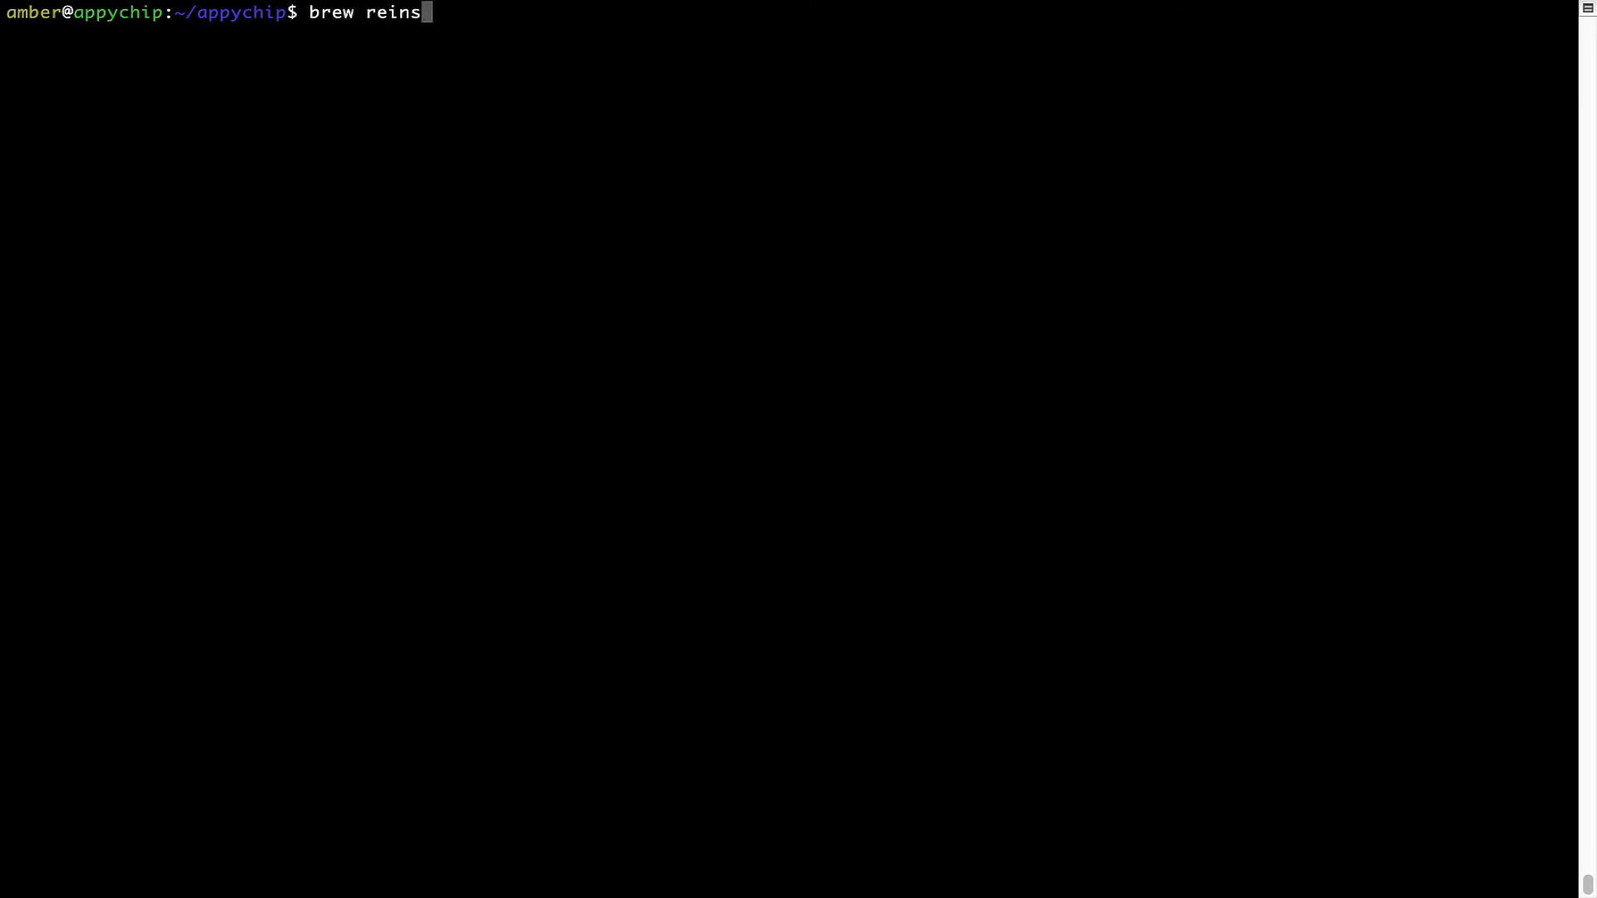
key("BackSpace")
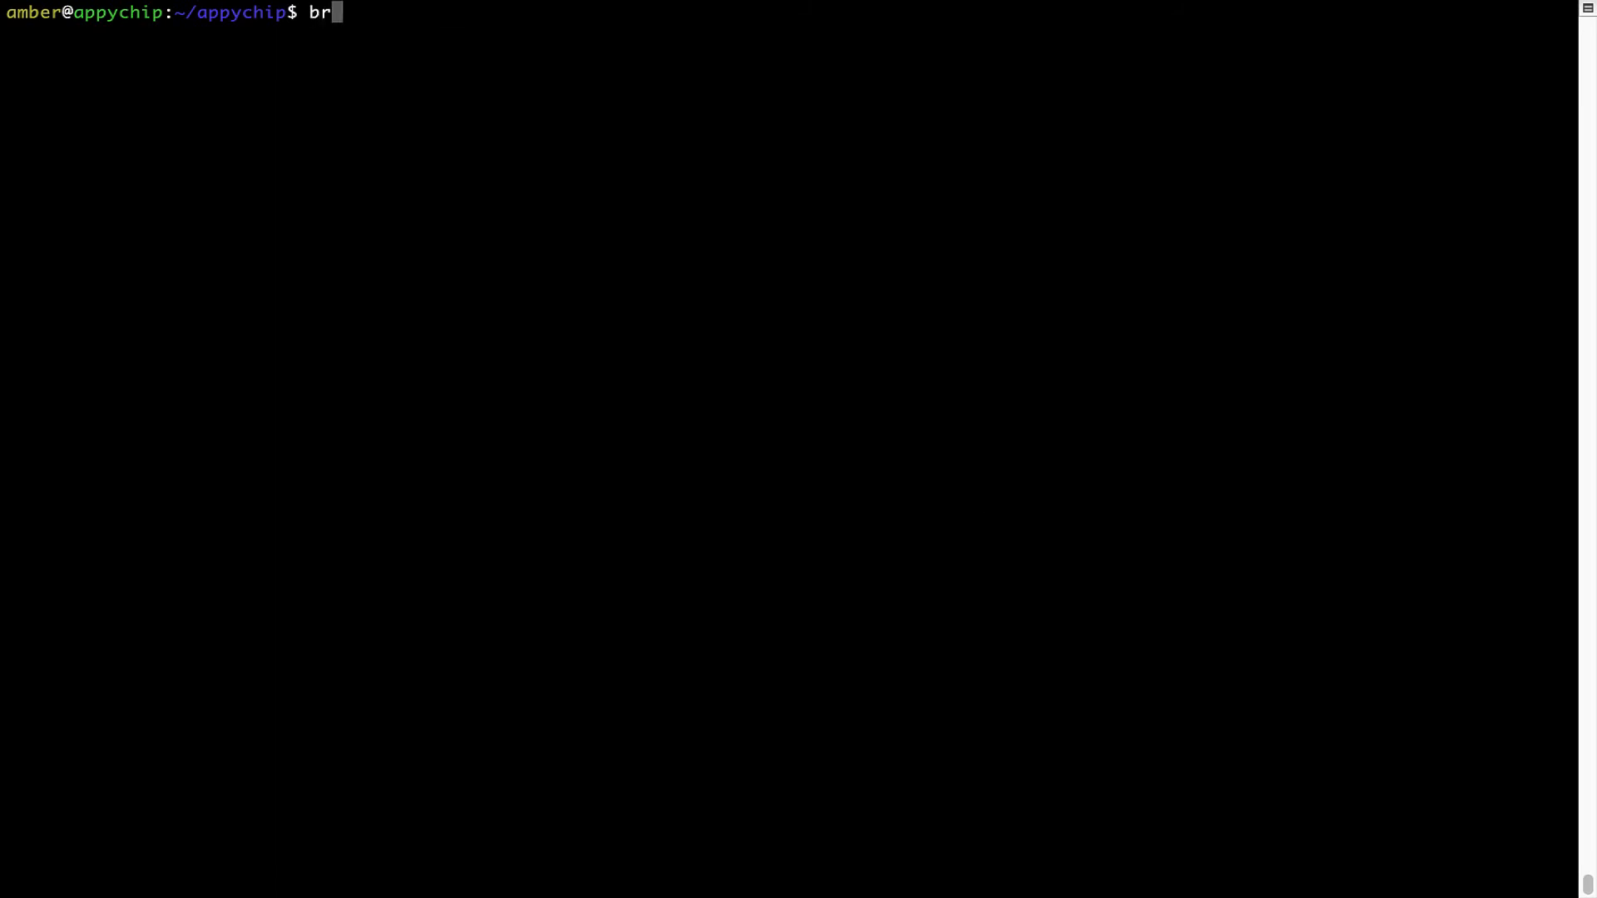
type("ew reinsta")
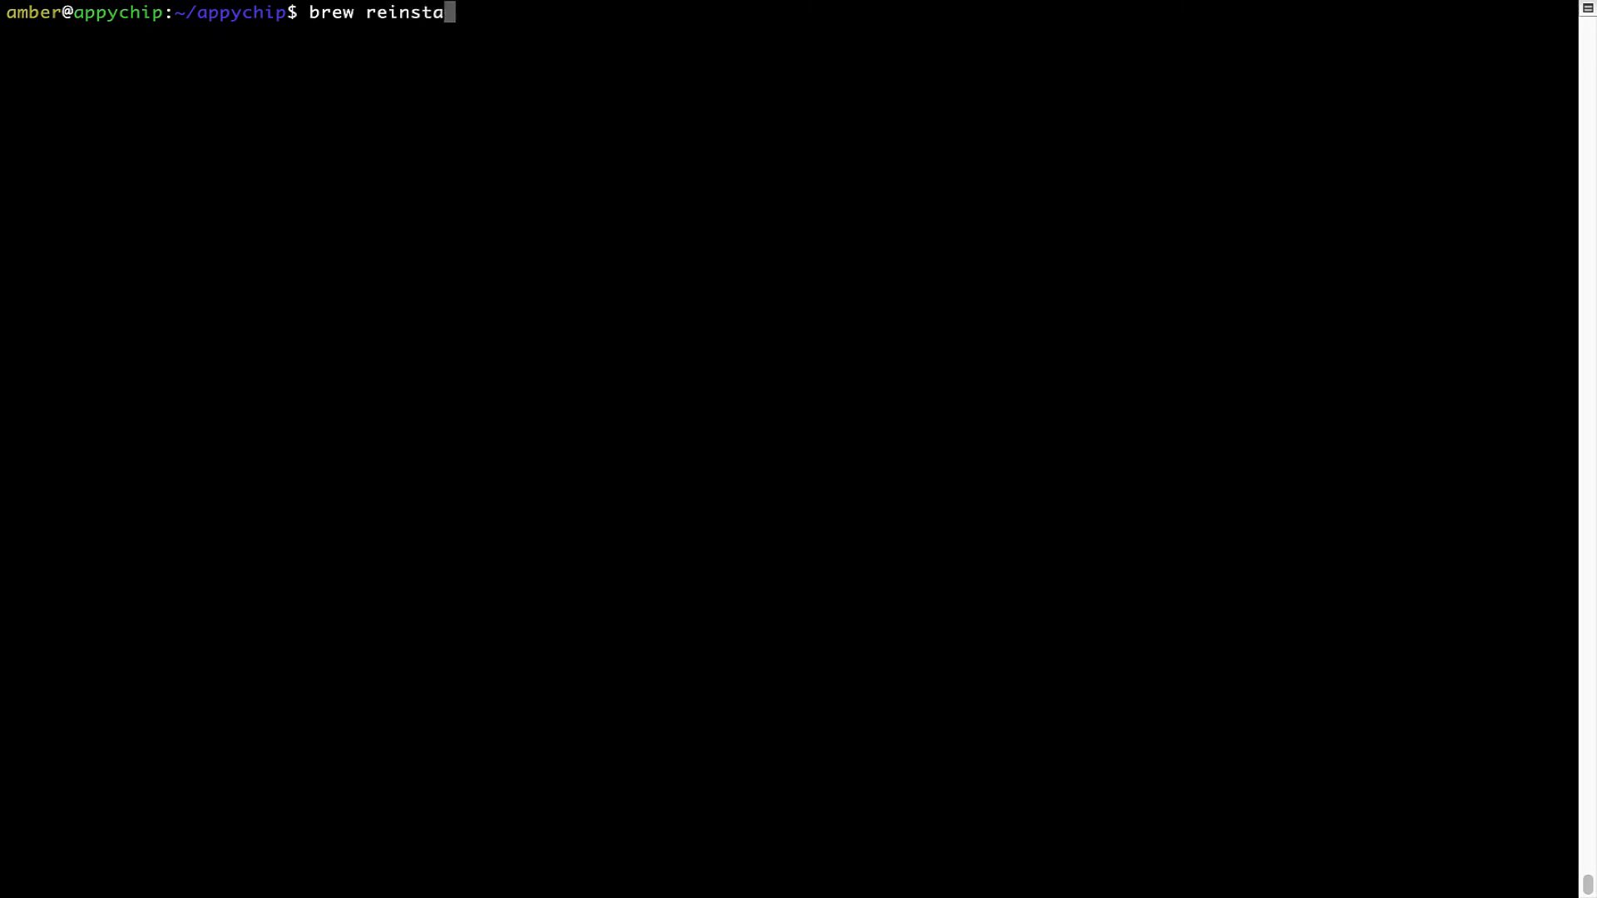
type("ll")
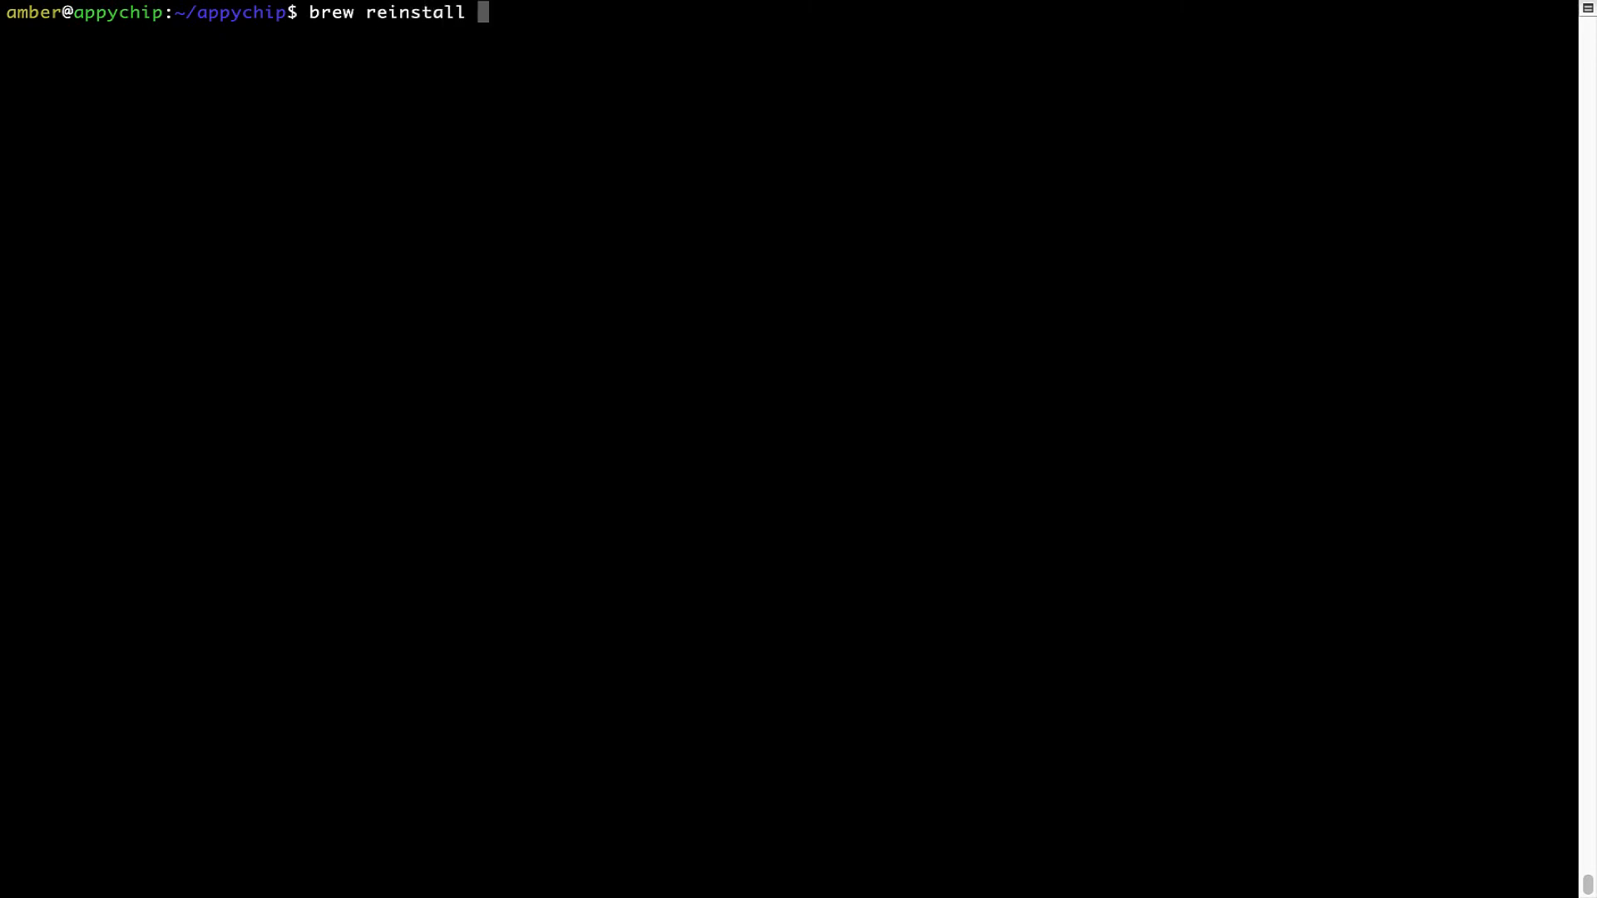
type("he")
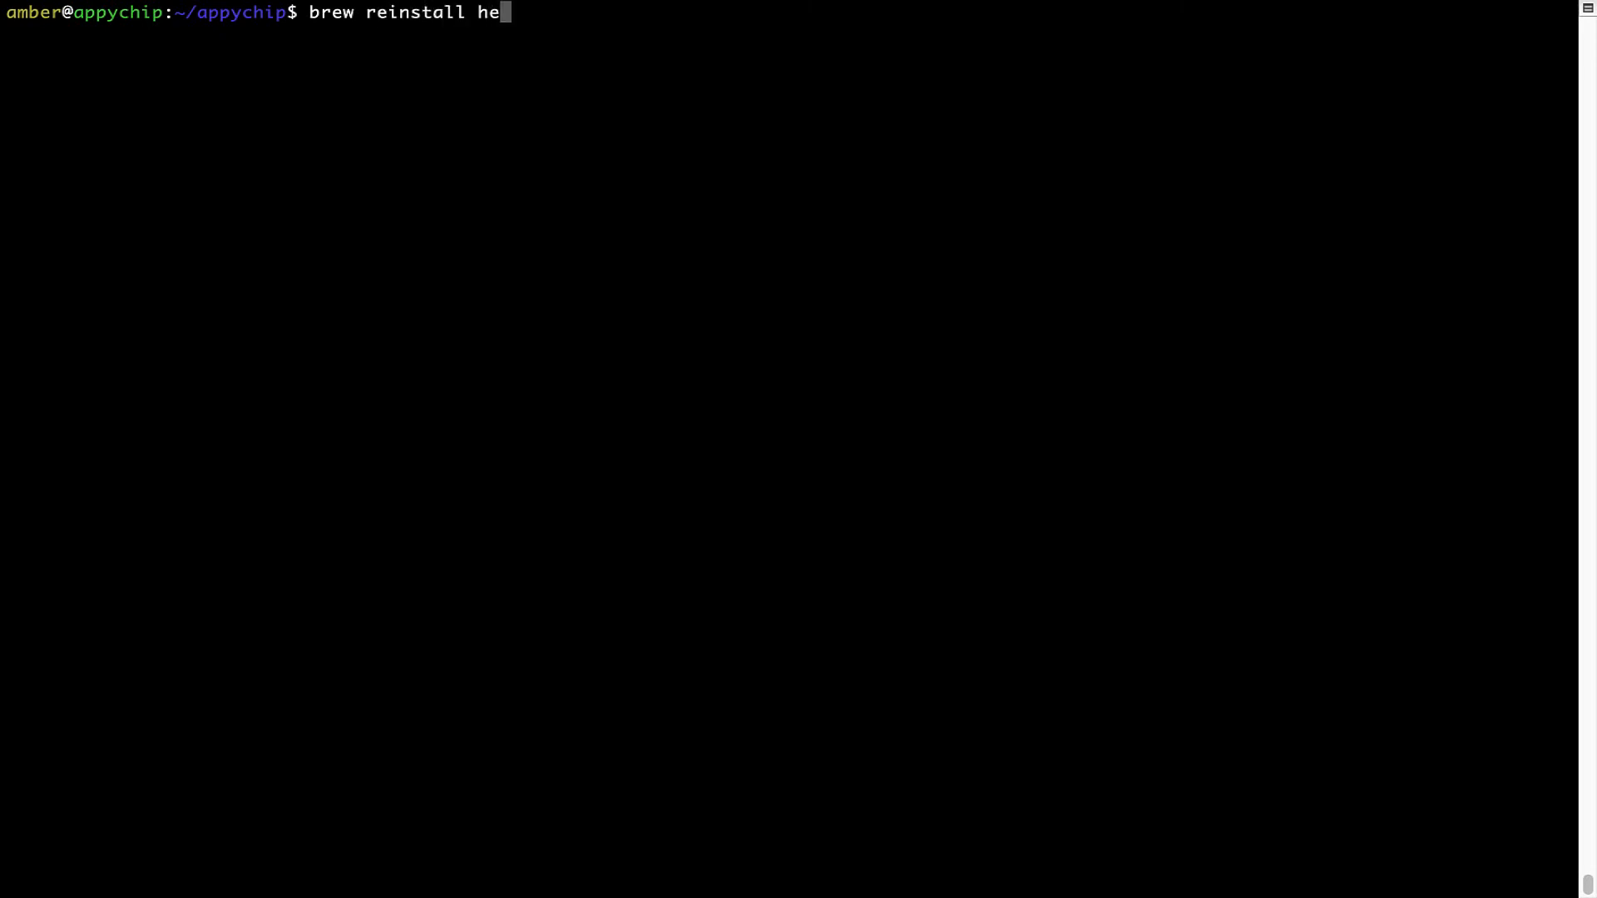
type("llo")
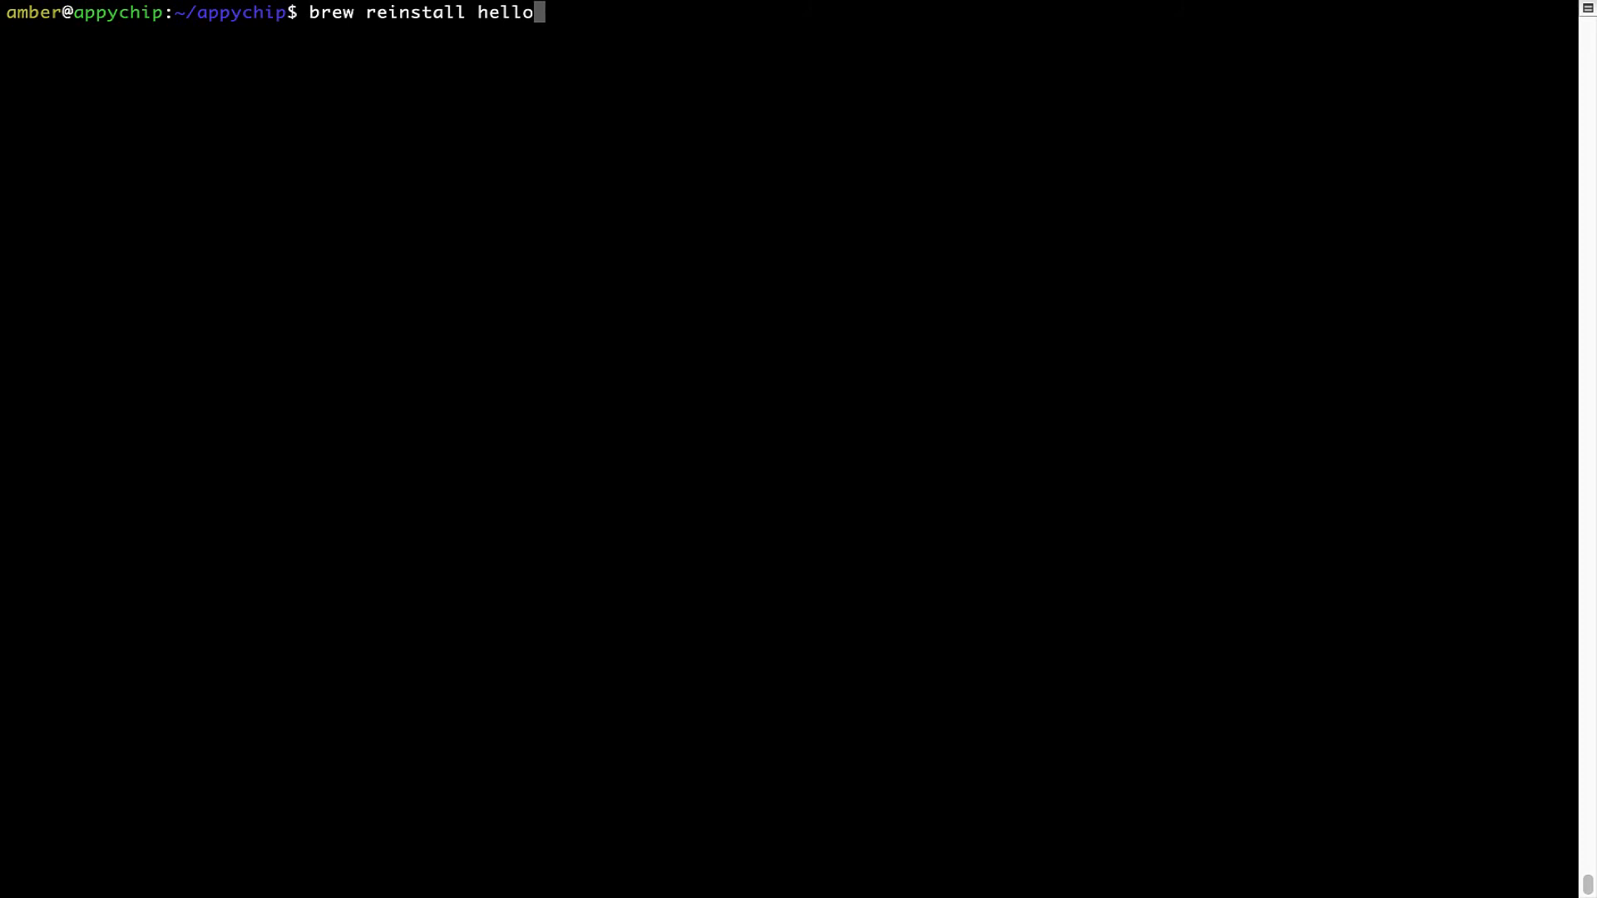
key("Return")
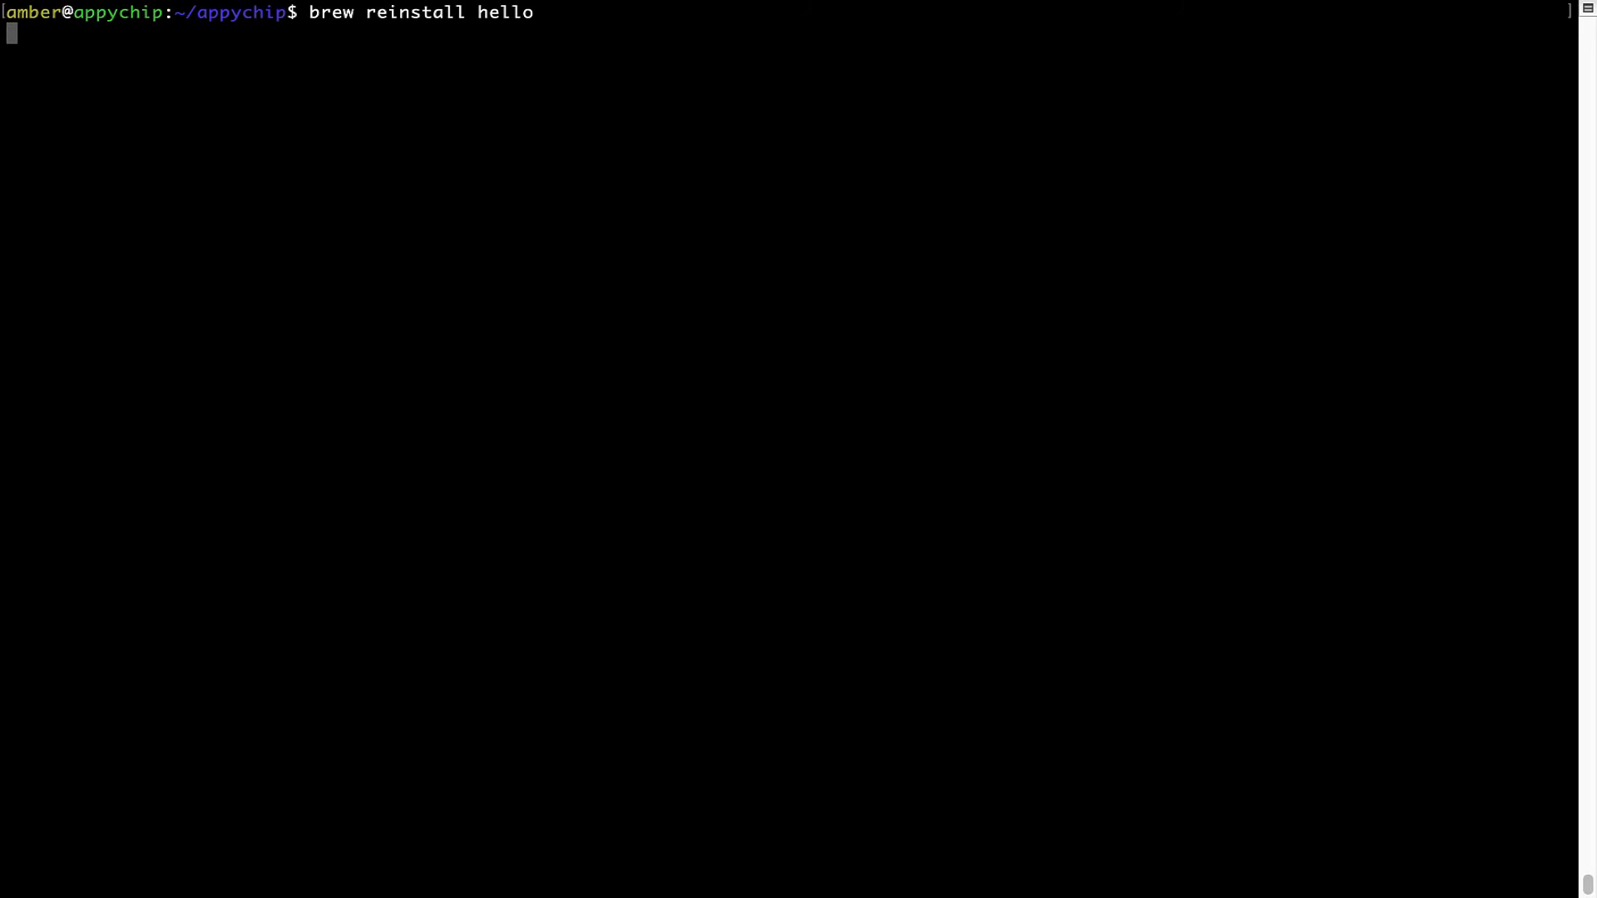
key("Return")
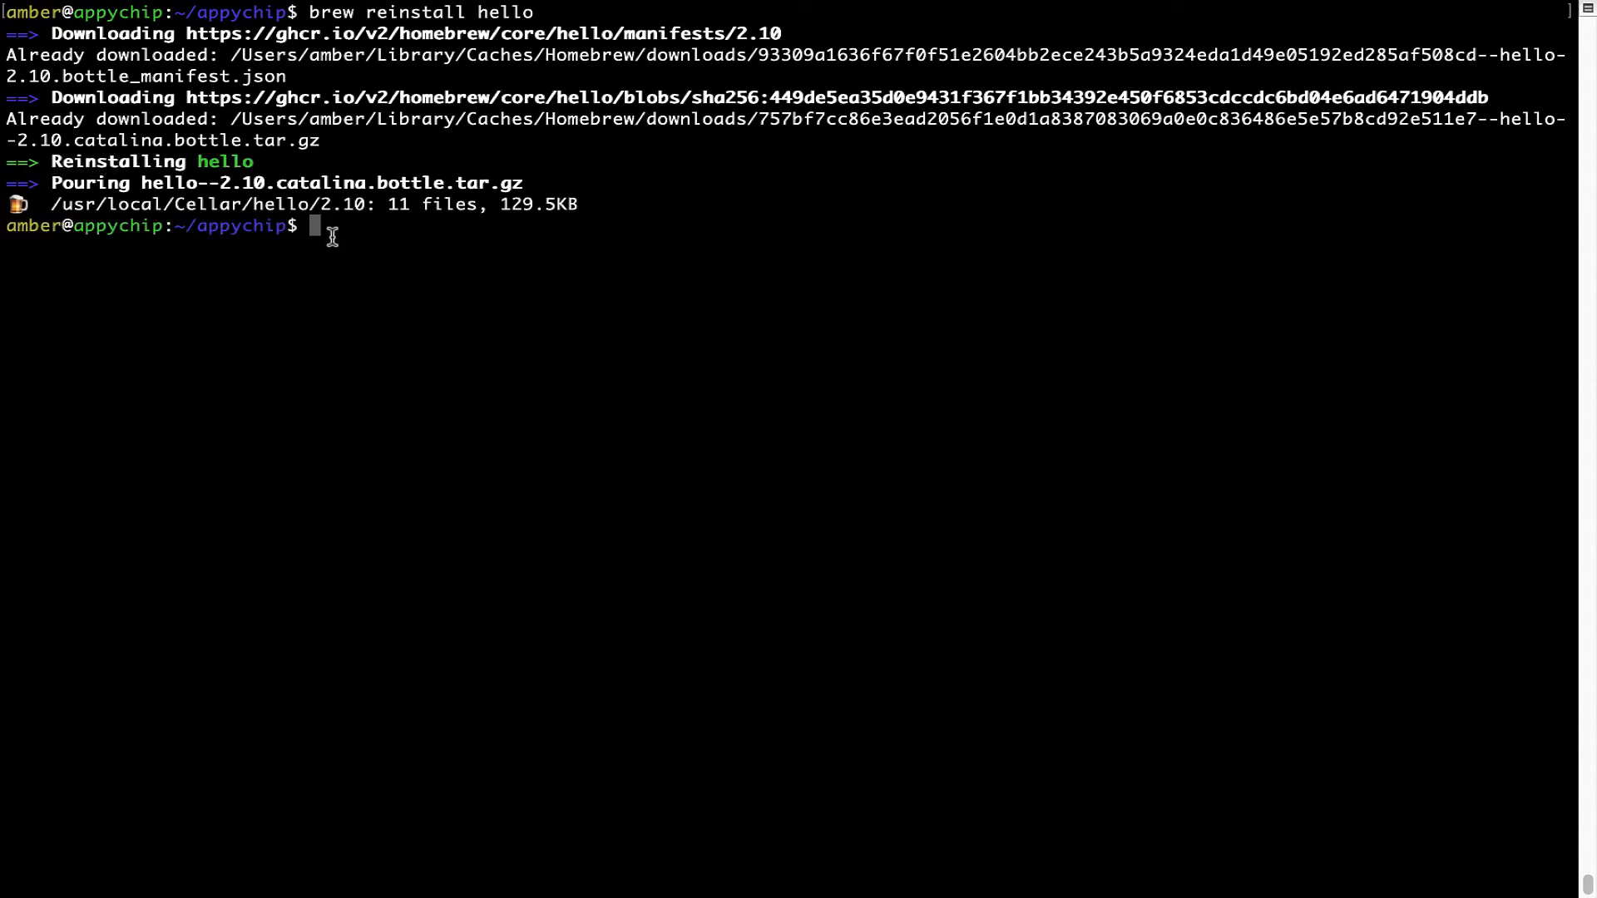
type("clea")
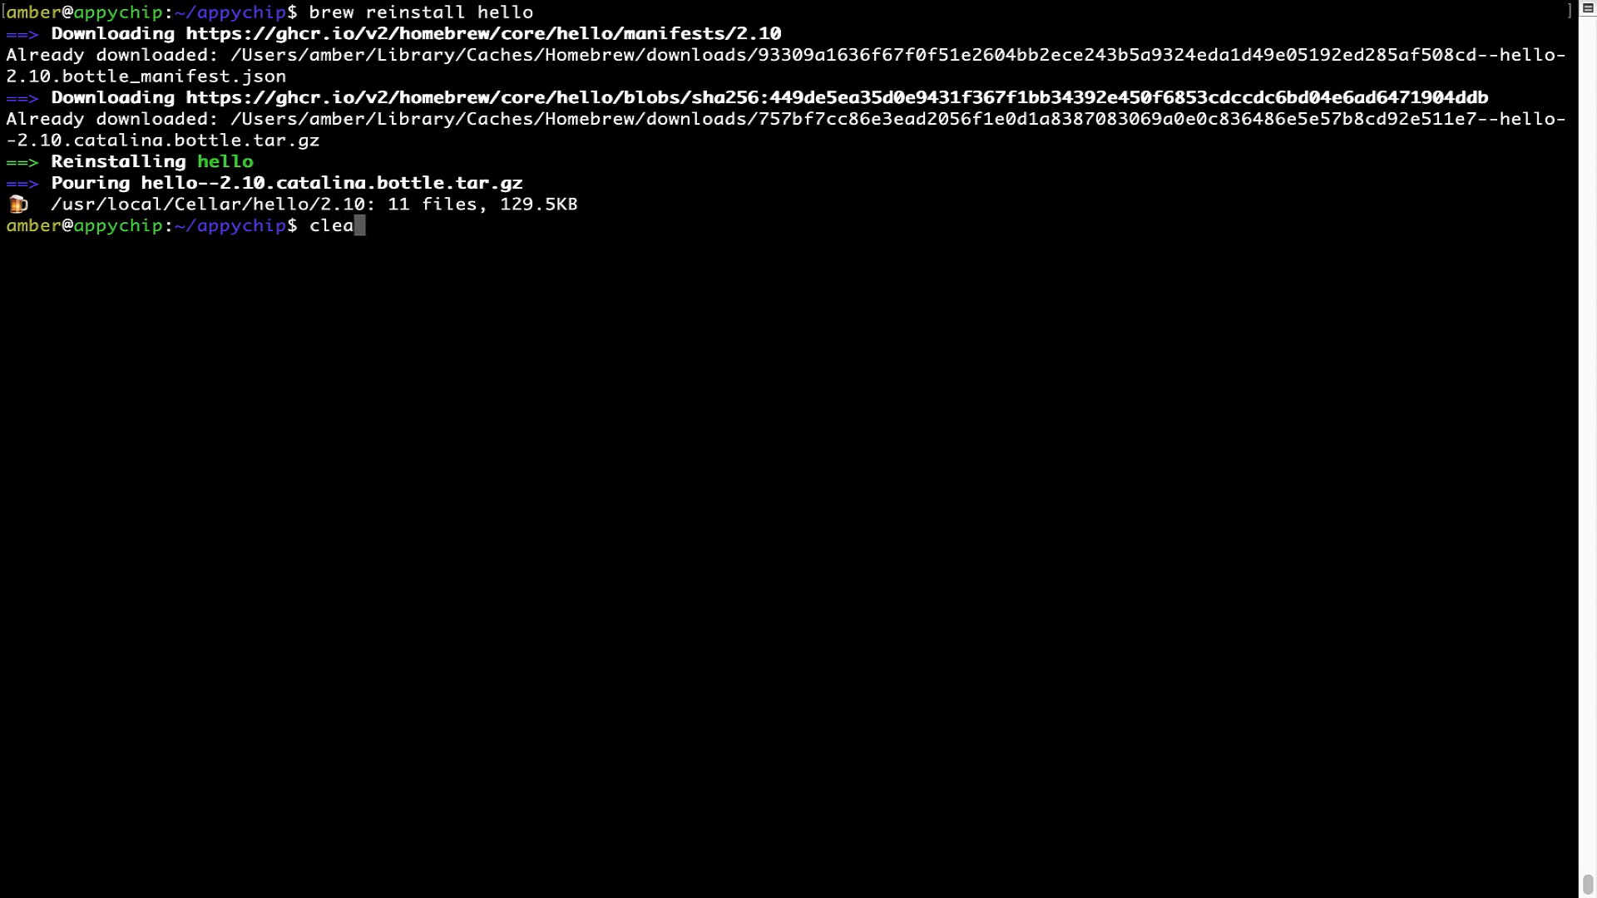
key("Return")
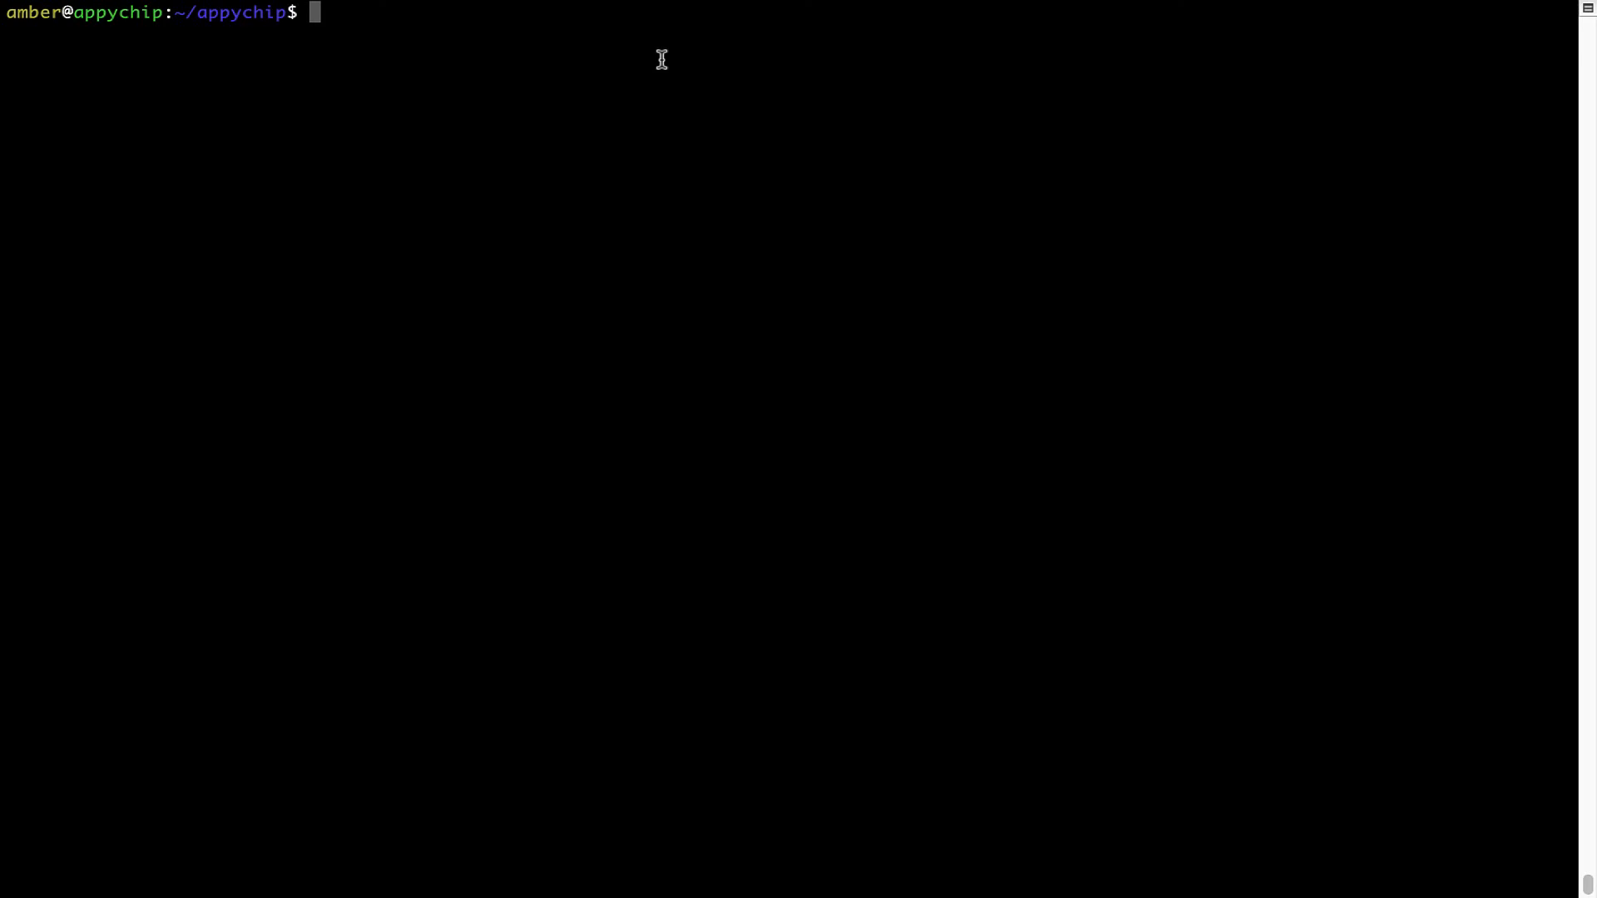
Run 'brew uninstall hello' and clear back to an empty prompt.
type("brew")
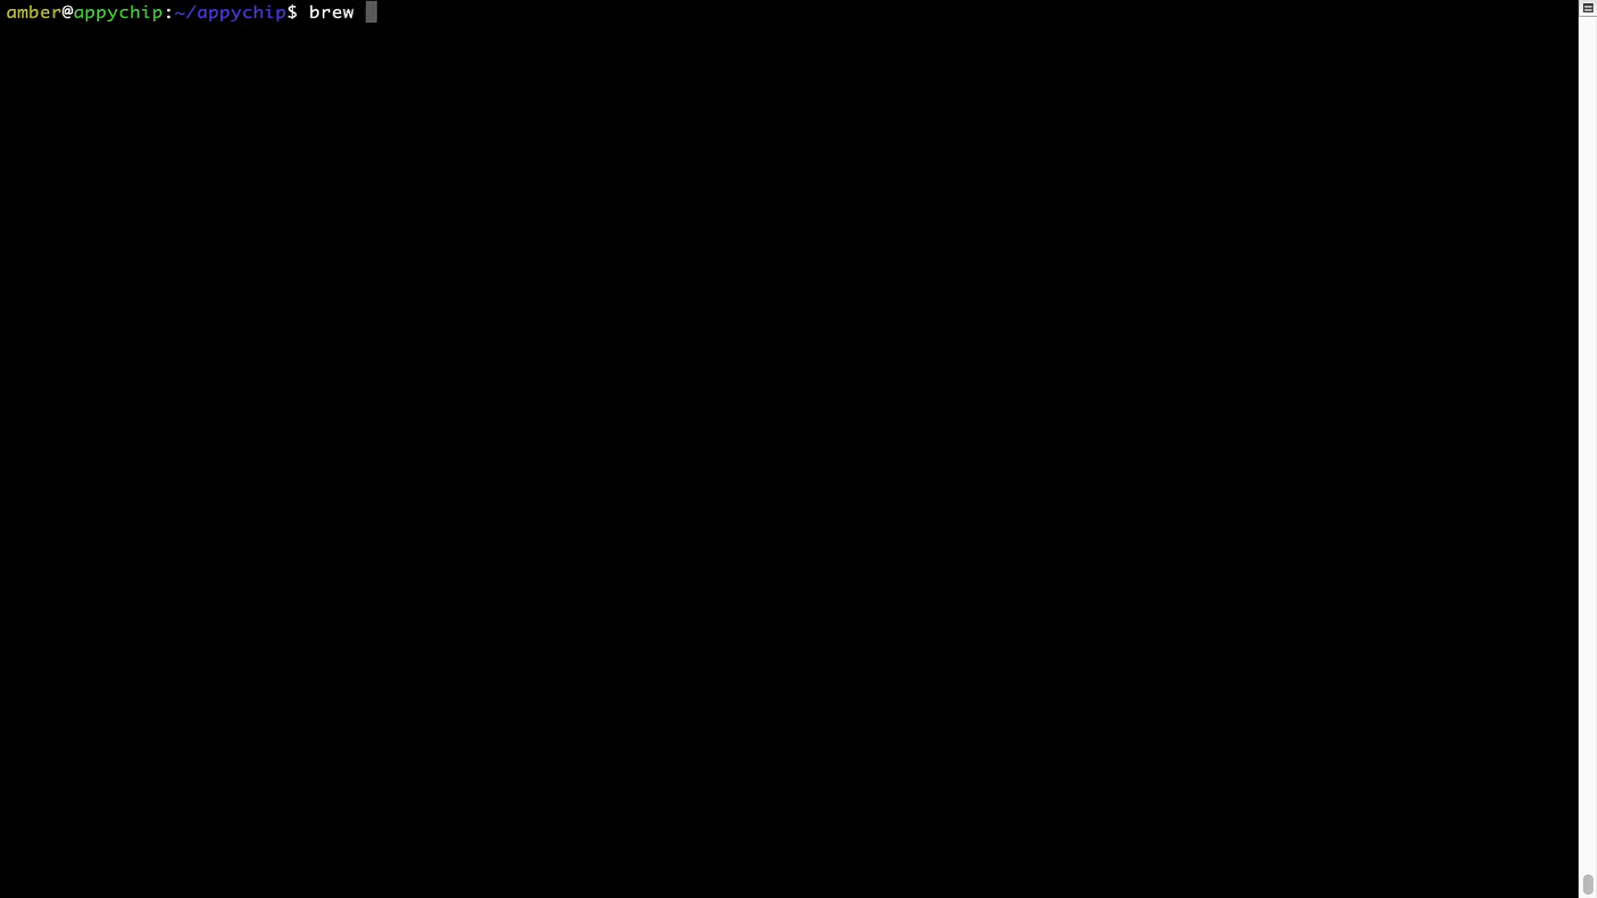
type("uninstall")
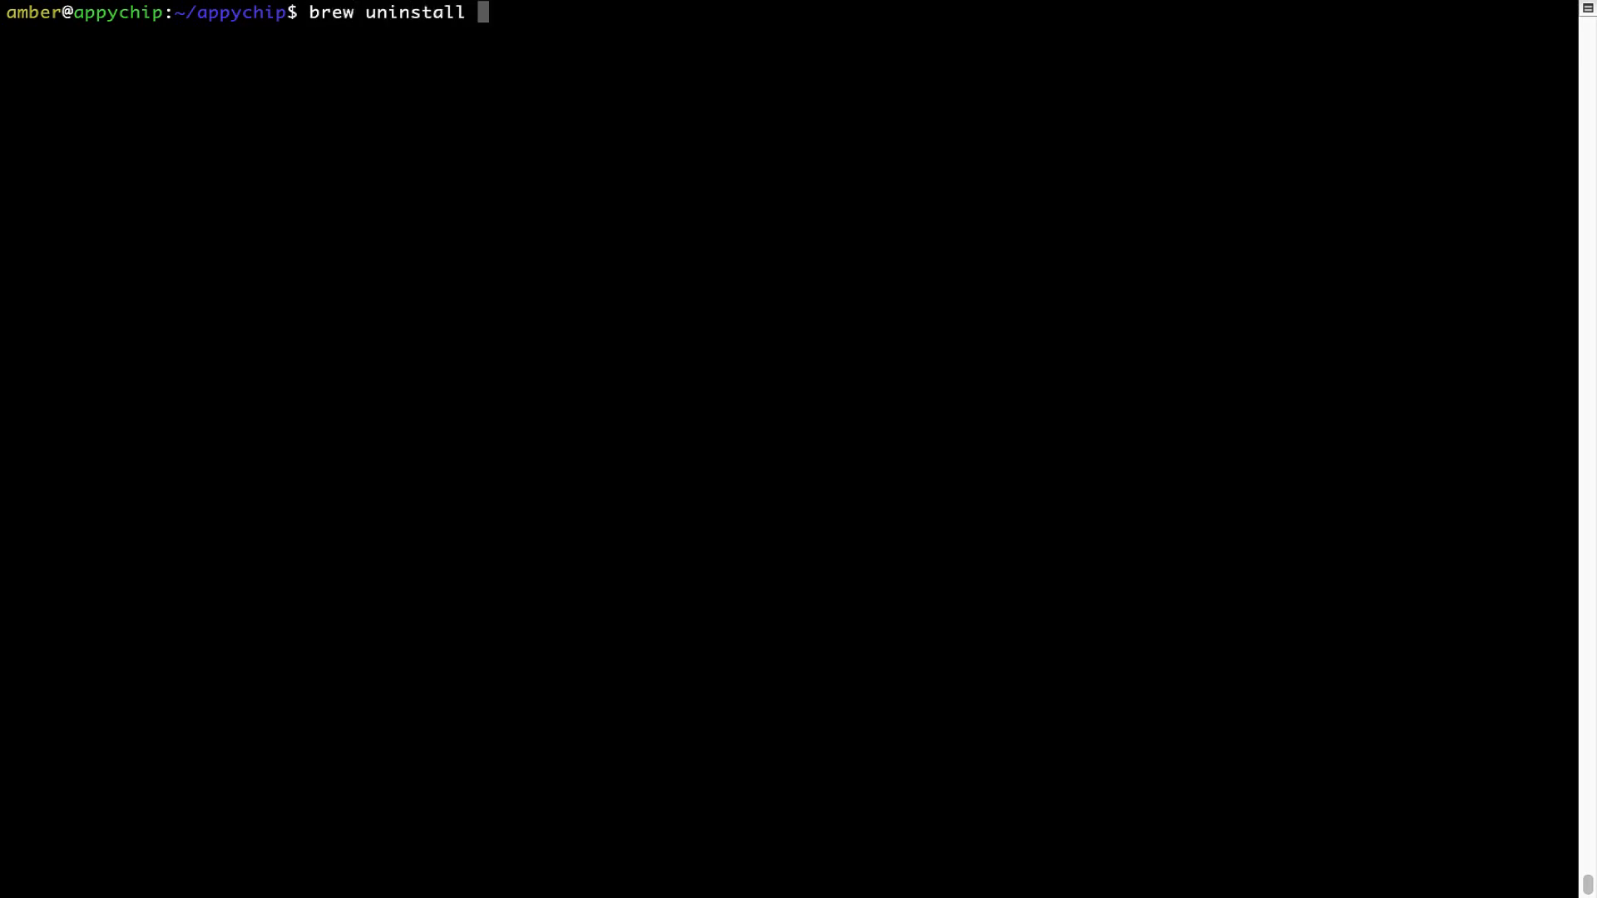
type("hello")
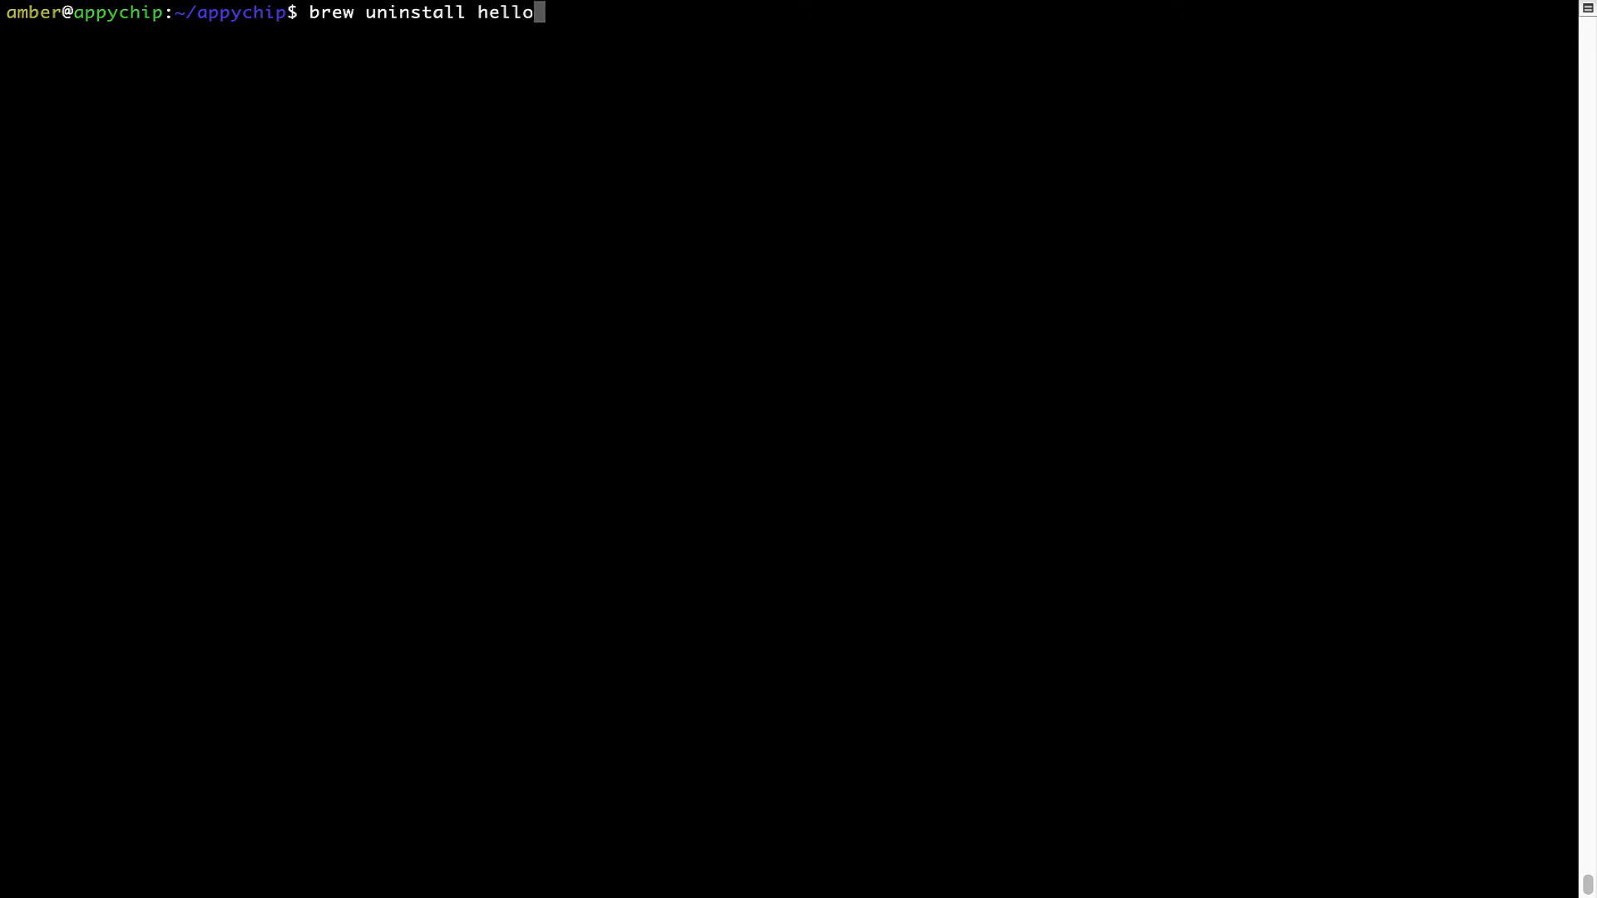
key("Return")
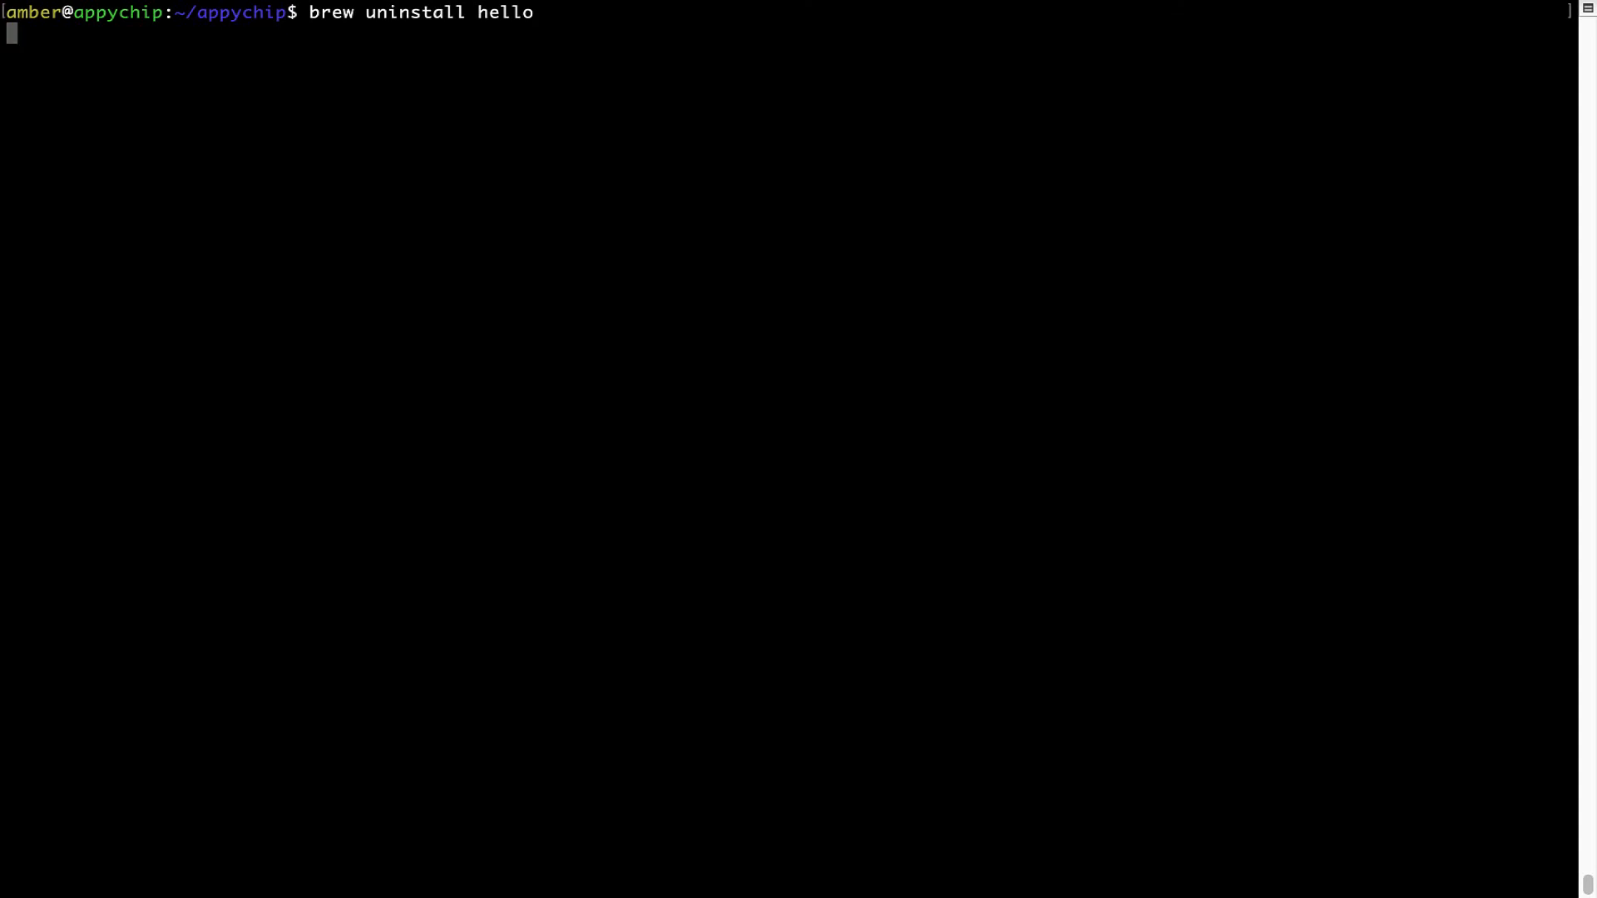
key("Return")
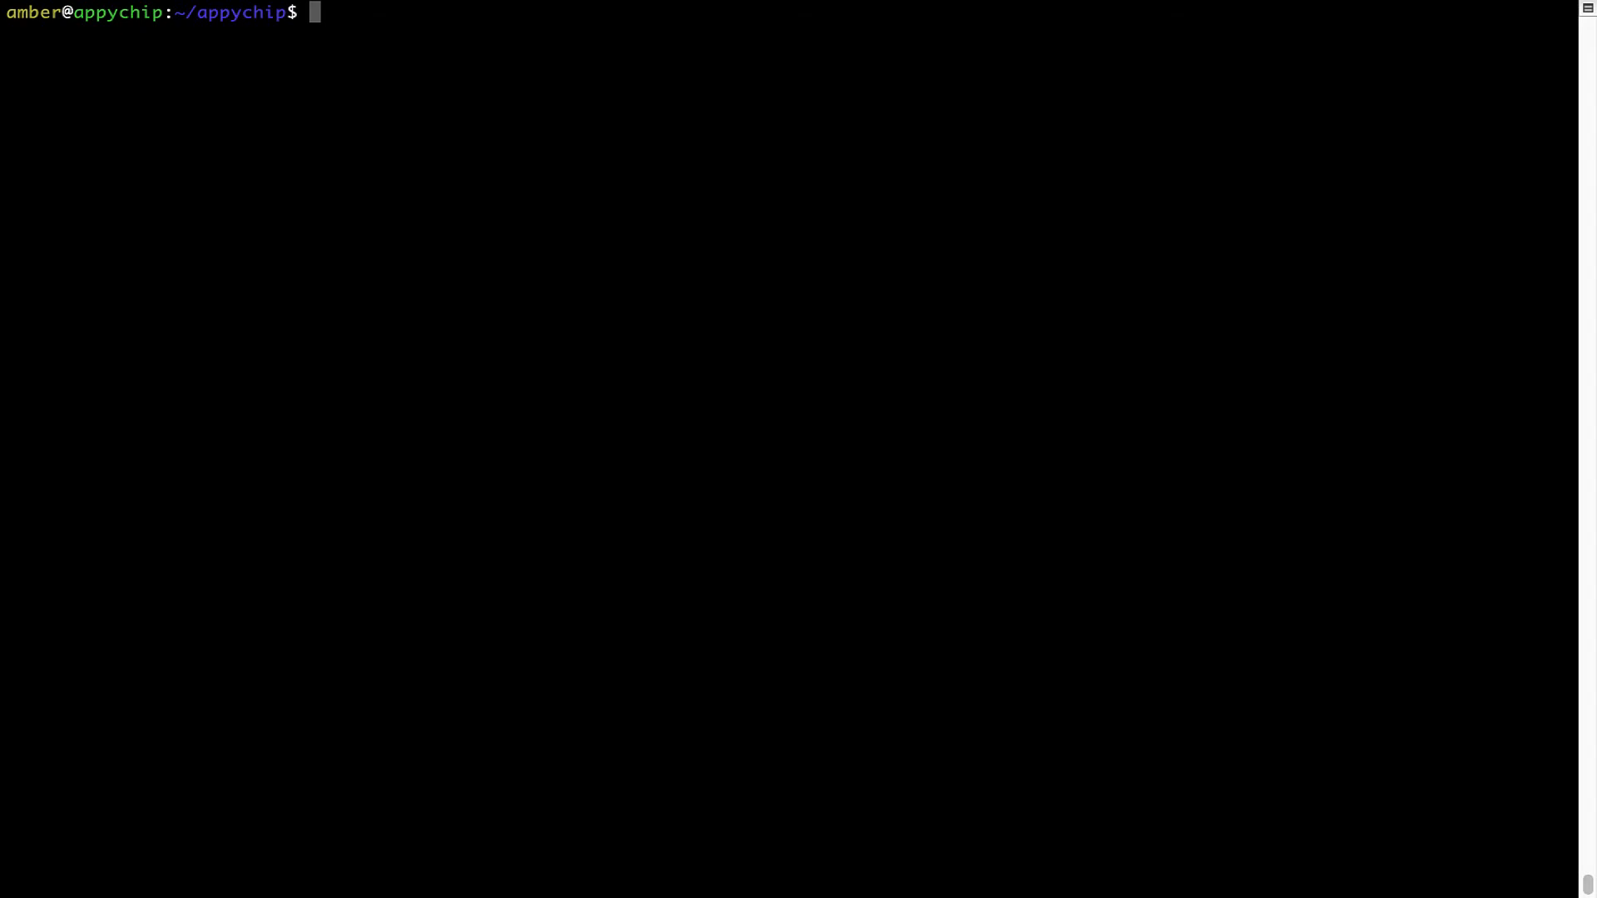
Run 'brew cleanup' to remove old downloads, which finishes silently.
type("brew")
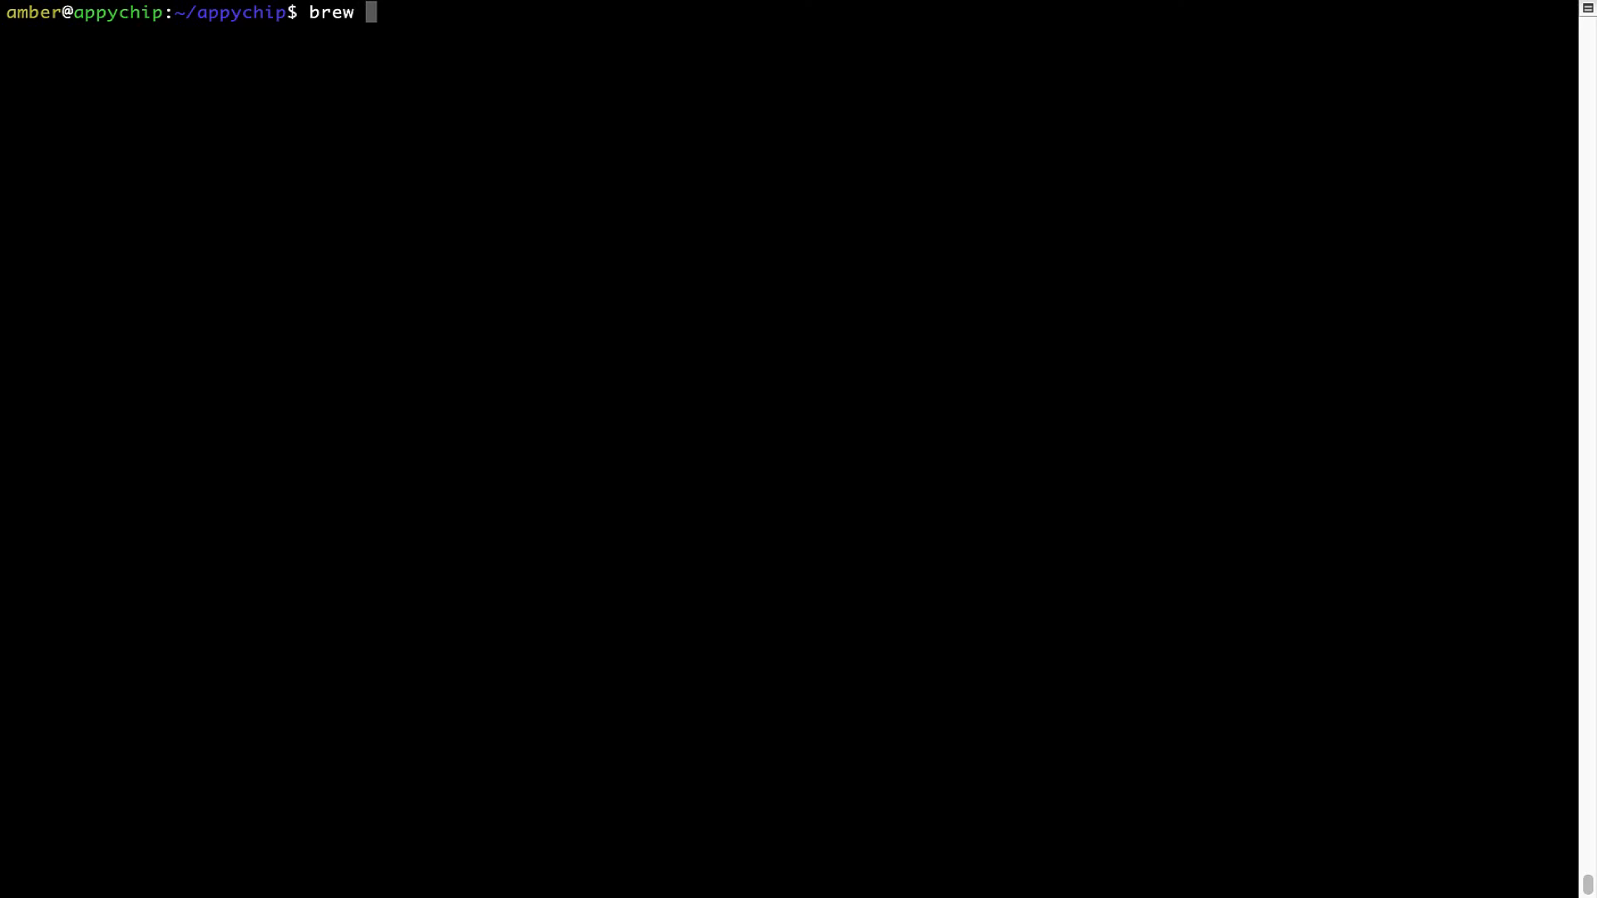
type("cleanup")
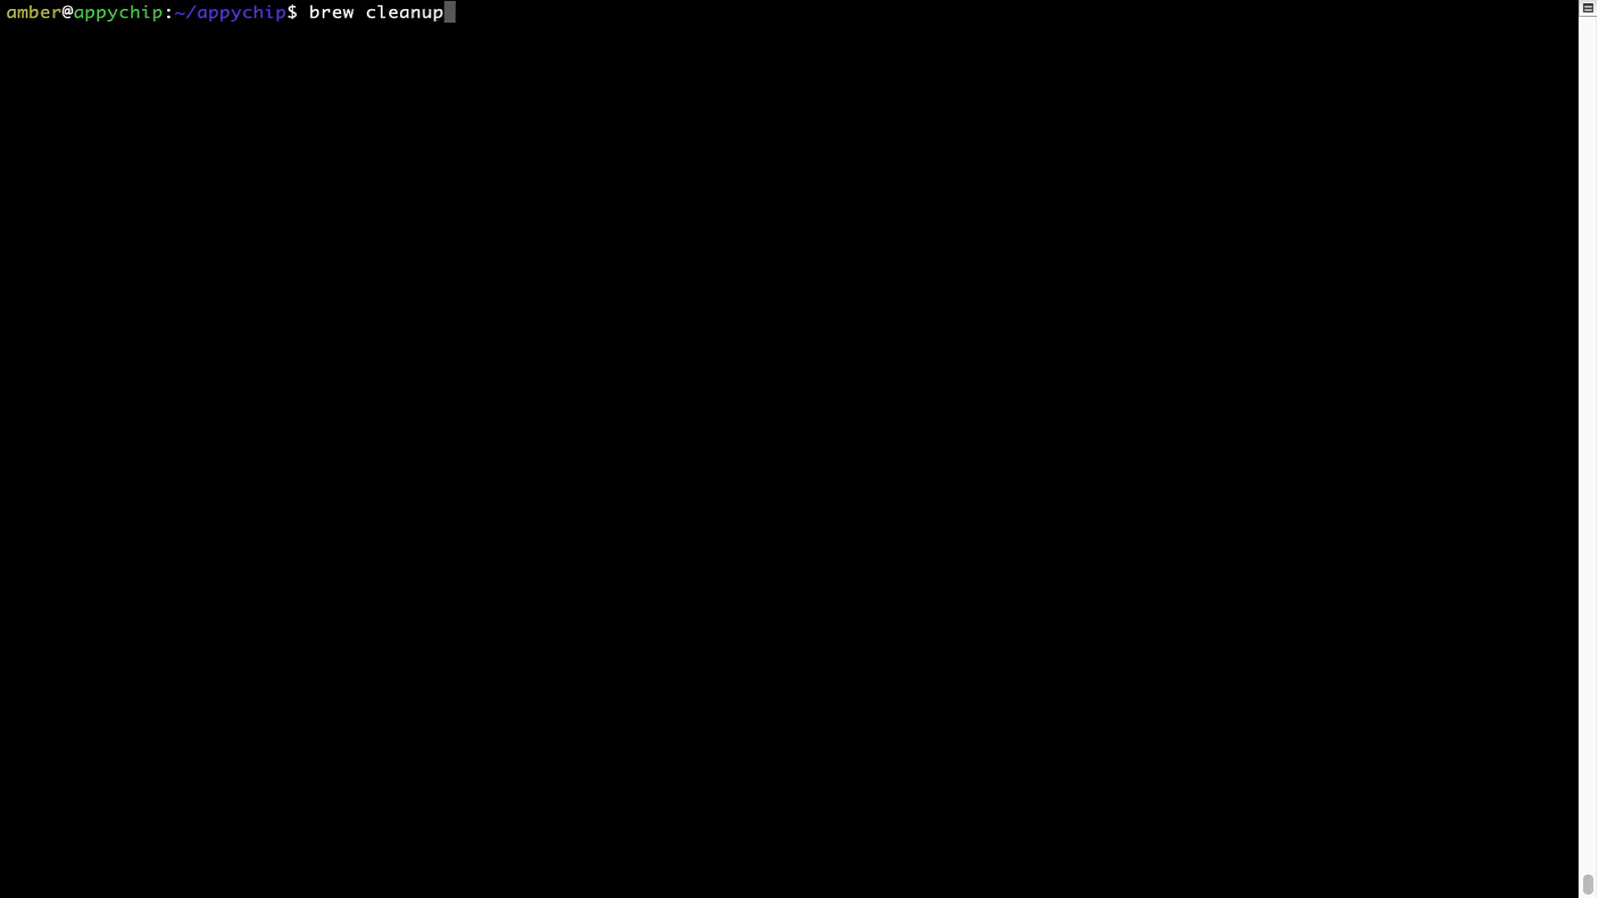
key("Return")
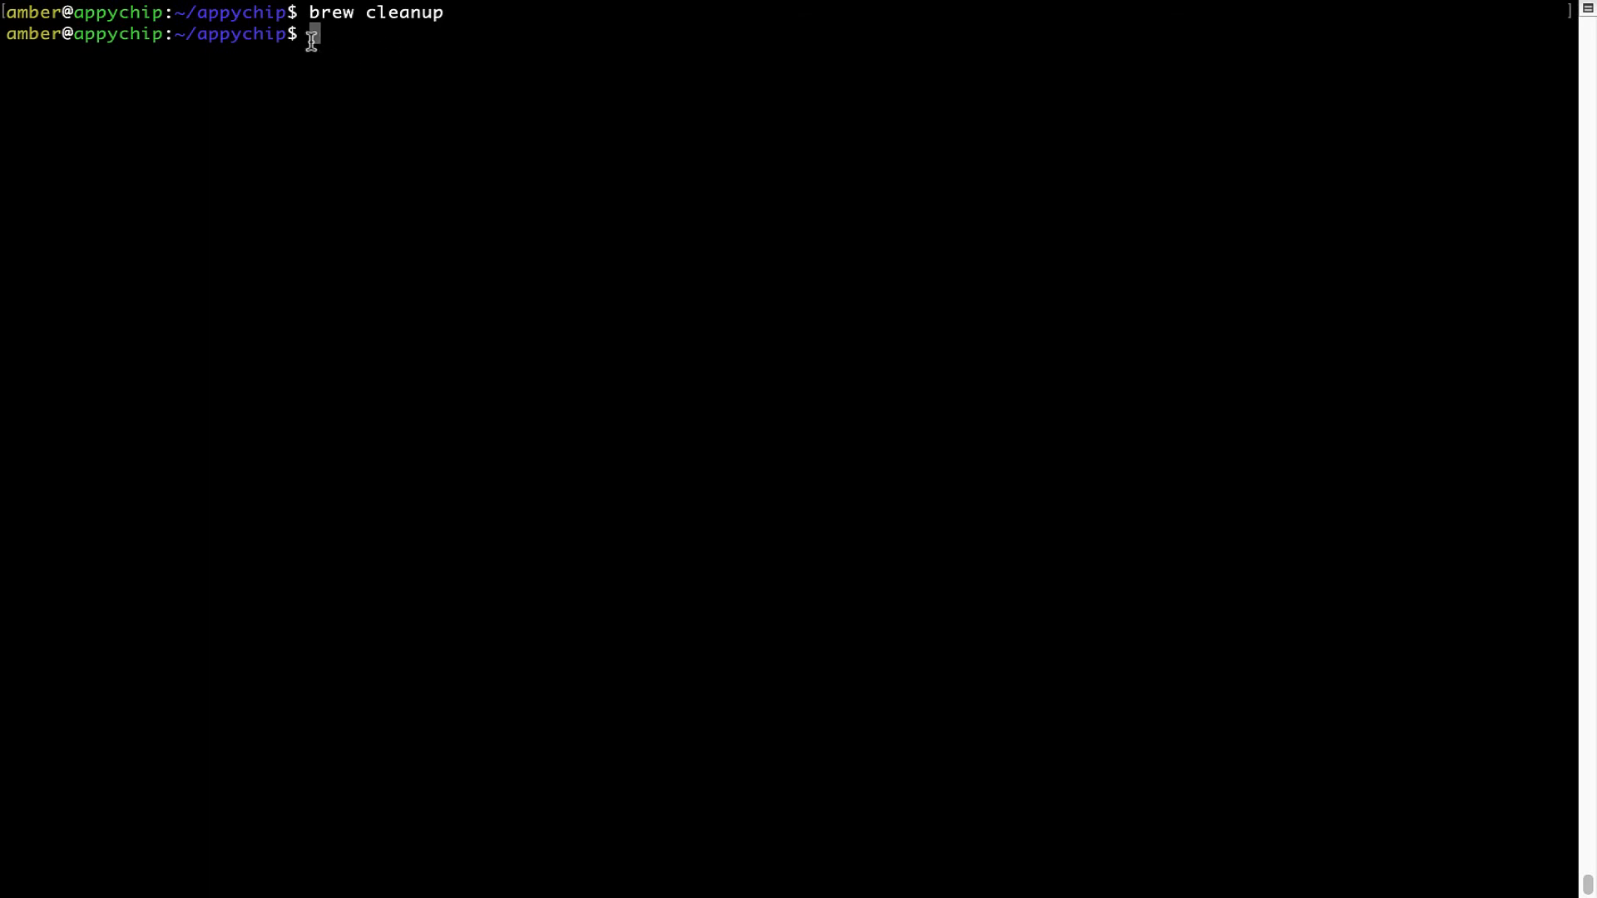
mouse_move(436, 29)
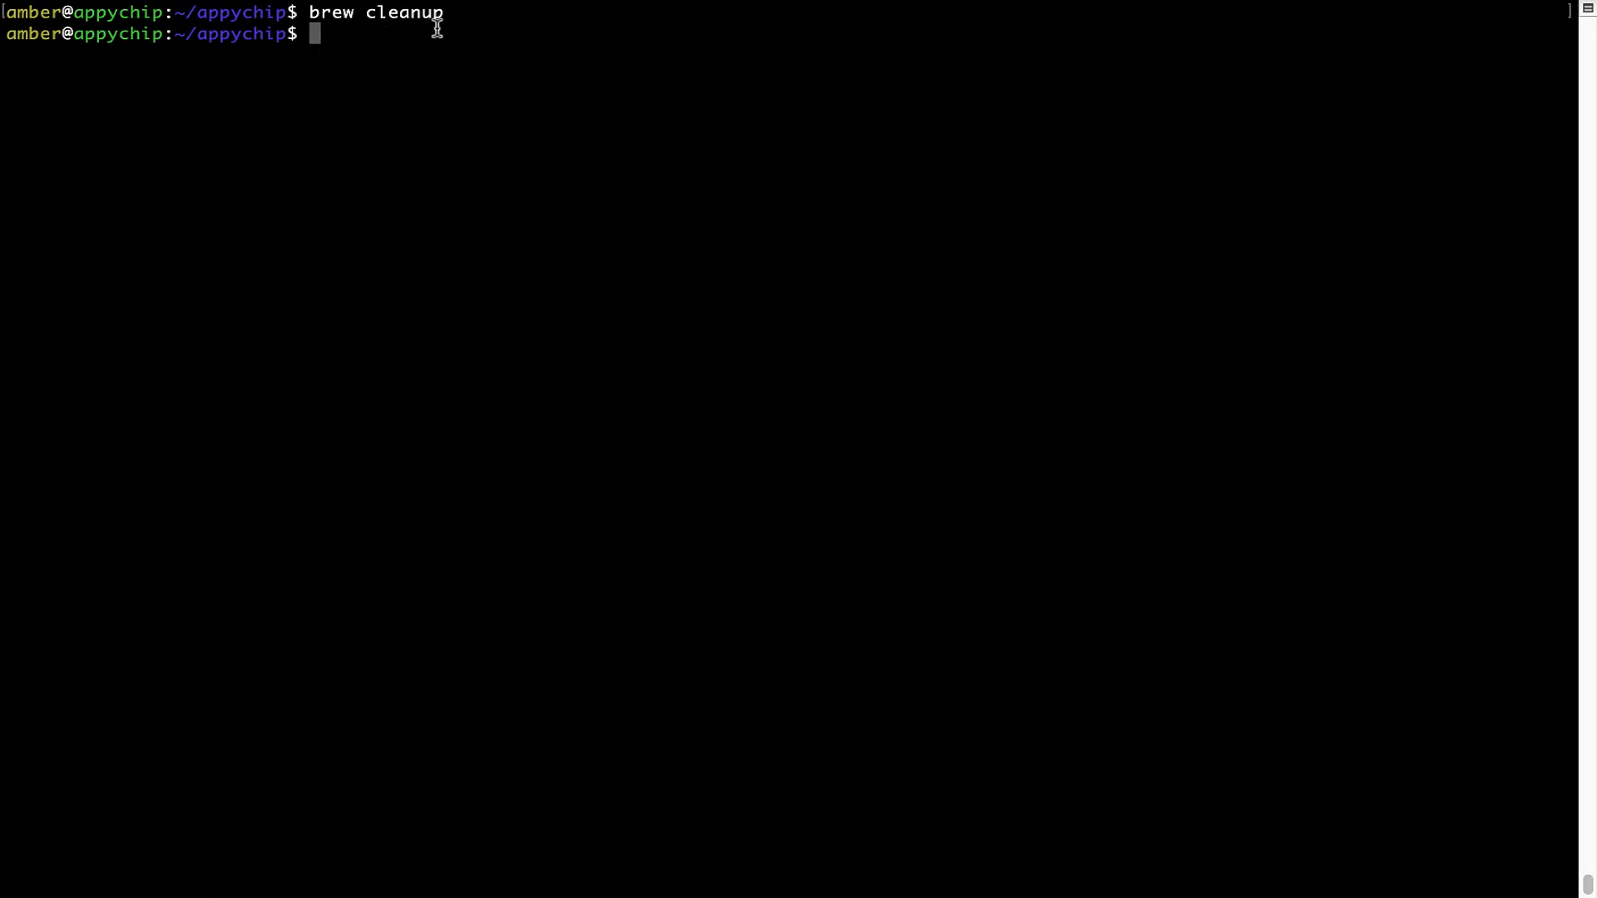